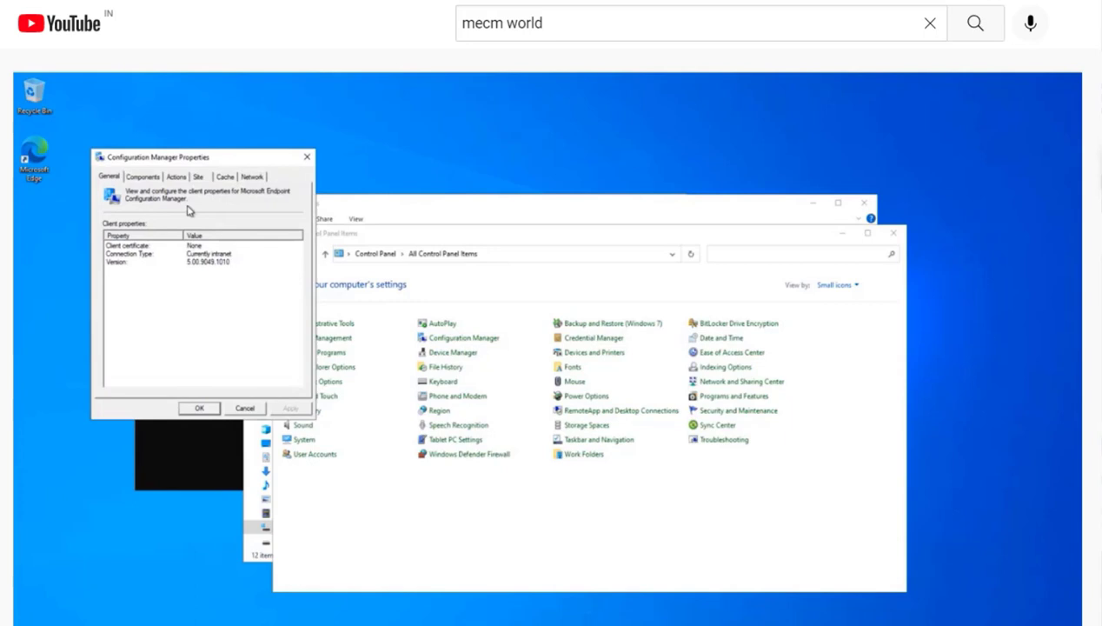
Review the client's Actions list, which shows only machine and user policy cycles
left_click(177, 178)
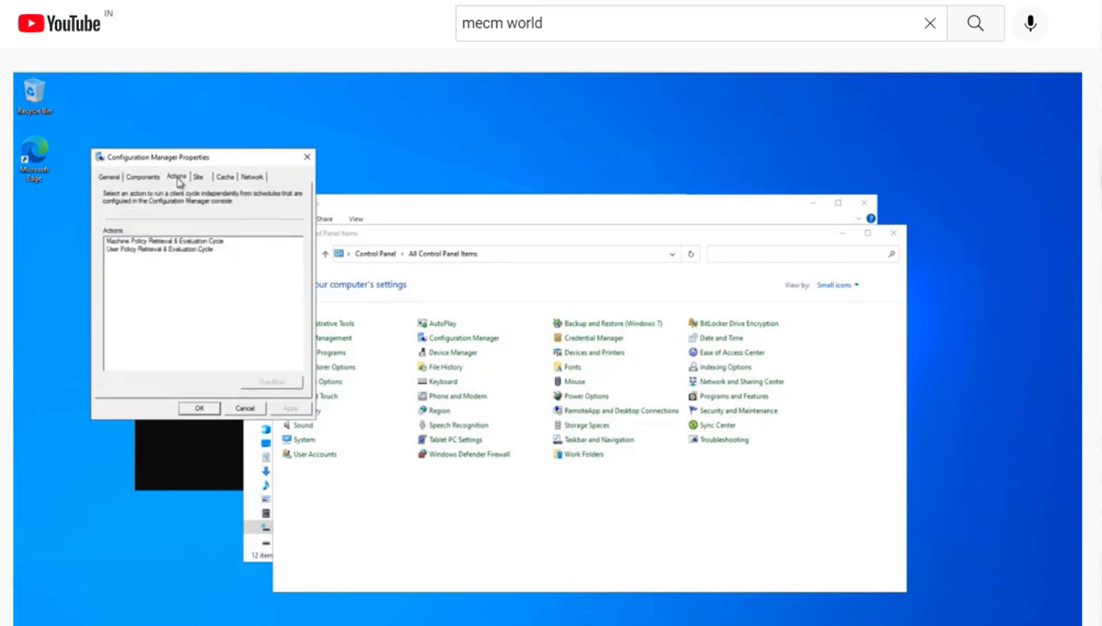
mouse_move(149, 285)
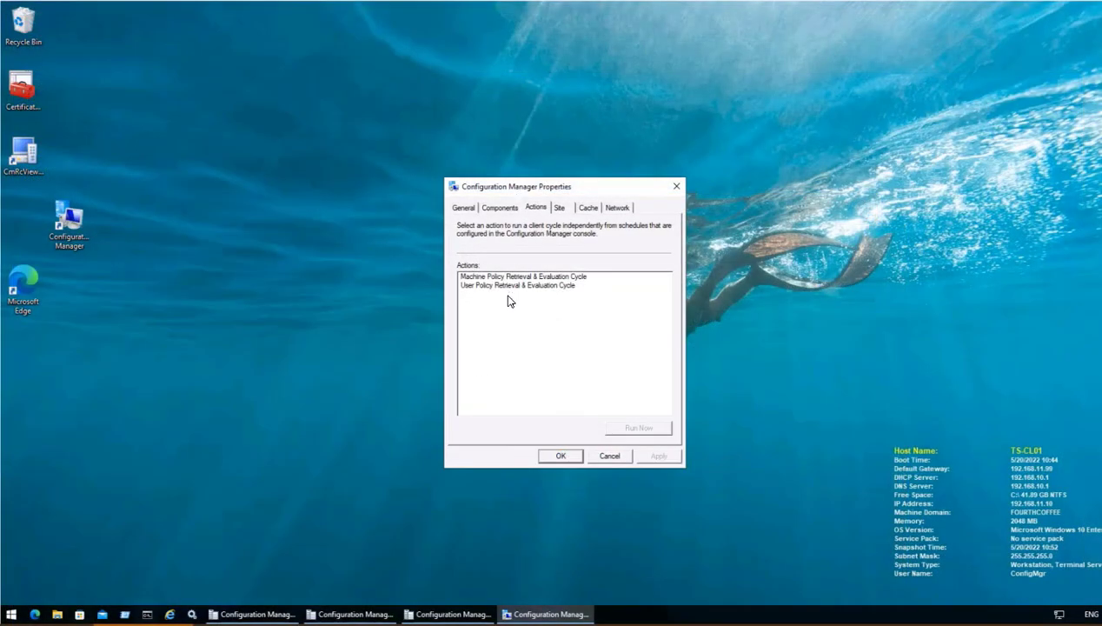
mouse_move(473, 293)
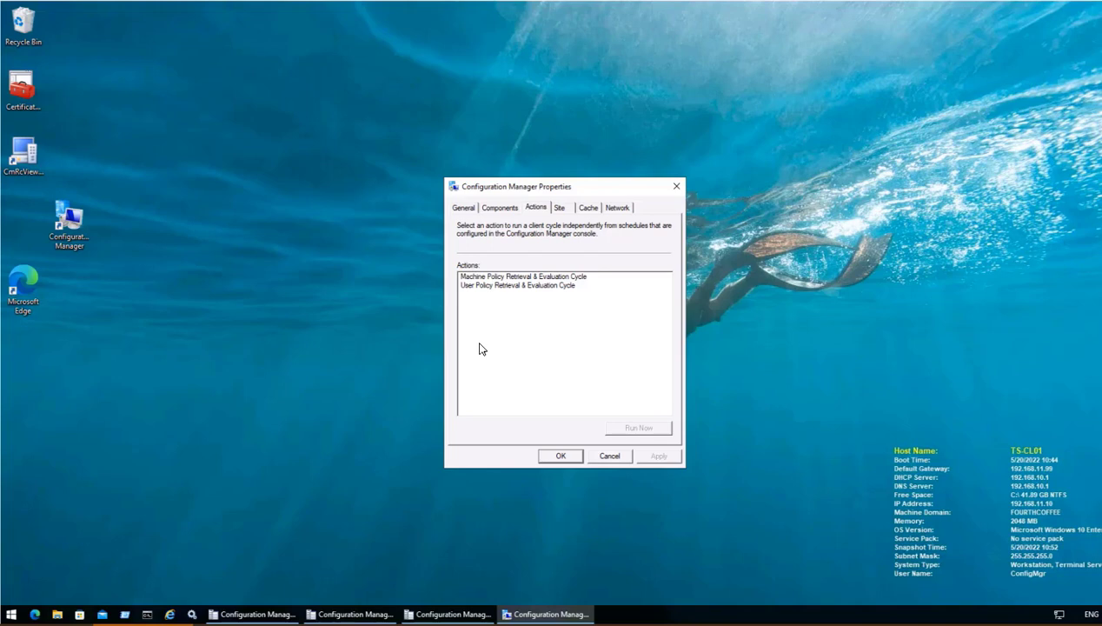
mouse_move(478, 347)
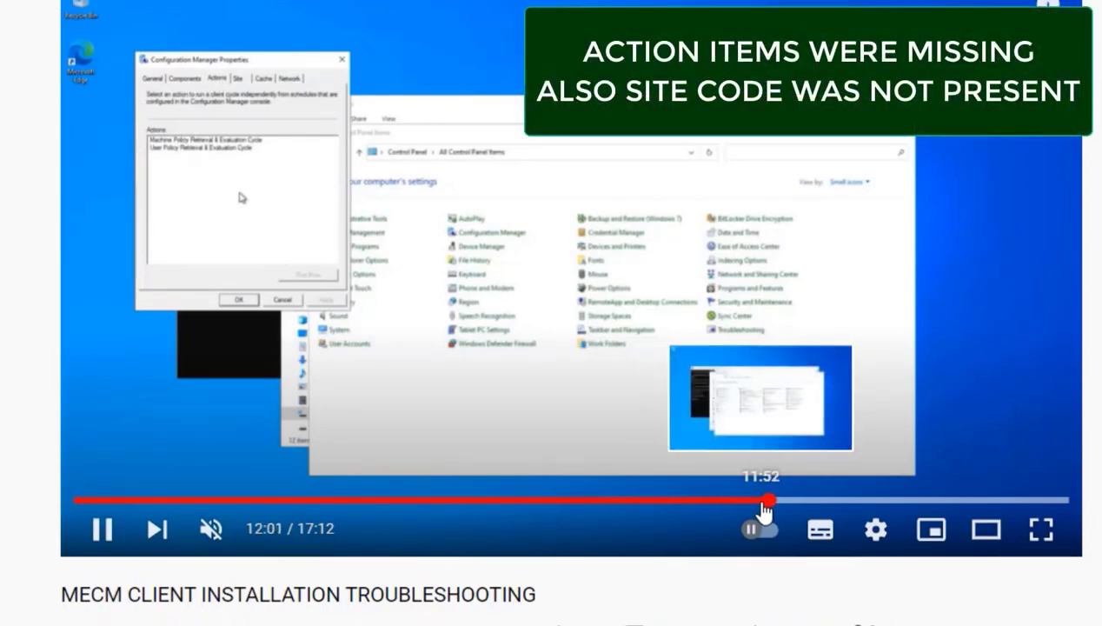
Compare the Actions list with the General properties showing the assigned management point and site code
left_click(153, 78)
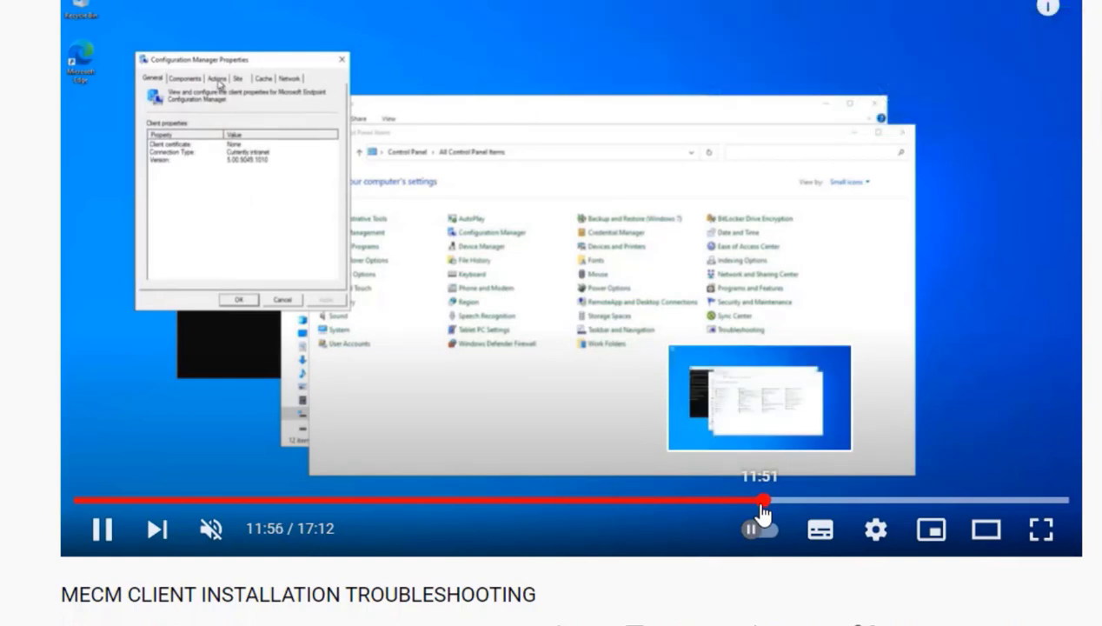
left_click(215, 79)
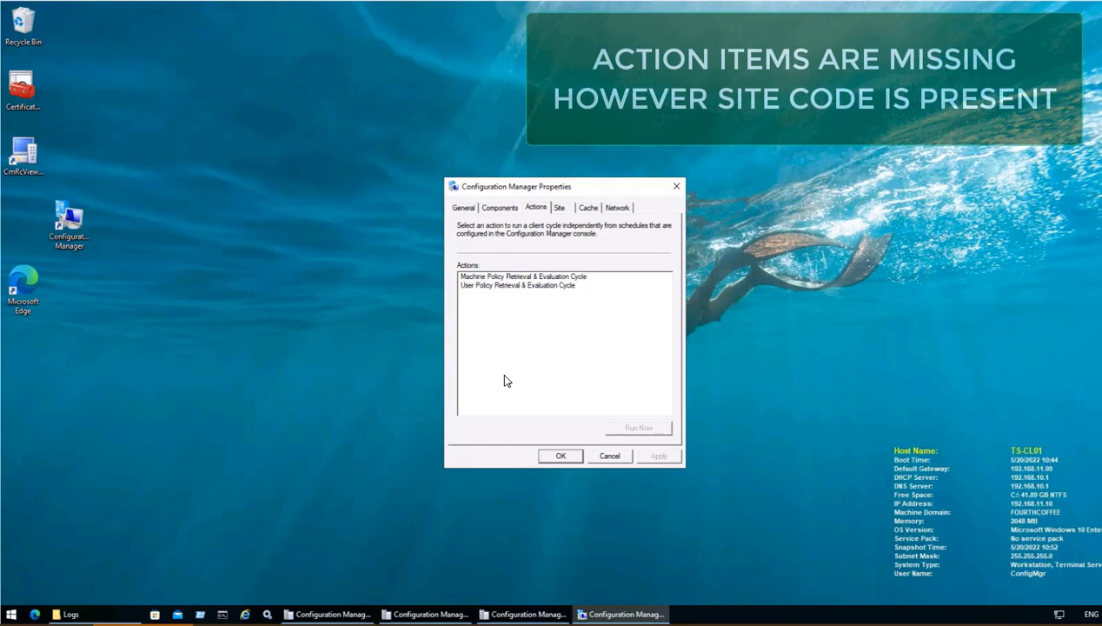
left_click(463, 207)
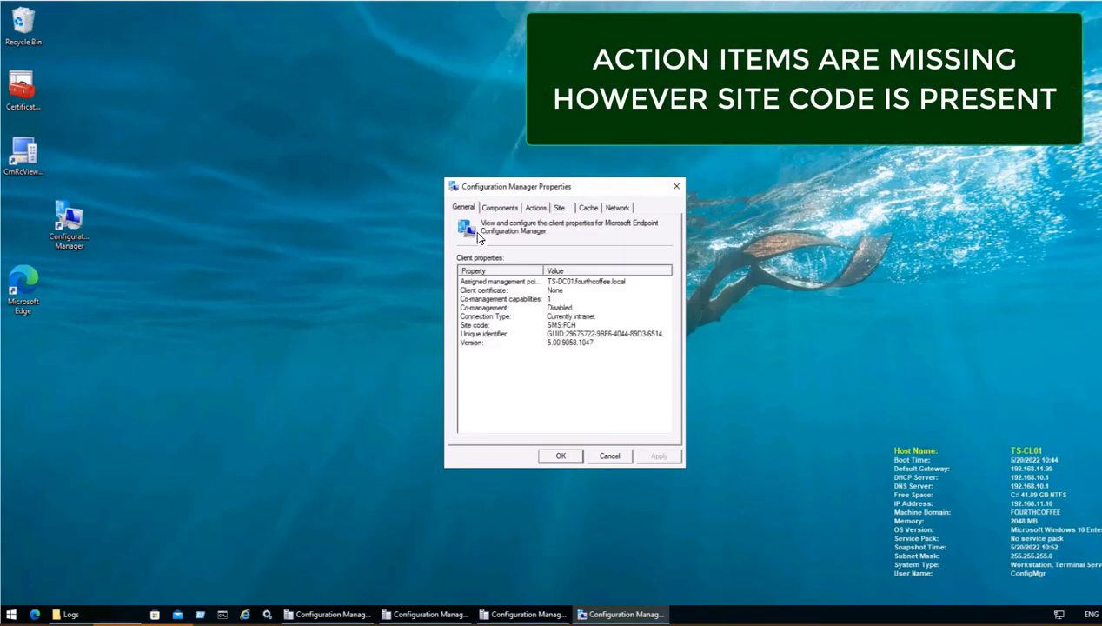
mouse_move(450, 351)
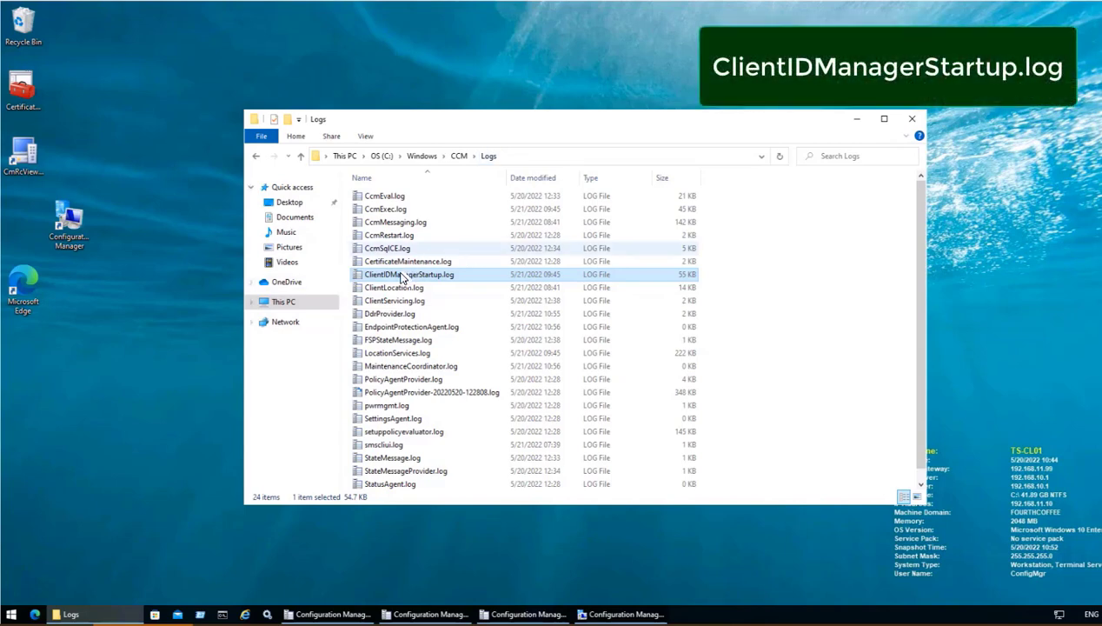
Pick out ClientIDManagerStartup.log, ClientLocation.log and LocationServices.log in C:\Windows\CCM\Logs
left_click(408, 275)
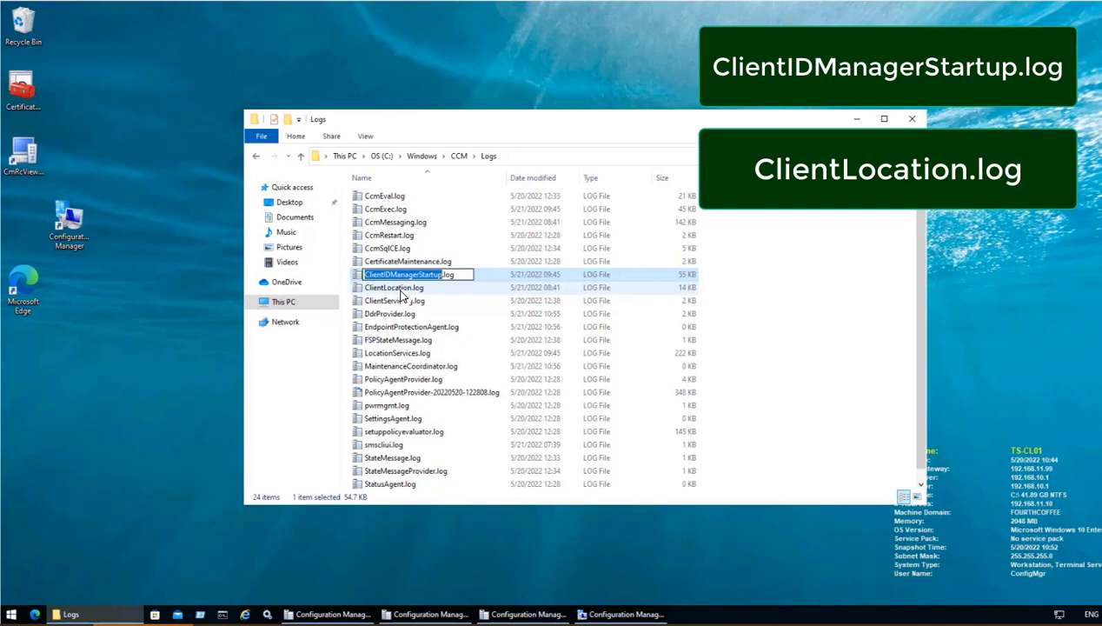
left_click(393, 287)
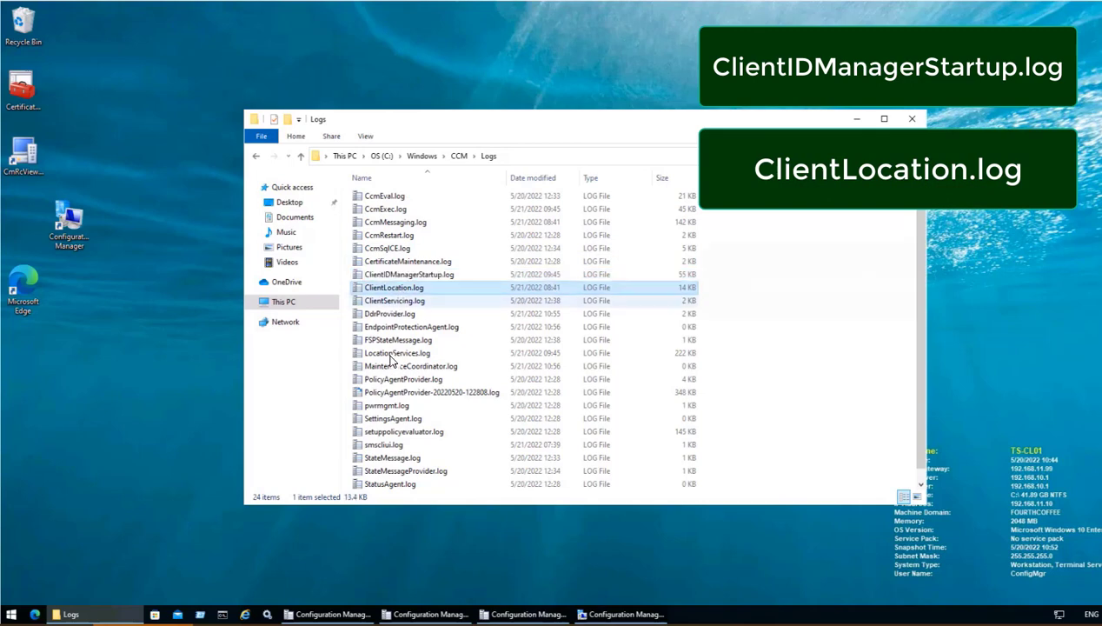
left_click(396, 351)
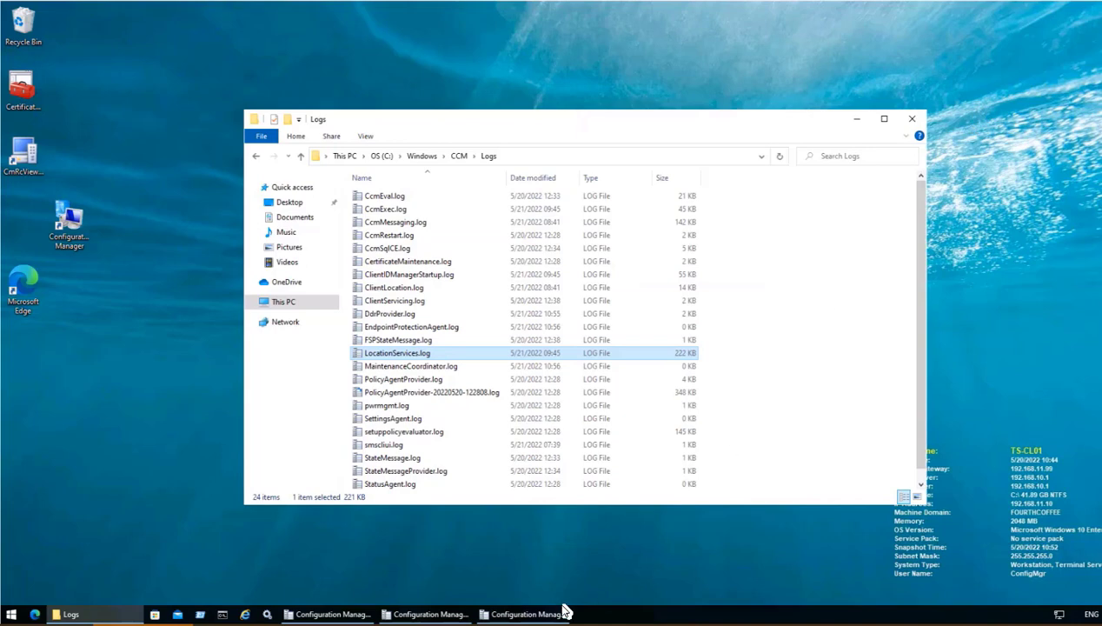
mouse_move(426, 614)
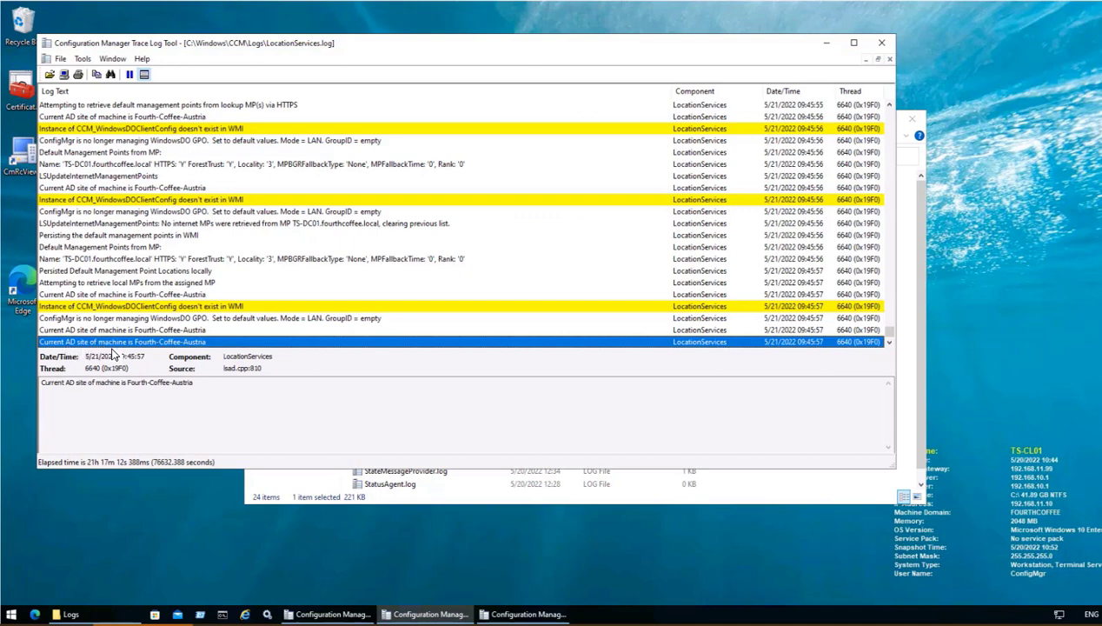
mouse_move(191, 348)
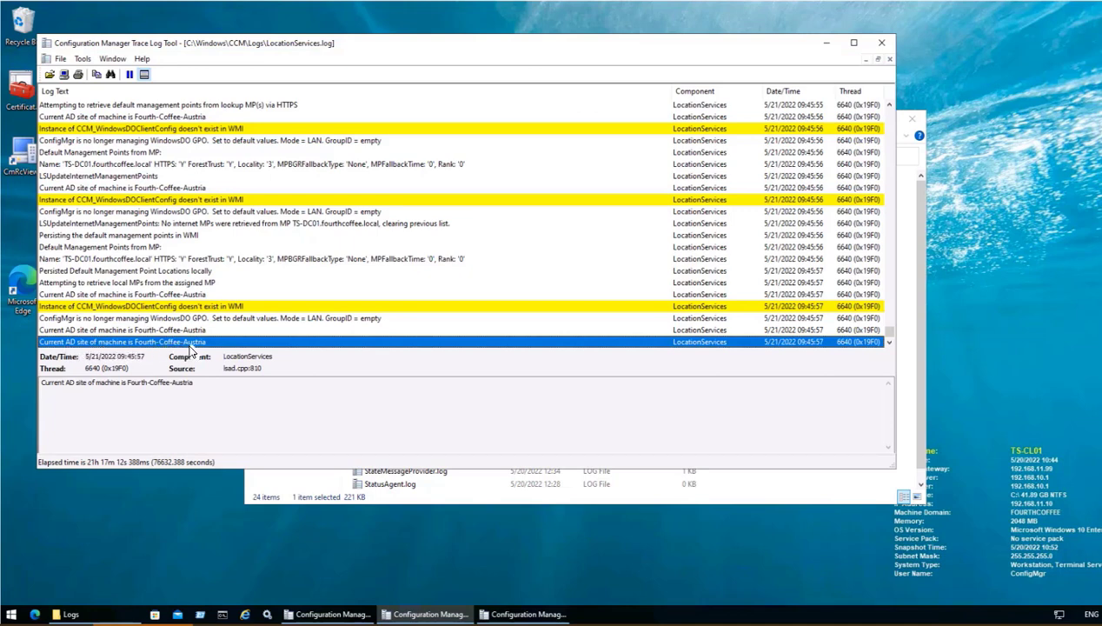
mouse_move(215, 393)
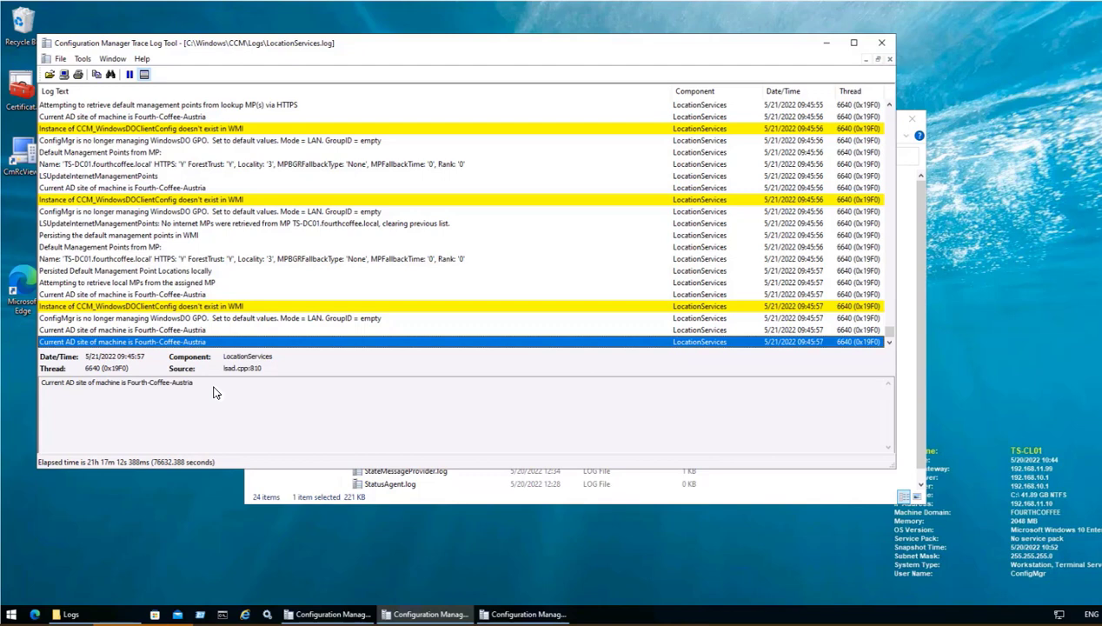
mouse_move(305, 374)
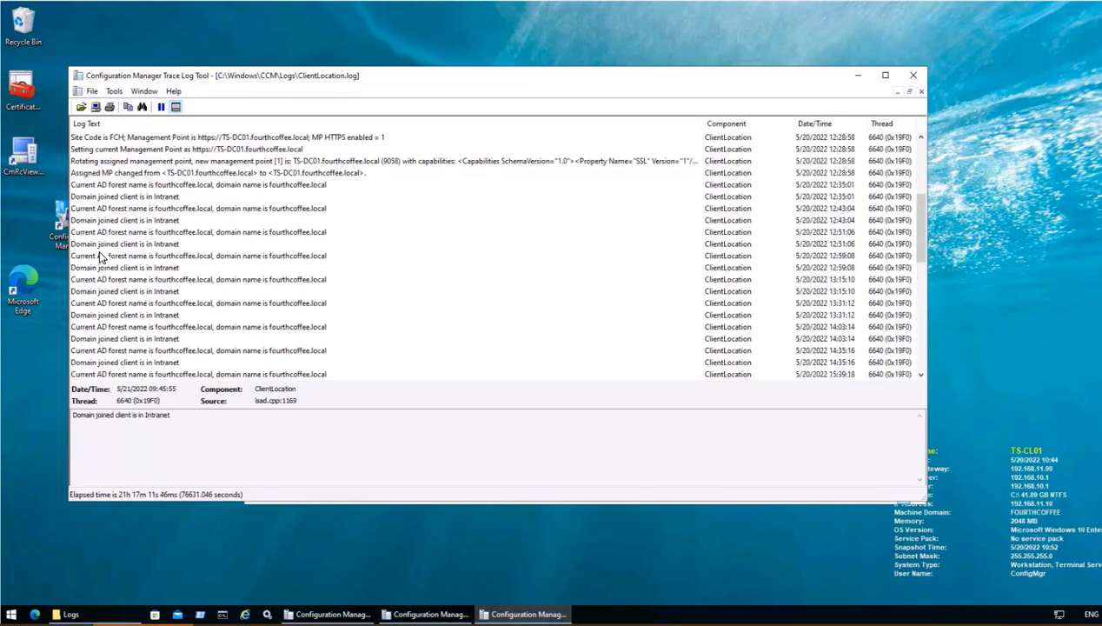
mouse_move(205, 246)
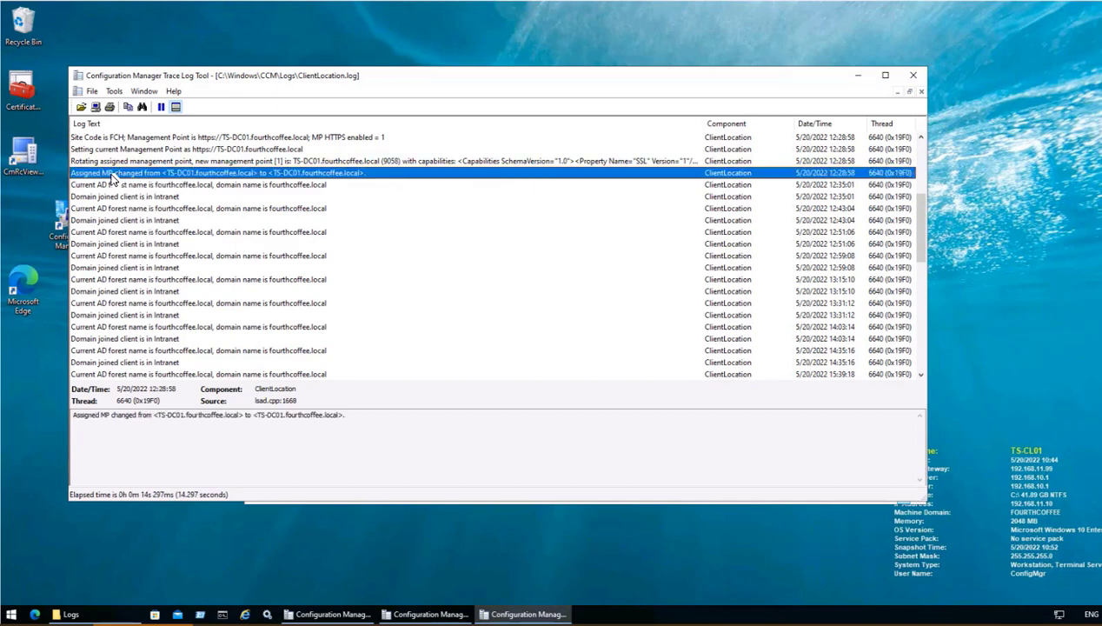
mouse_move(299, 185)
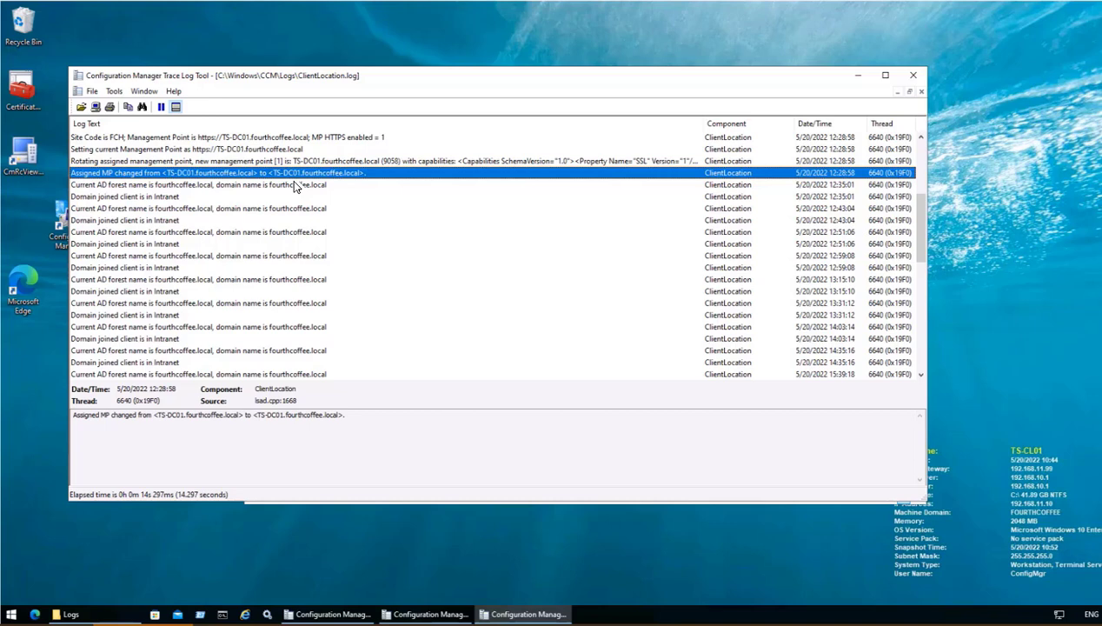
mouse_move(153, 223)
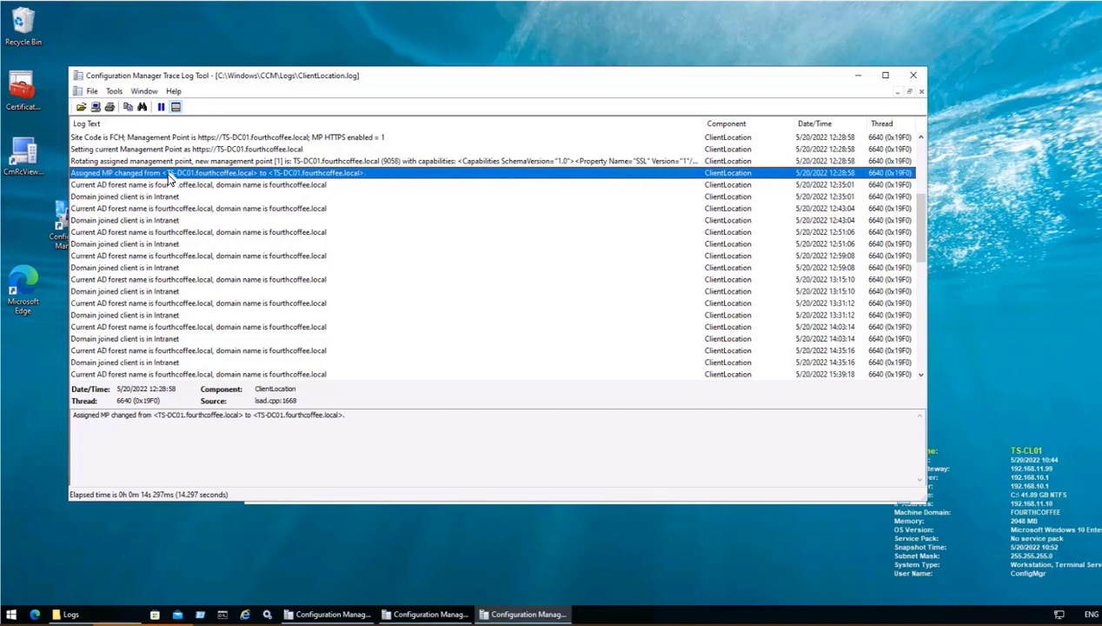
mouse_move(97, 145)
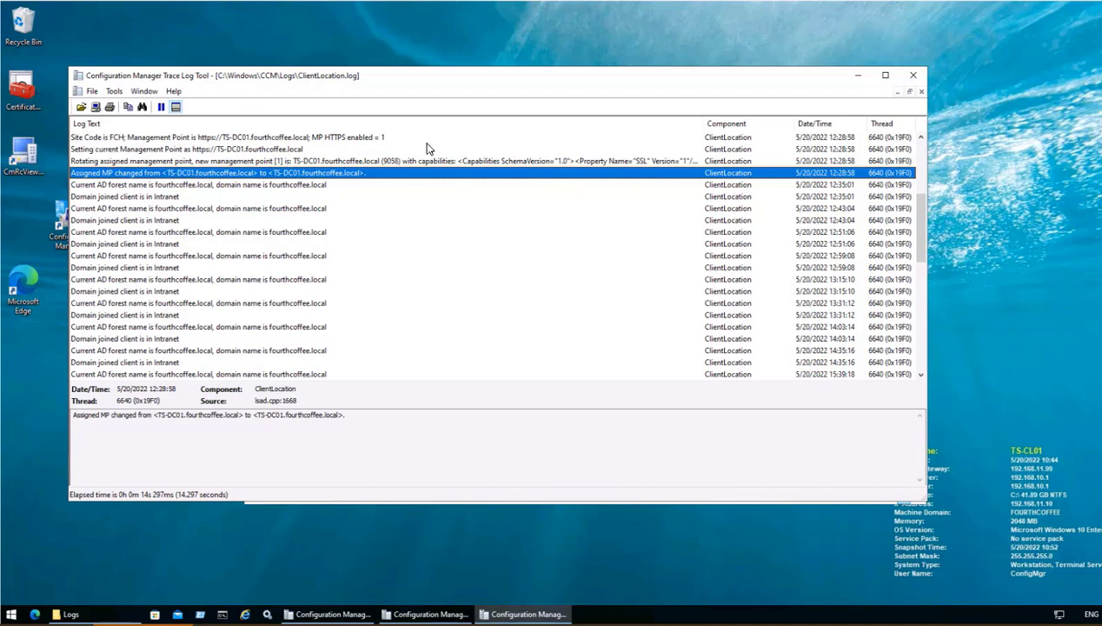
mouse_move(311, 150)
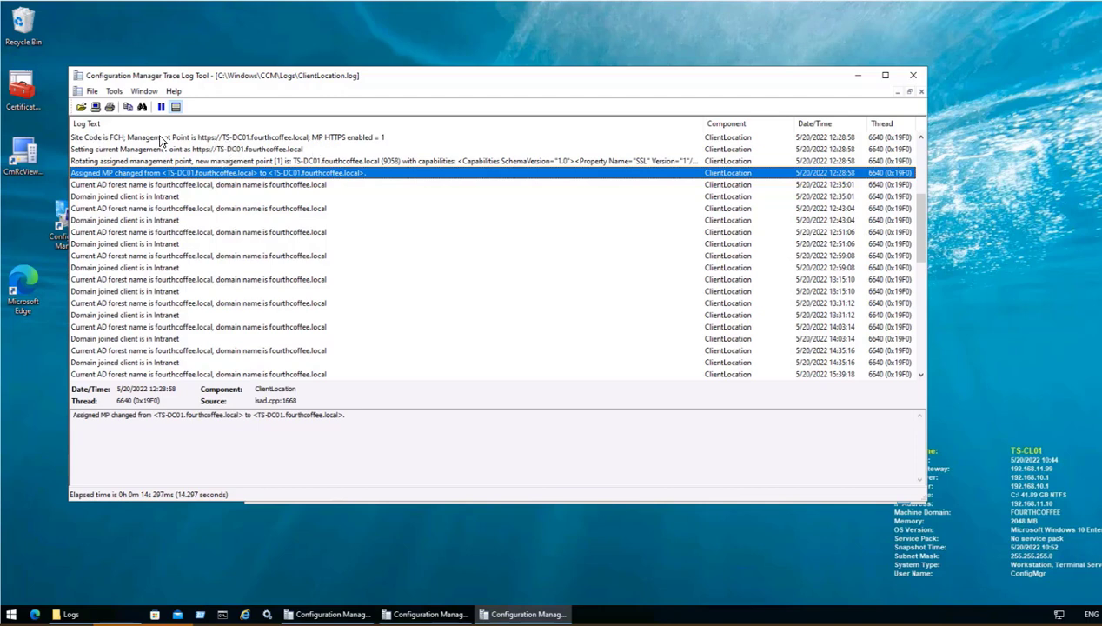
mouse_move(240, 142)
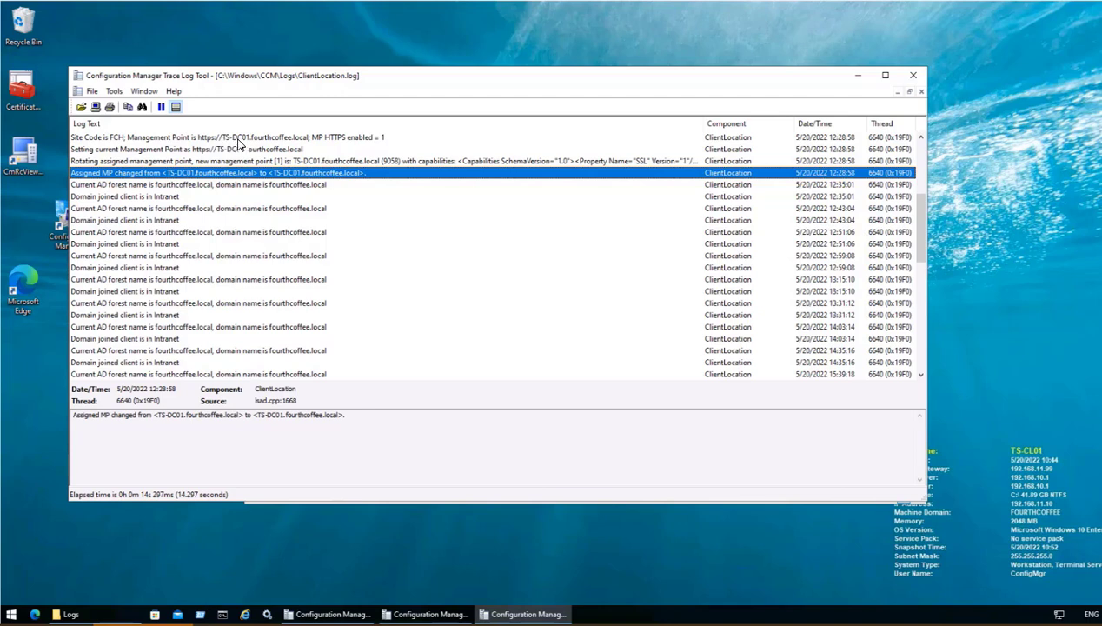
mouse_move(257, 144)
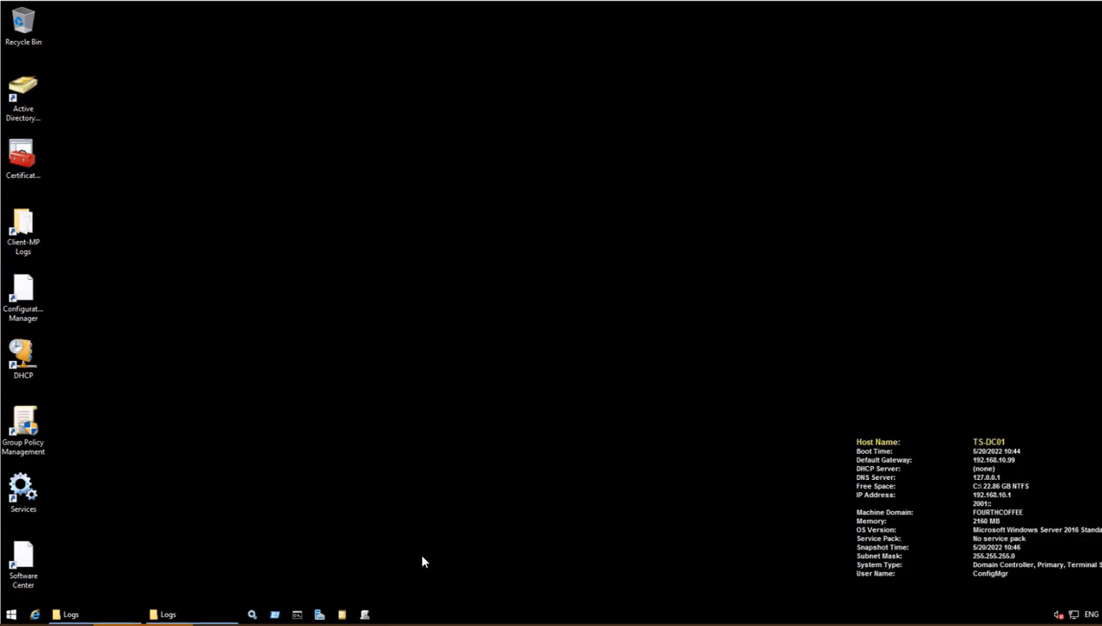
Confirm the server hostname is TS-DC01, then load MP_RegistrationManager.log from C:\SMS_CCM\Logs into CMTrace
left_click(274, 616)
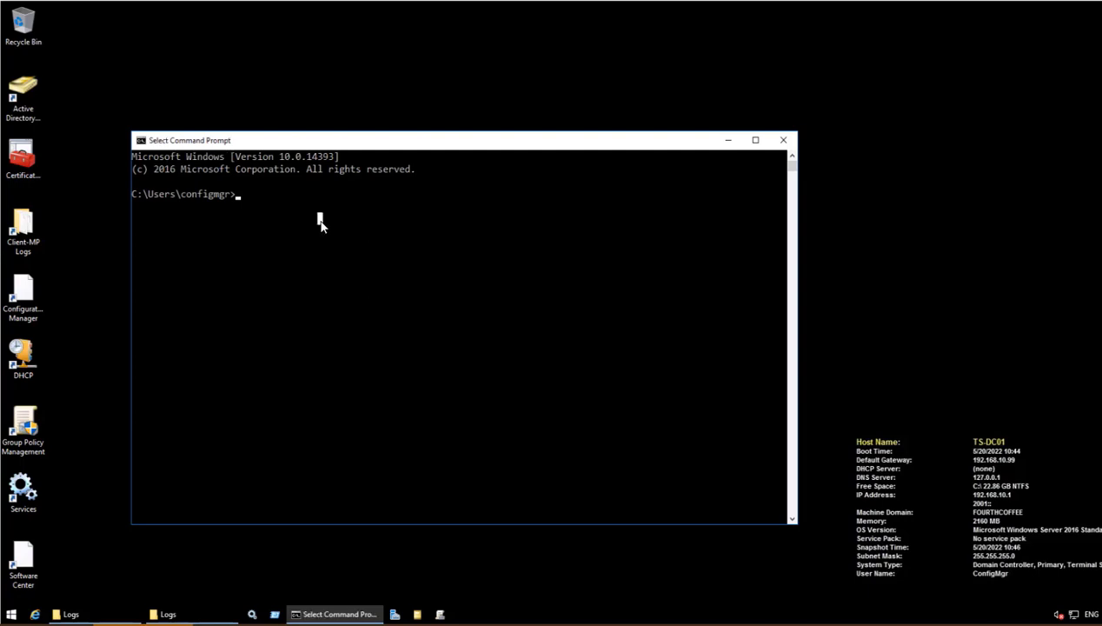
type("hostname")
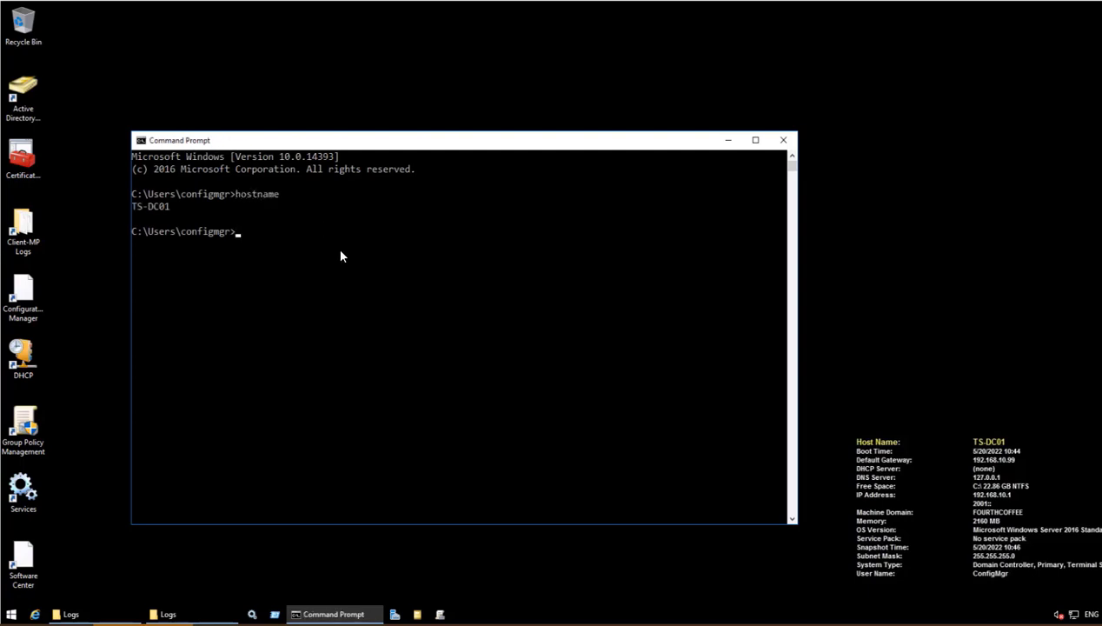
mouse_move(180, 218)
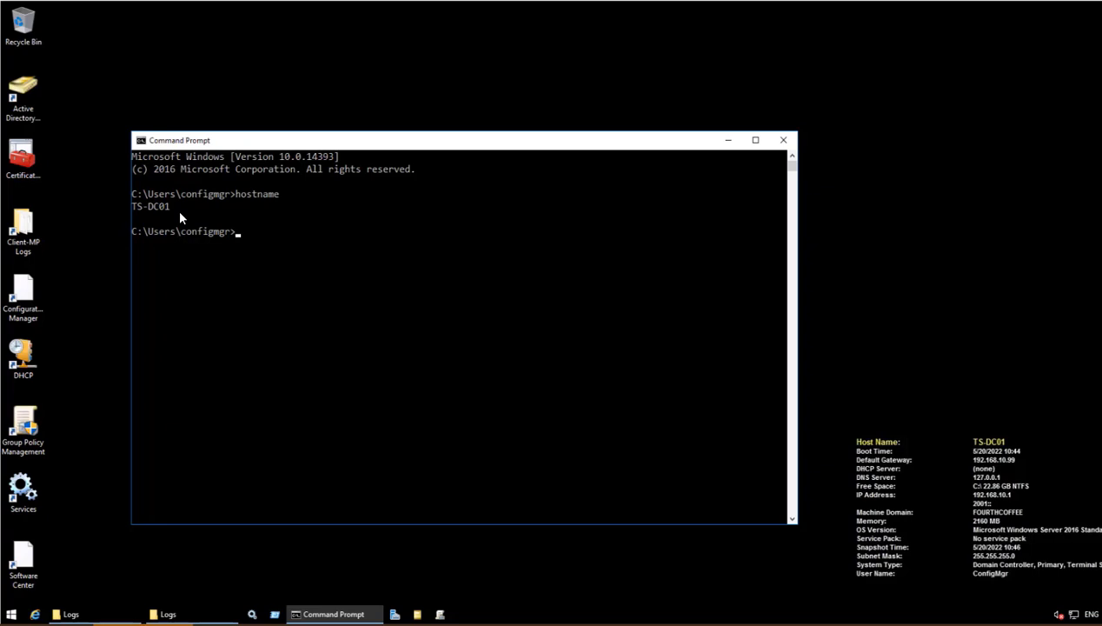
mouse_move(310, 265)
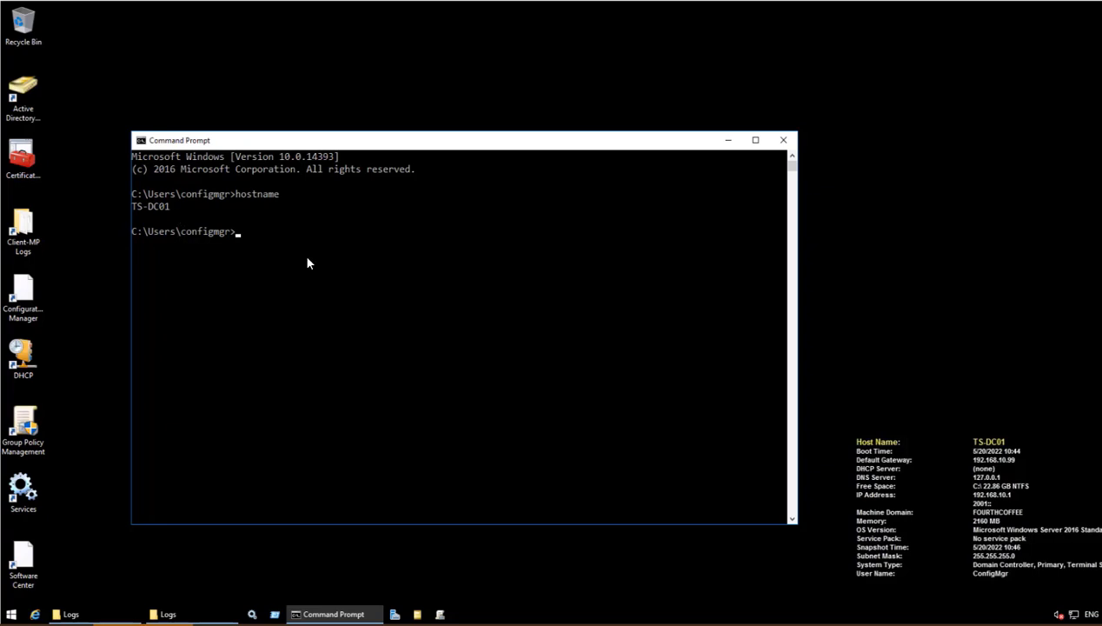
left_click(167, 613)
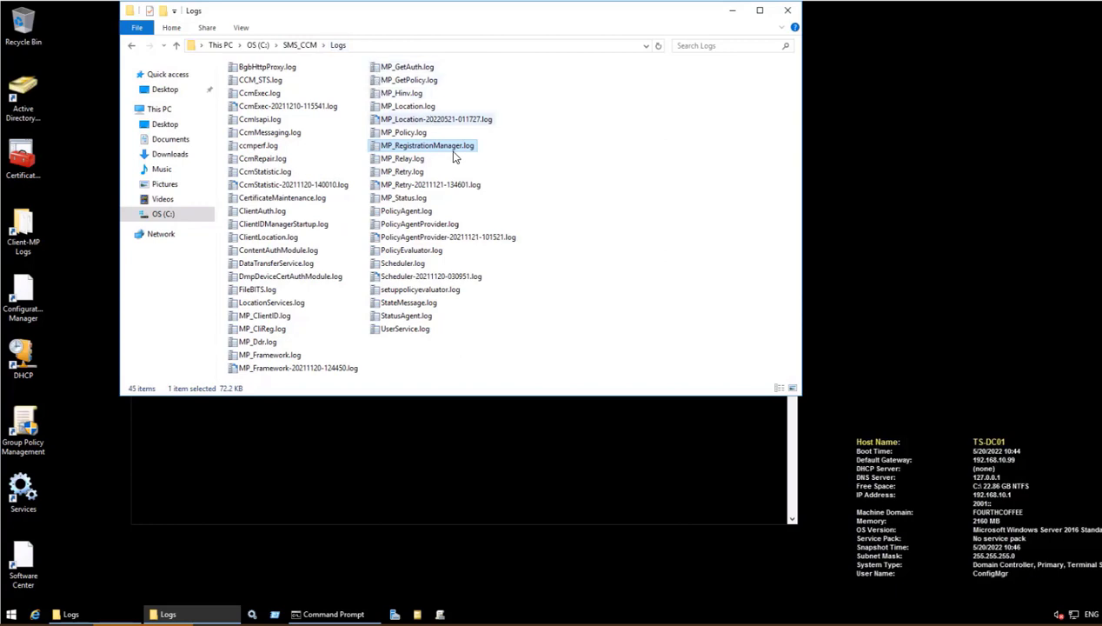
mouse_move(426, 146)
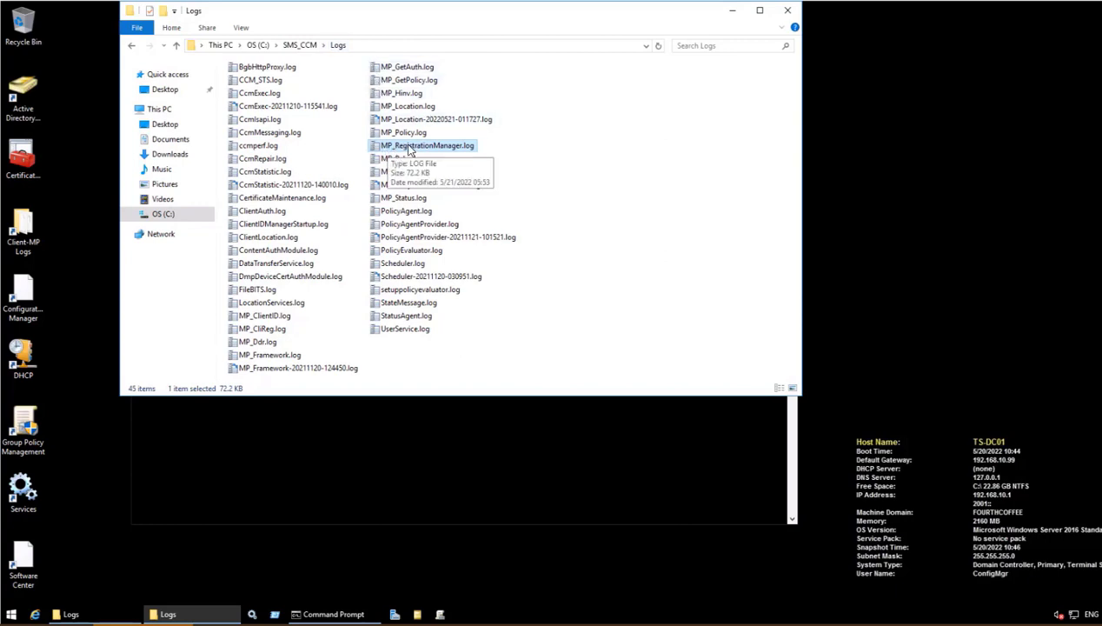
double_click(427, 146)
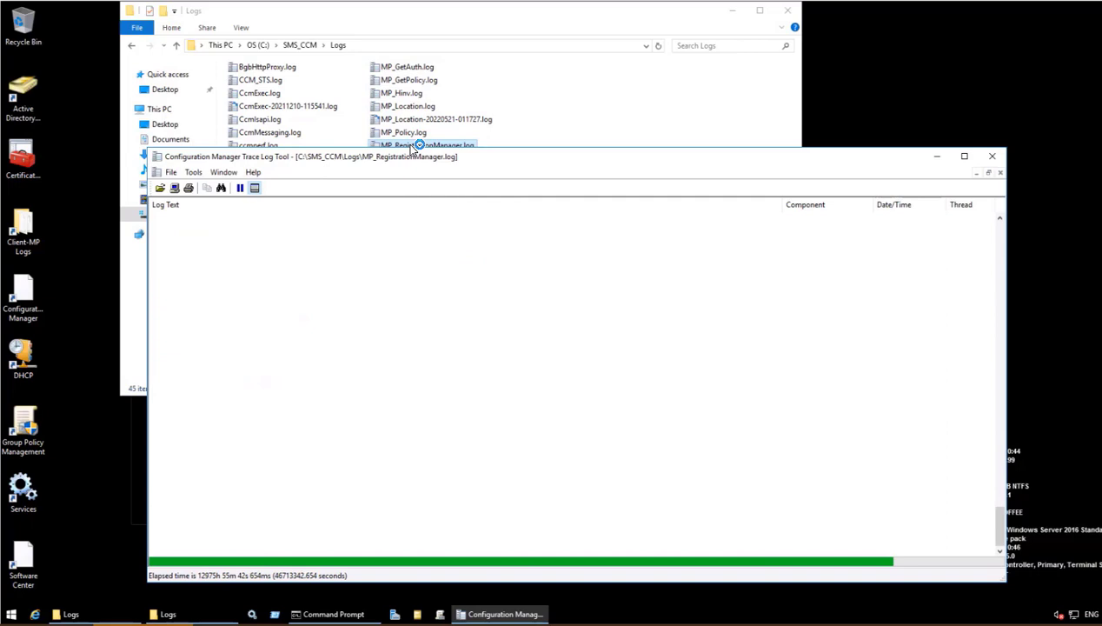
double_click(428, 146)
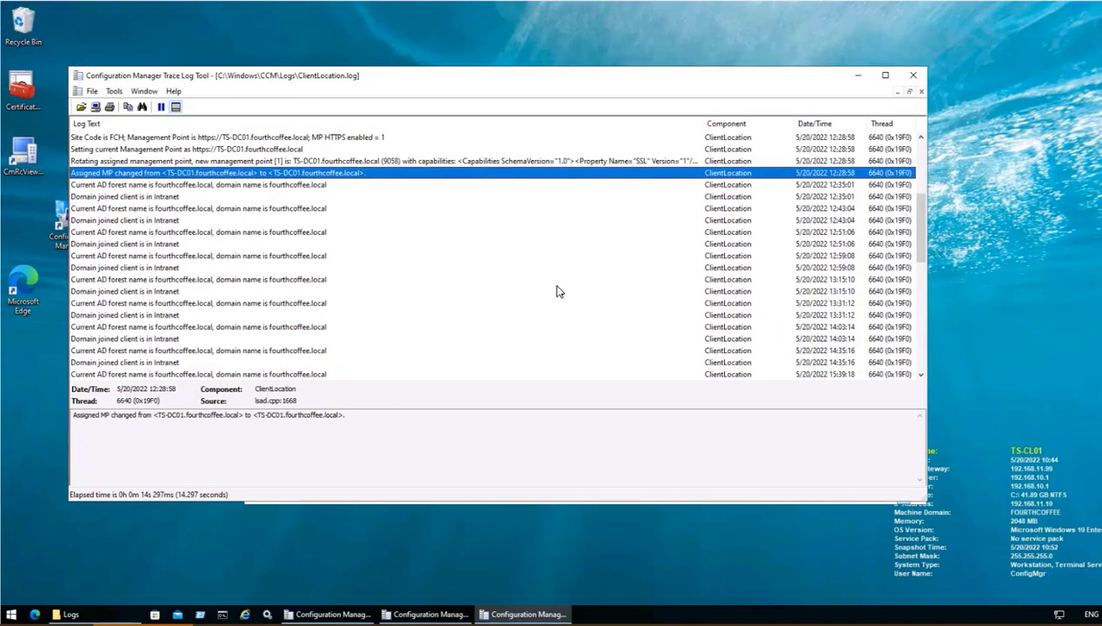
mouse_move(55, 240)
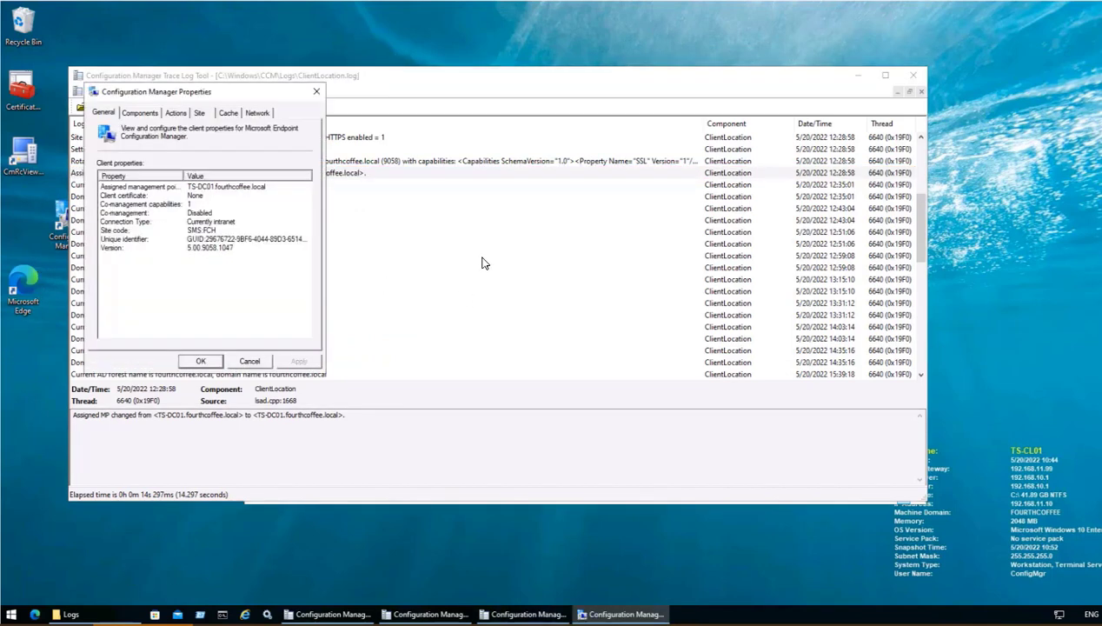
Recheck the client's Actions and General properties, then find the next matching entry in LocationServices.log
left_click(175, 111)
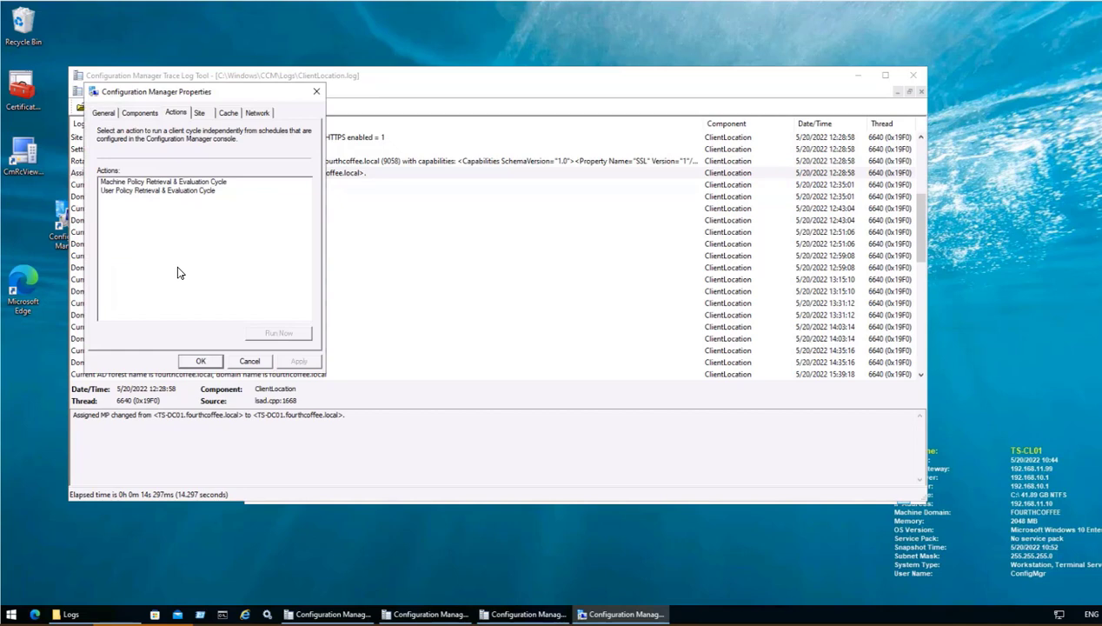
left_click(104, 111)
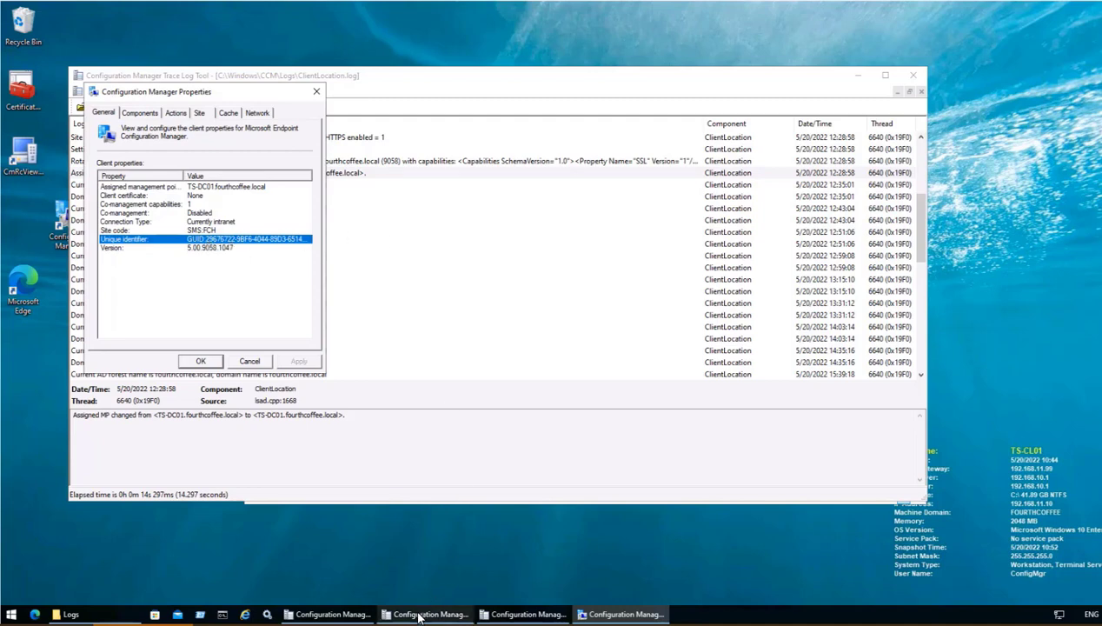
left_click(424, 615)
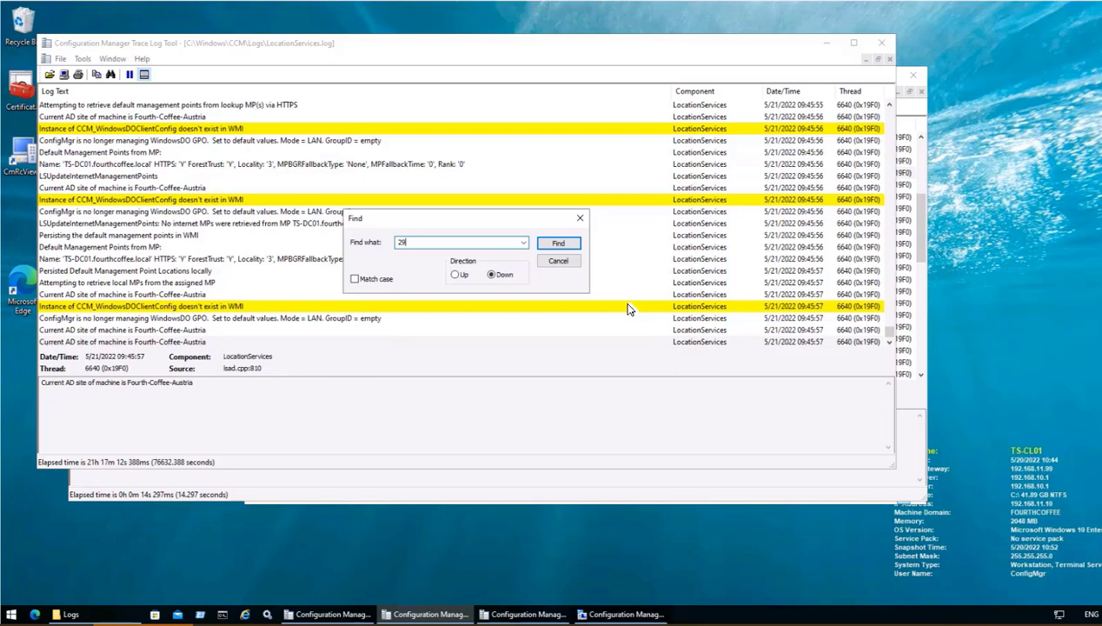
left_click(558, 243)
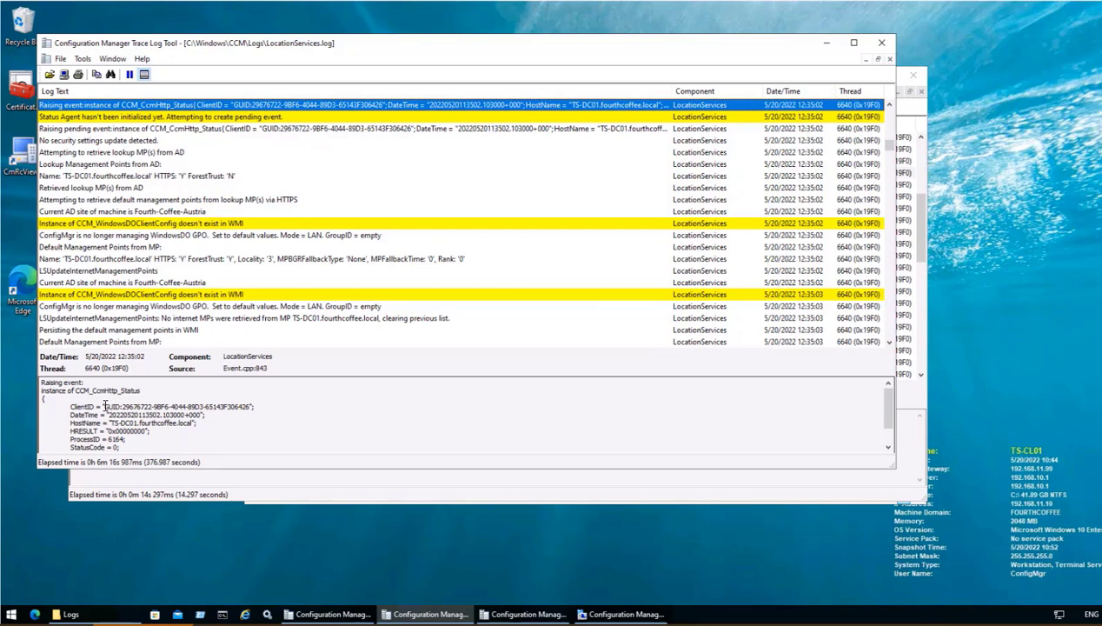
left_click_drag(103, 406, 252, 407)
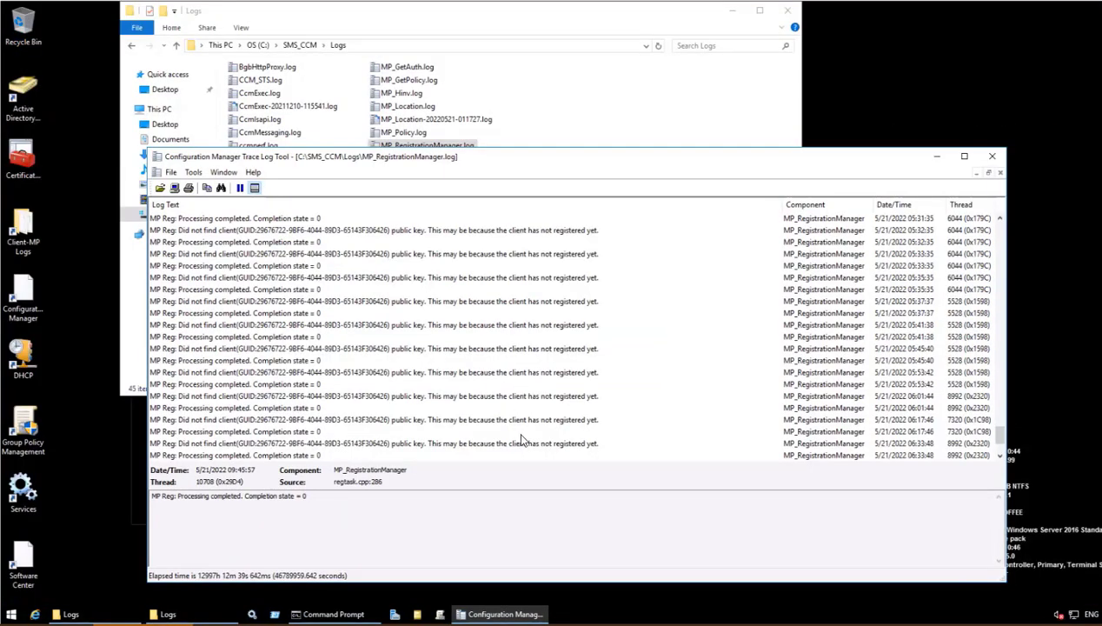
mouse_move(431, 389)
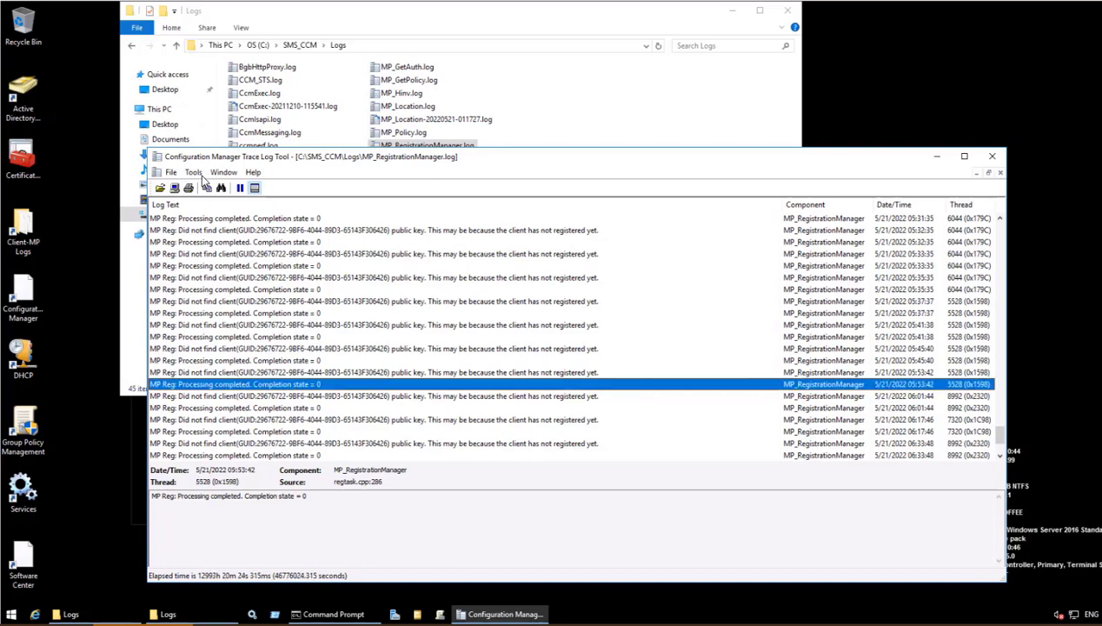
Highlight every registration-log line containing the client GUID and inspect the database error entry
left_click(193, 172)
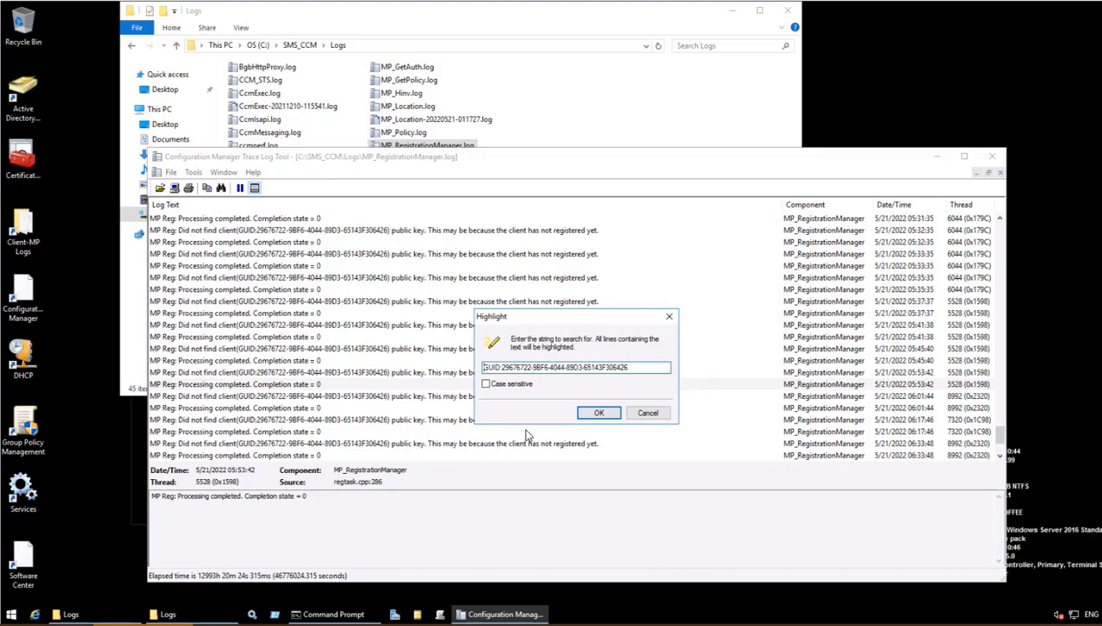
left_click(598, 412)
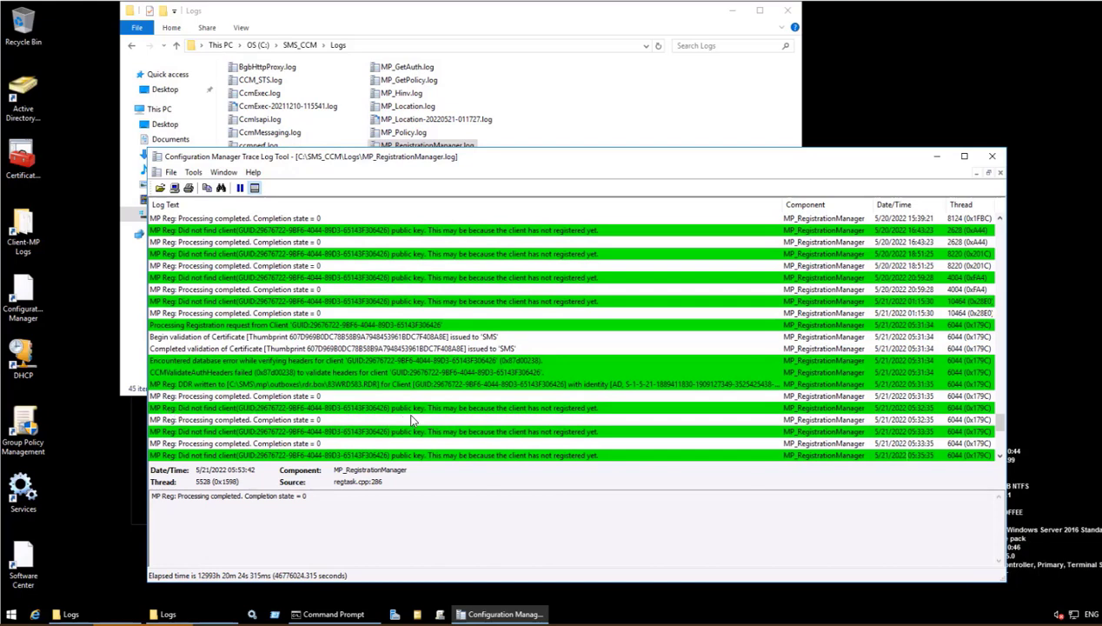
mouse_move(525, 417)
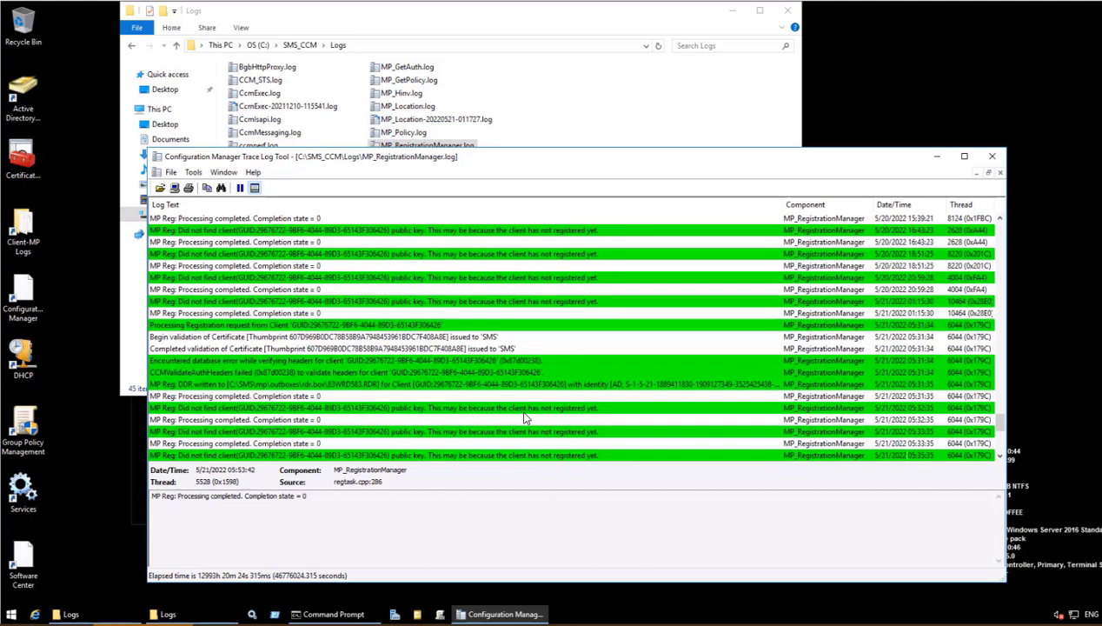
mouse_move(608, 417)
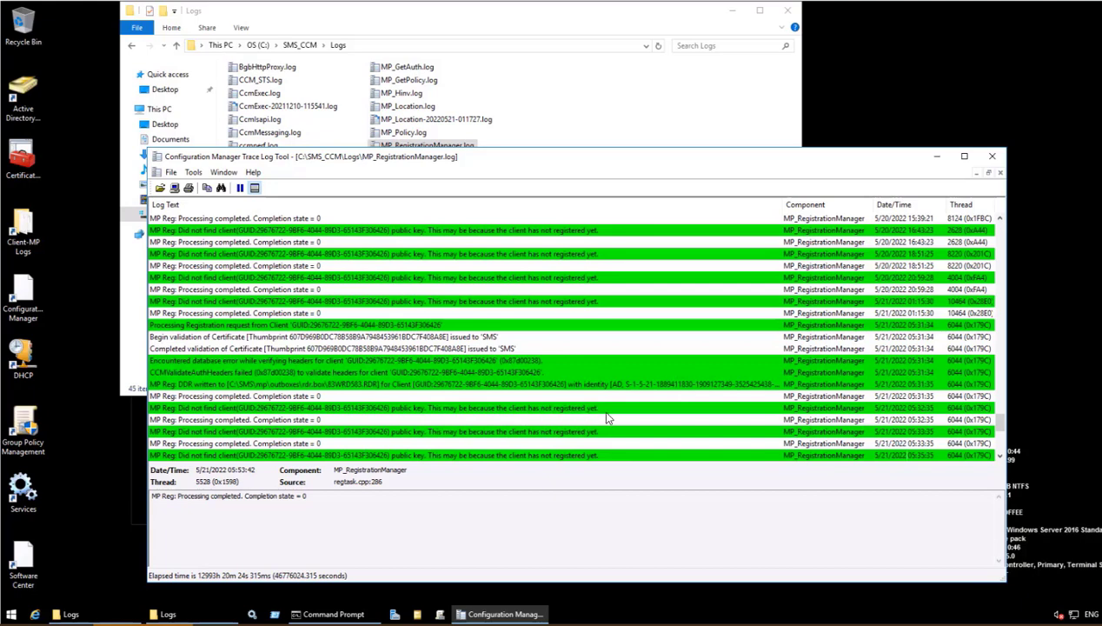
mouse_move(153, 386)
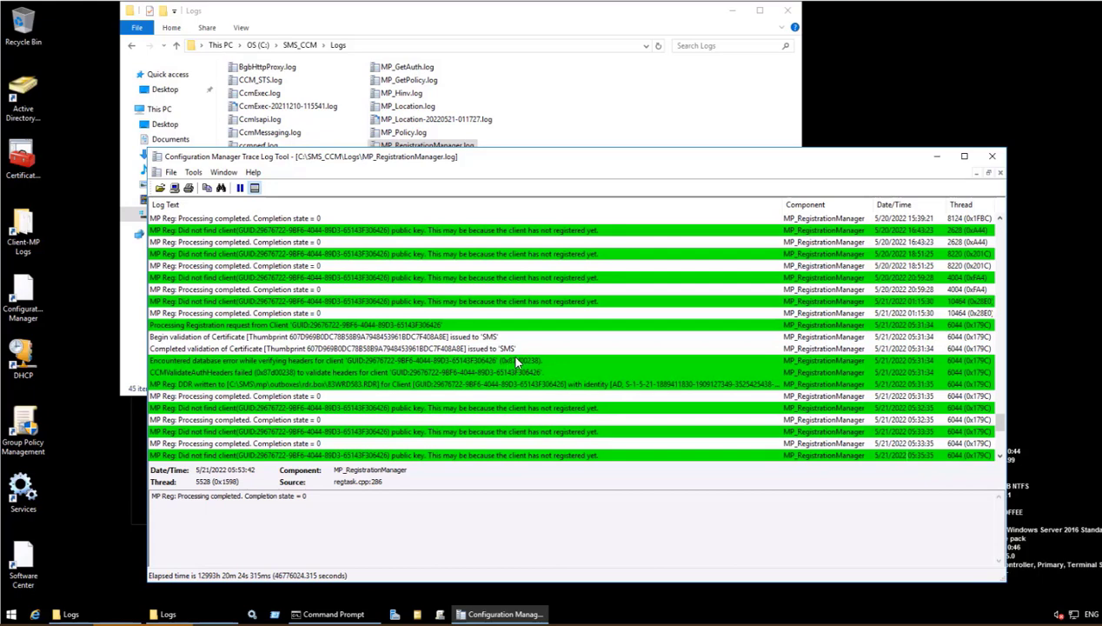
left_click(347, 360)
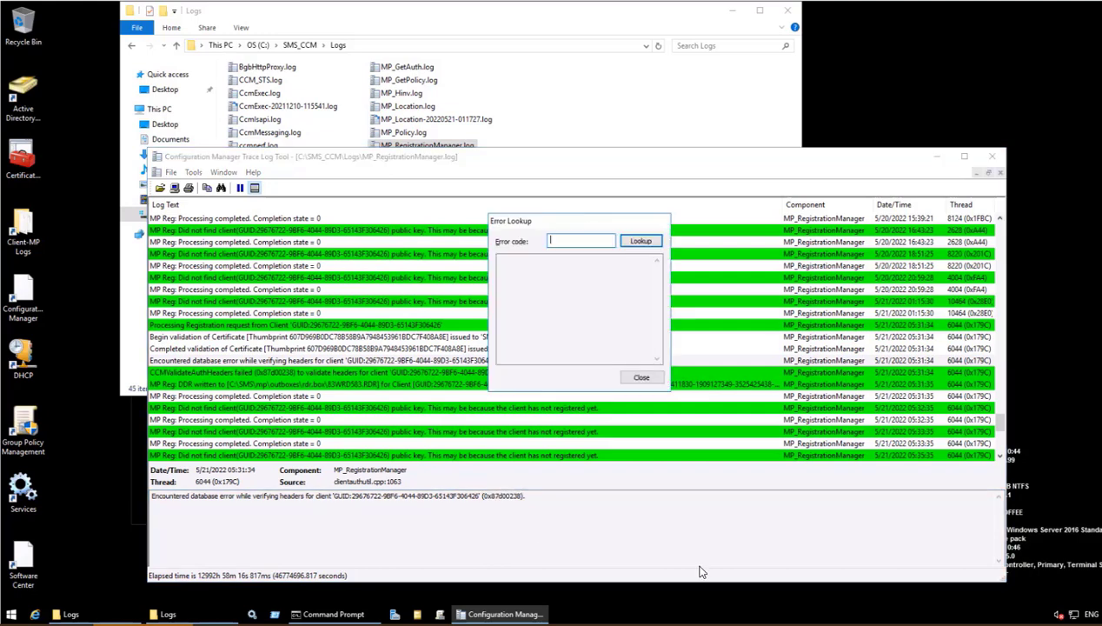
Look up error 0x87d00238 as 'Public key not found', then bring the server's SMS Logs folder forward
type("0x87d00238")
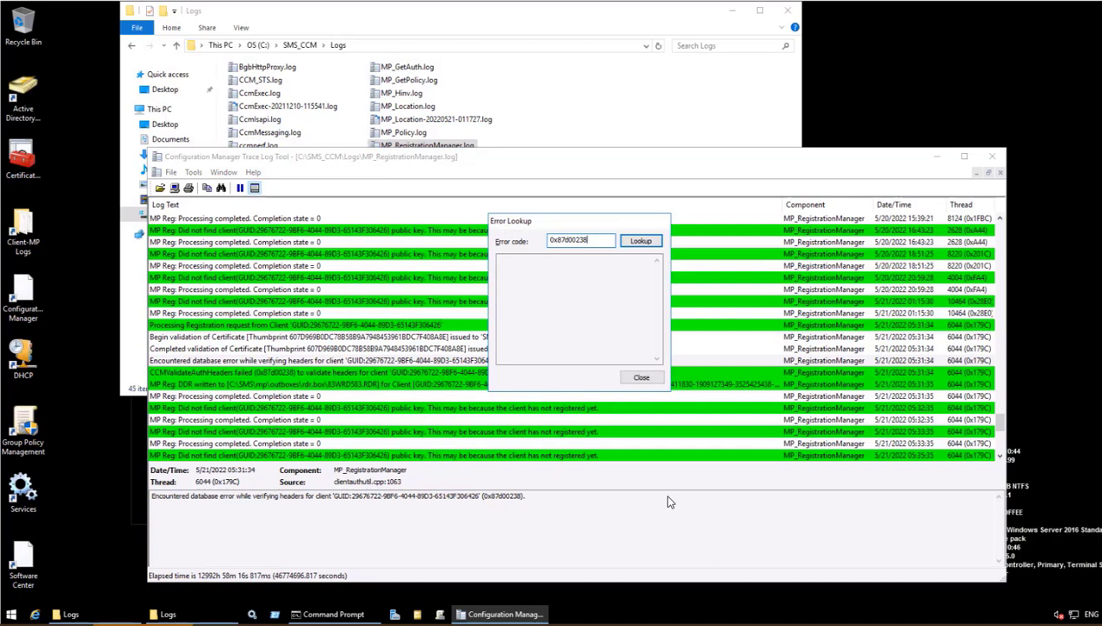
left_click(642, 240)
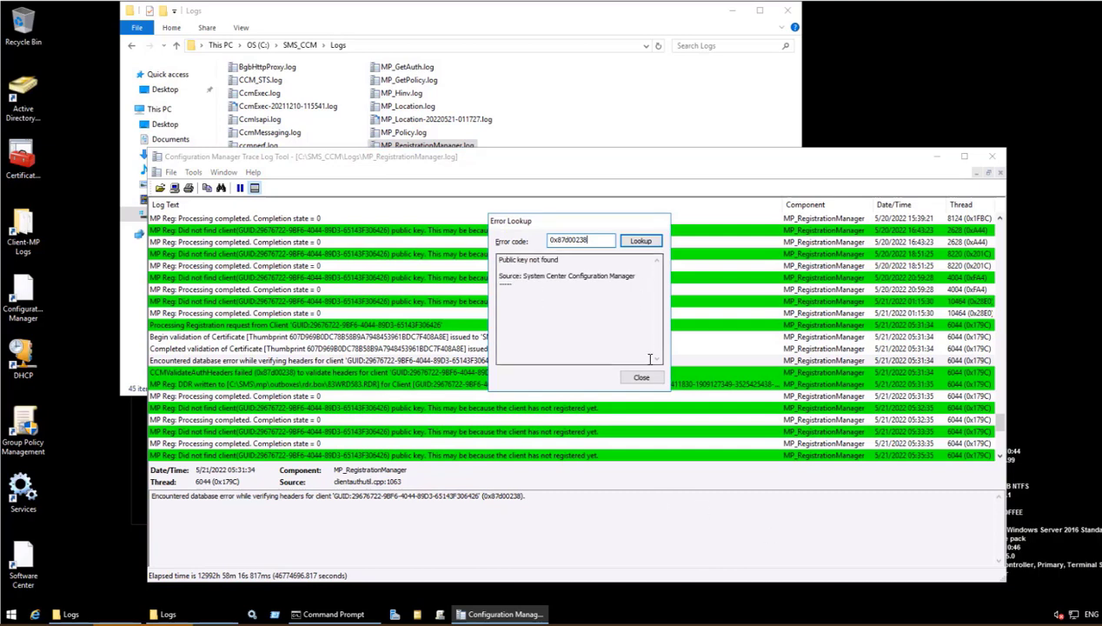
left_click(642, 375)
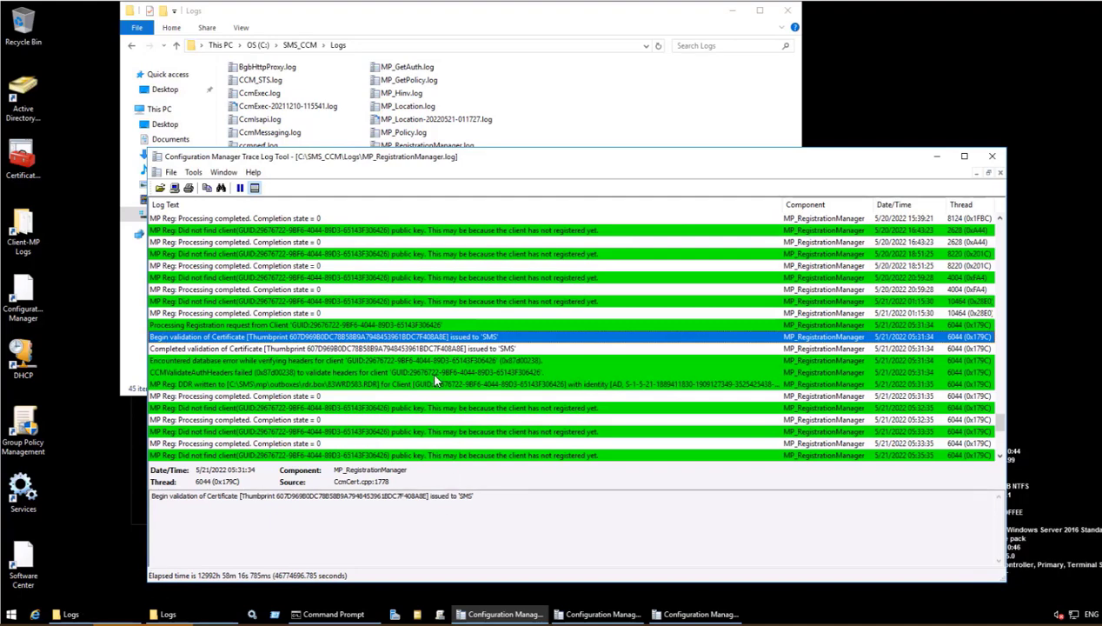
left_click(69, 613)
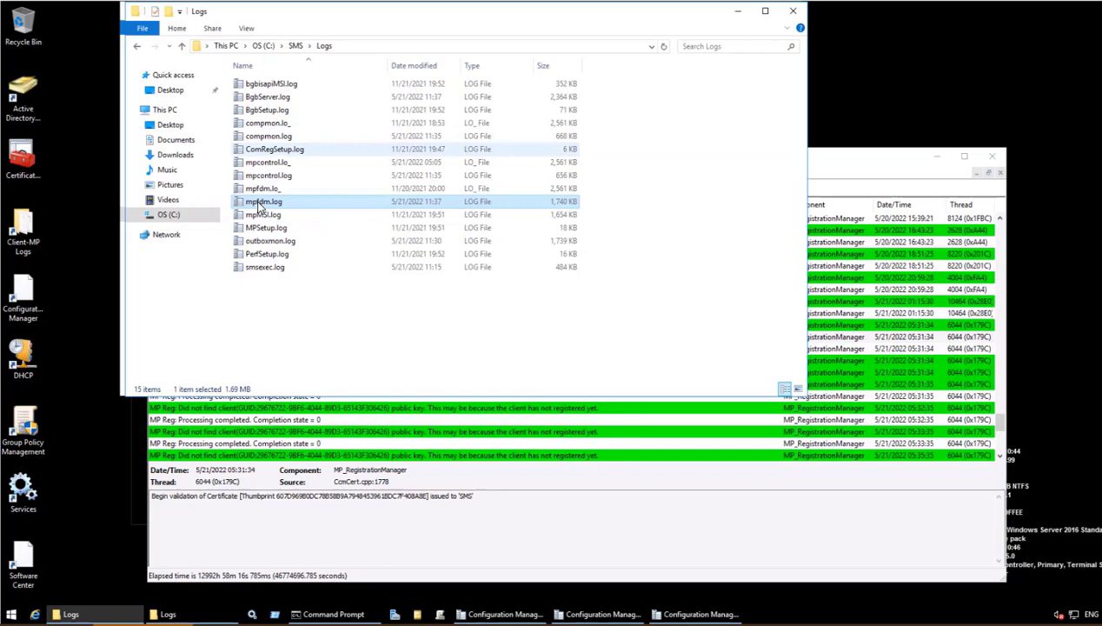
Load mpfdm.log into CMTrace, revealing red 'Cannot create a unique file' errors for auth ddm.box
double_click(264, 202)
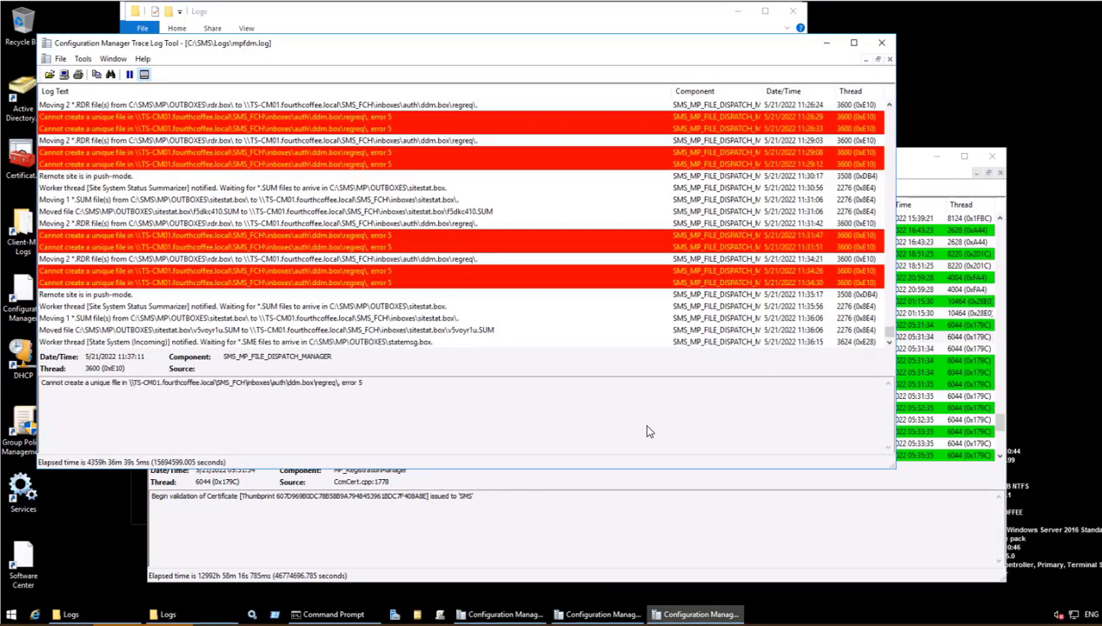
mouse_move(243, 309)
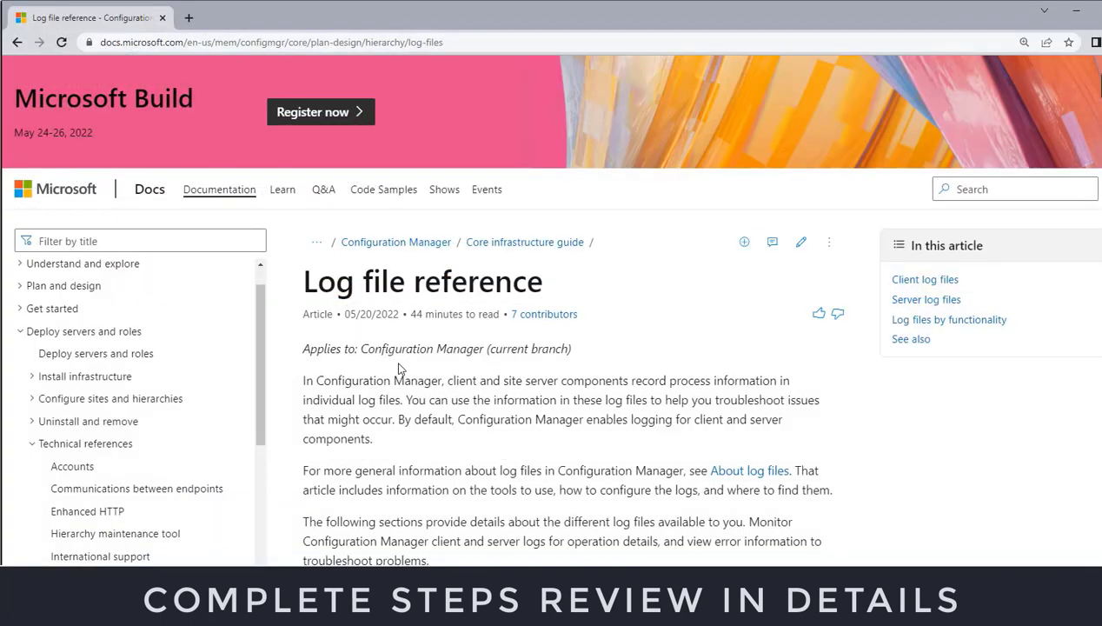
Search the Microsoft Docs log file reference for mpfdm to read its description
type("mpfdm")
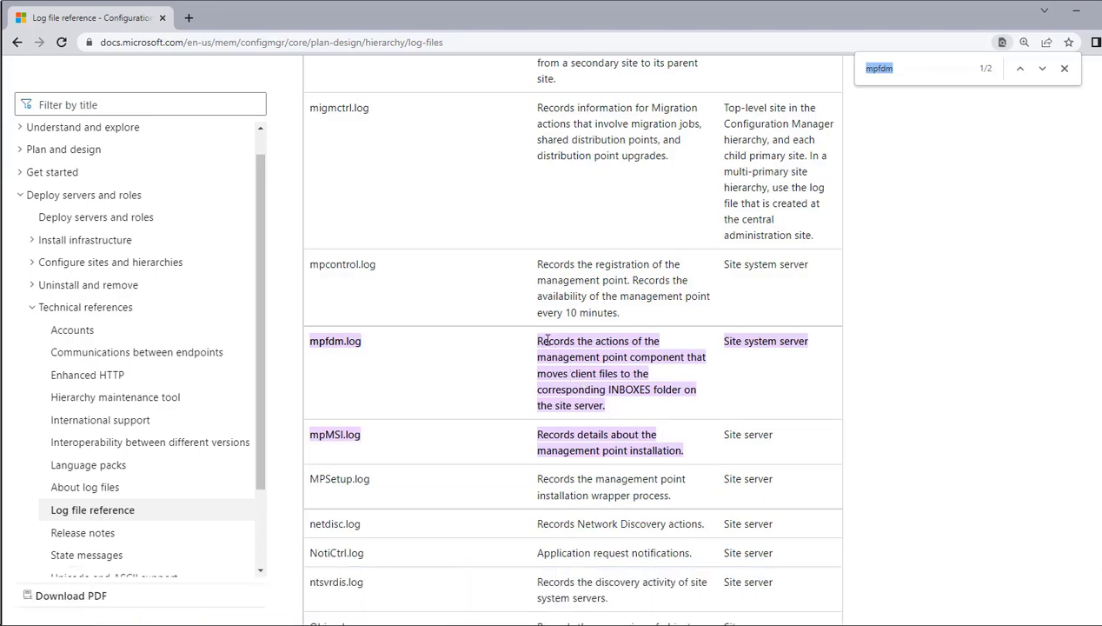
mouse_move(664, 344)
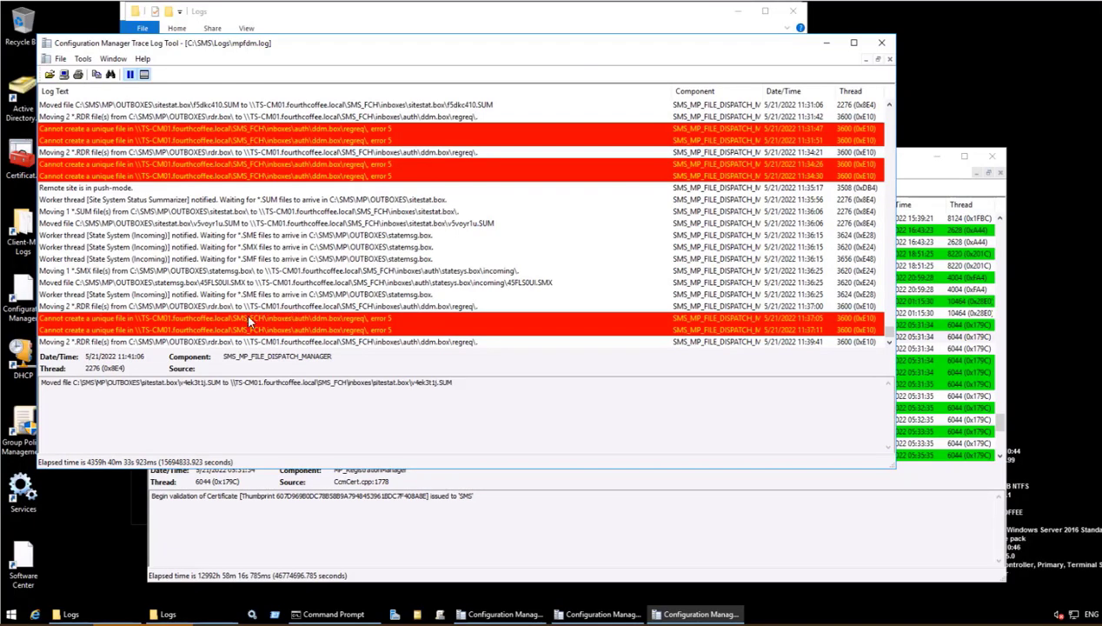
mouse_move(50, 326)
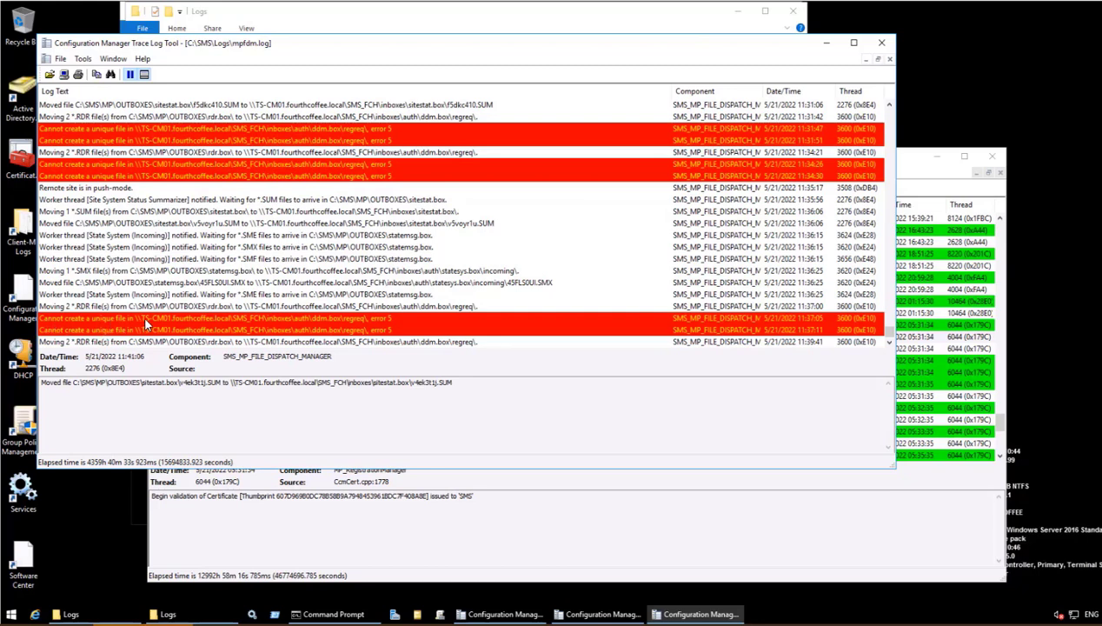
mouse_move(212, 329)
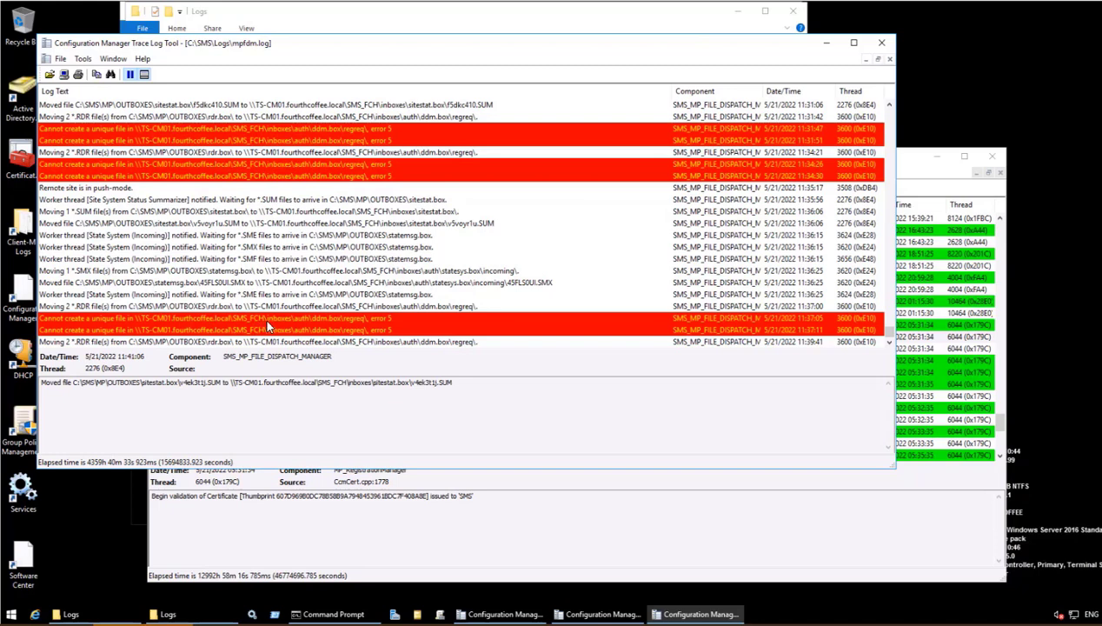
mouse_move(331, 327)
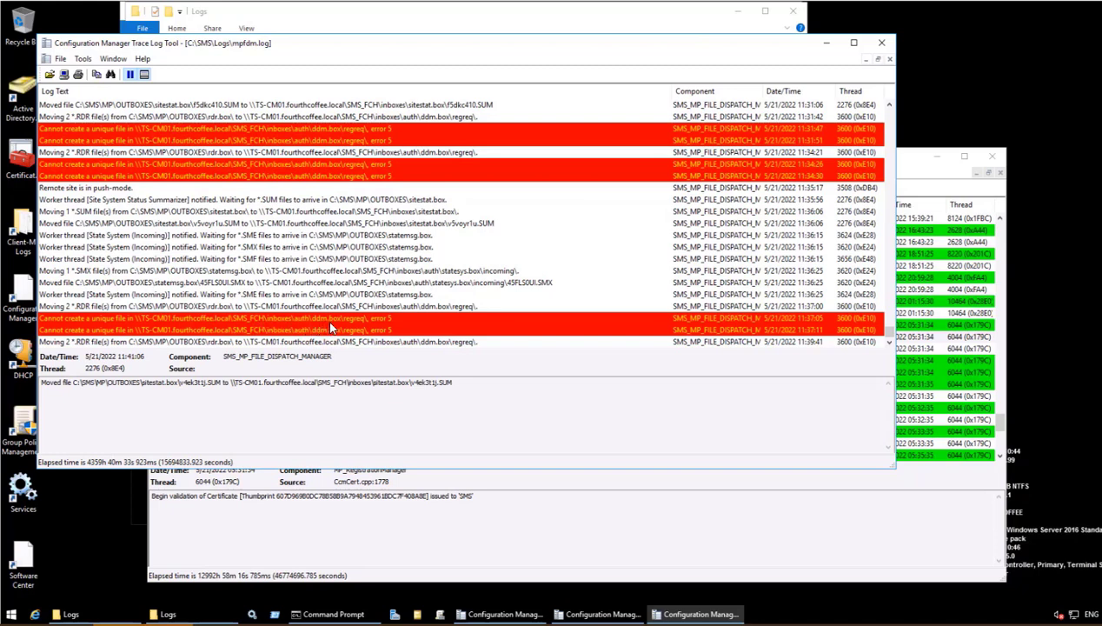
mouse_move(367, 326)
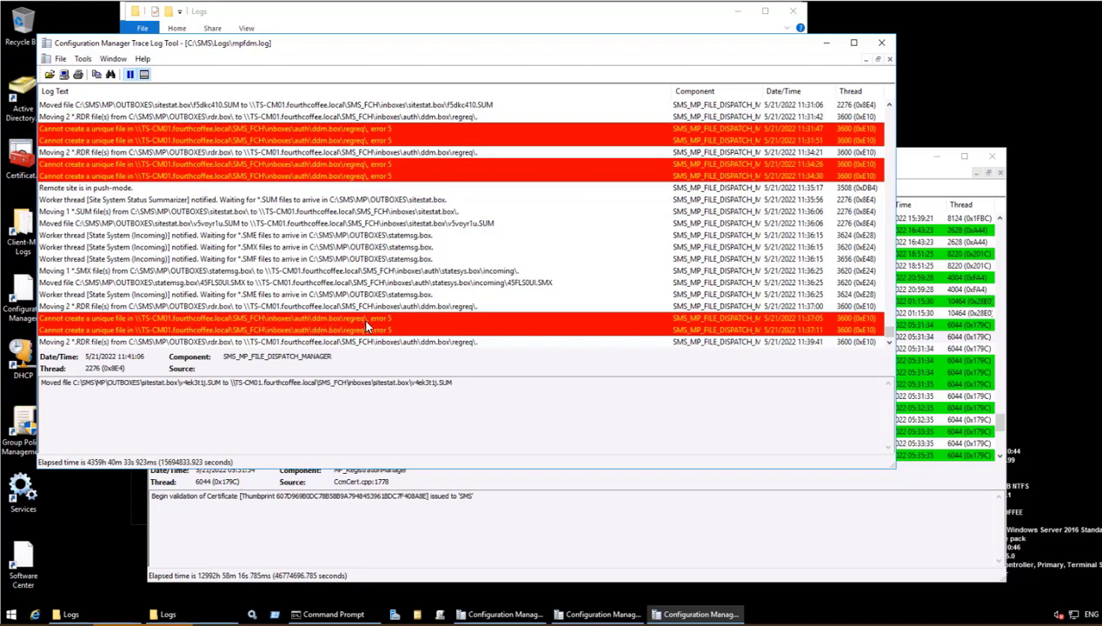
mouse_move(372, 315)
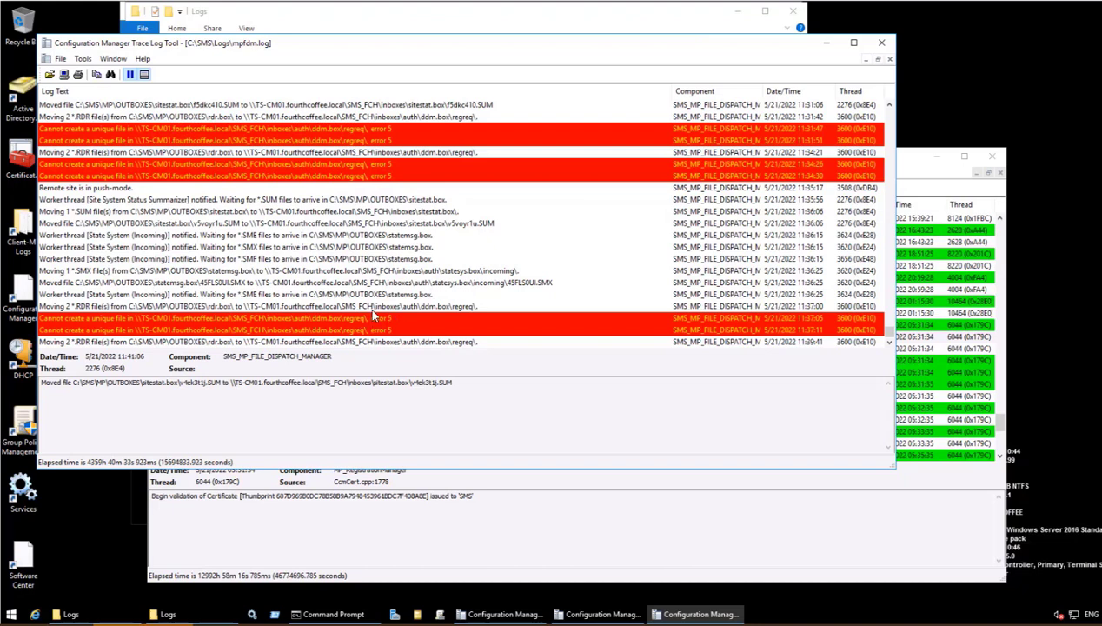
mouse_move(616, 384)
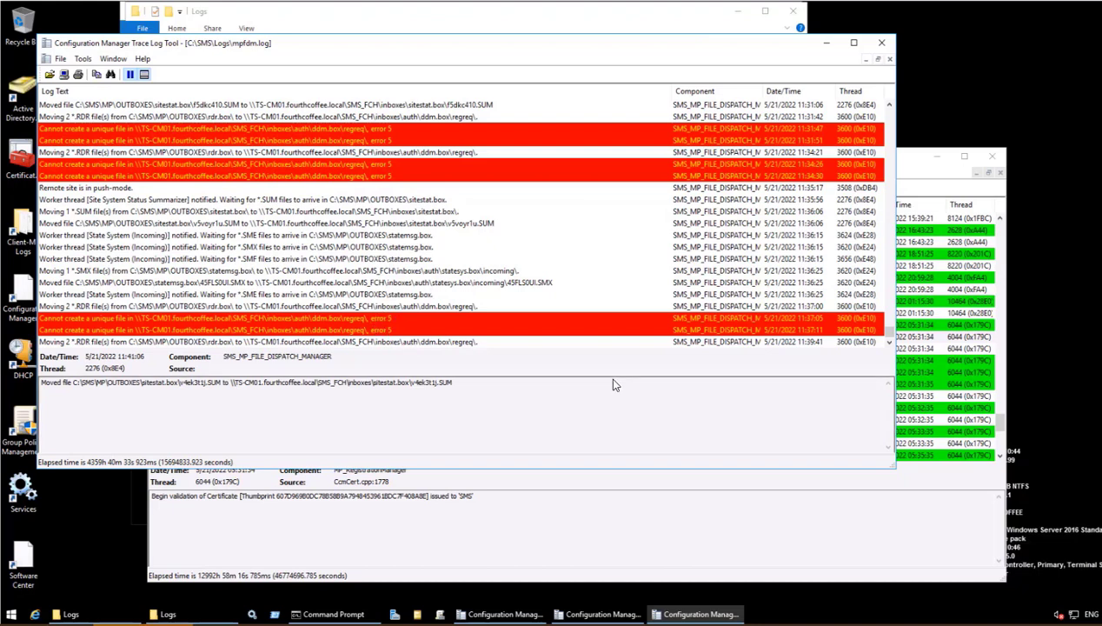
left_click(641, 240)
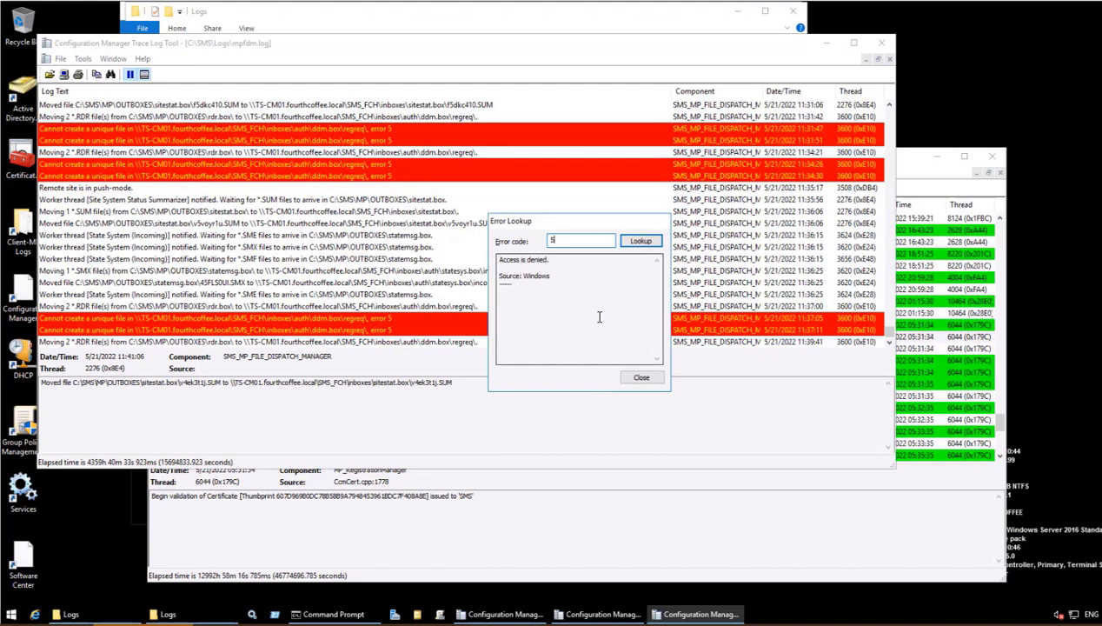
left_click(641, 375)
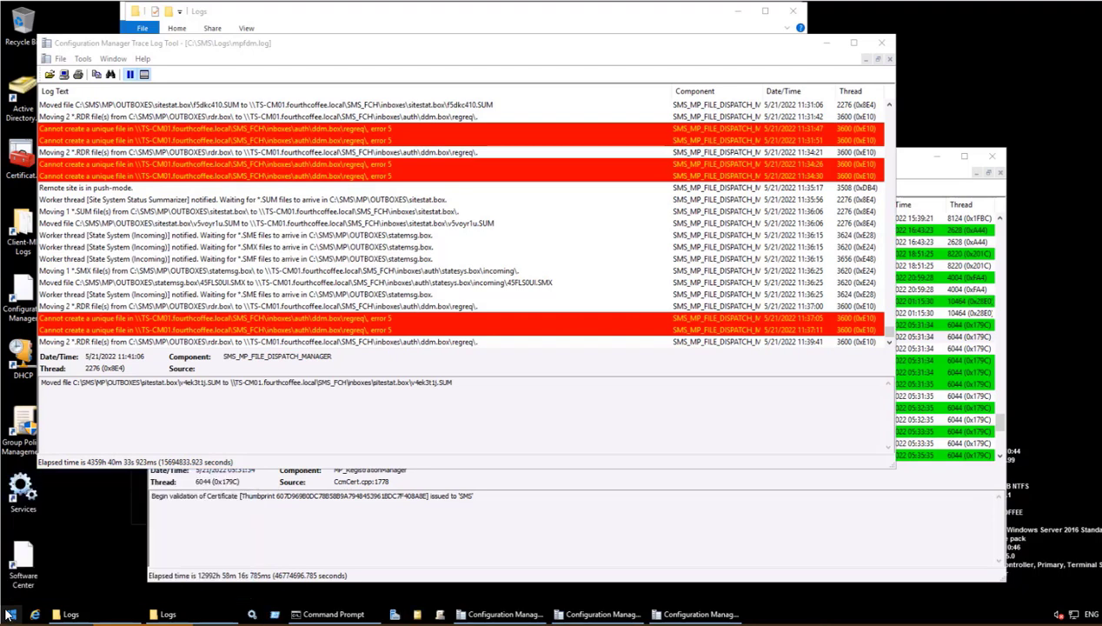
Browse the ts-cm01 SMS_FCH share to inboxes\auth\ddm.box, where regreq is refused with a network permission error
left_click(289, 616)
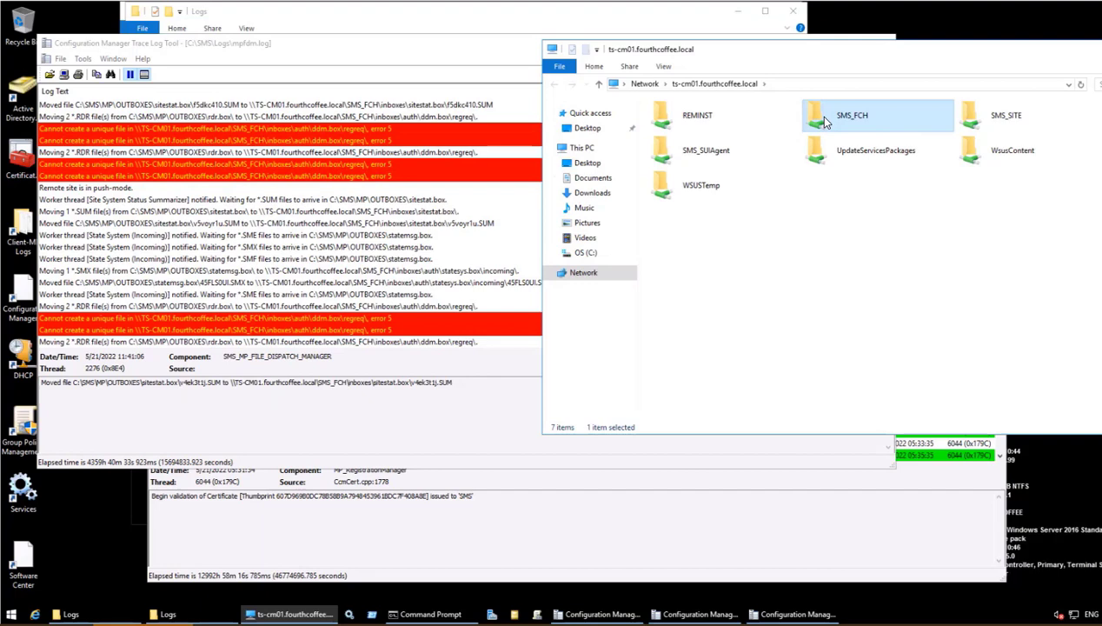
double_click(852, 115)
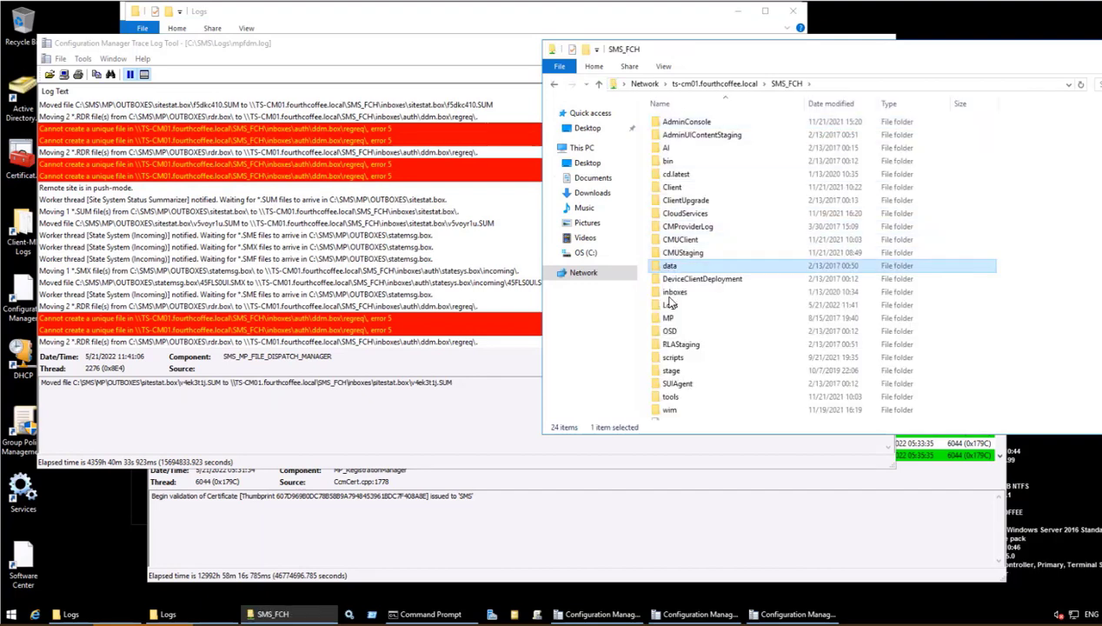
double_click(675, 292)
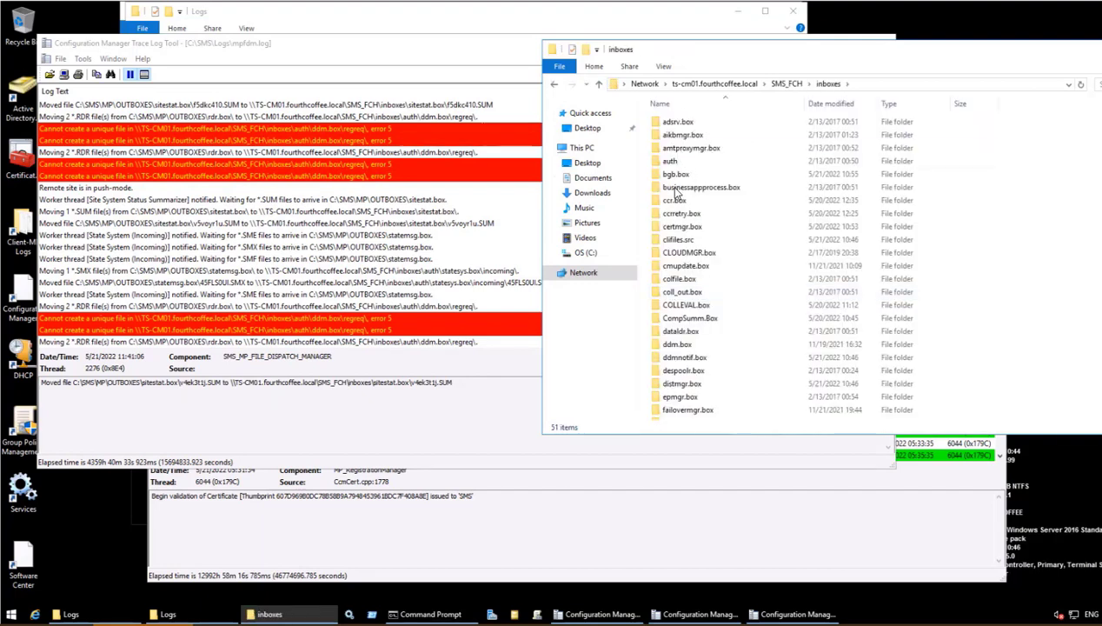
double_click(670, 160)
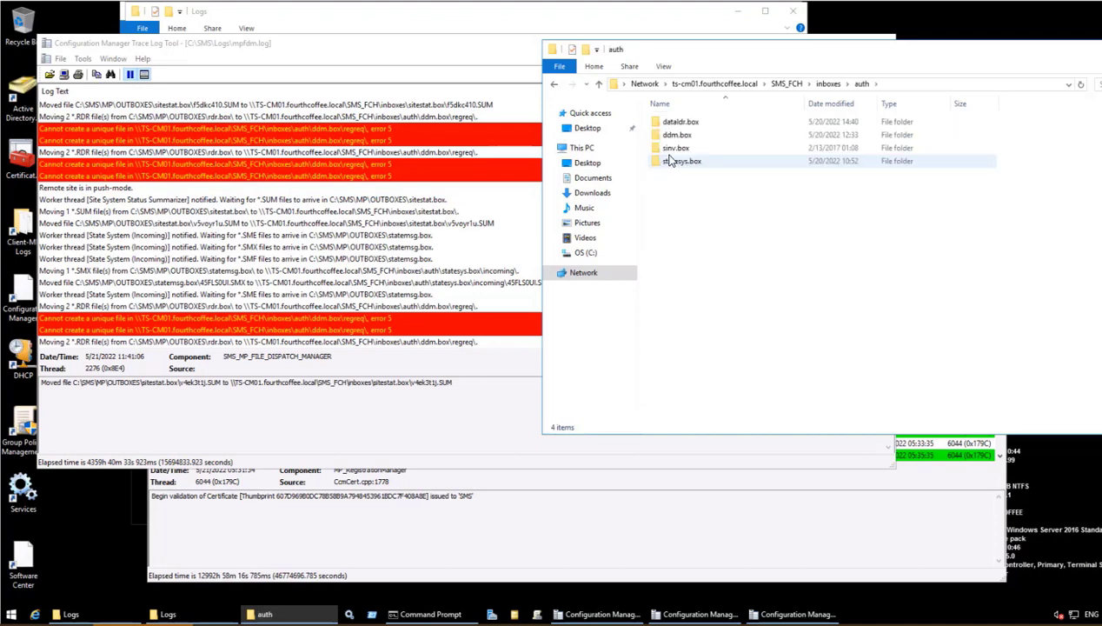
double_click(678, 136)
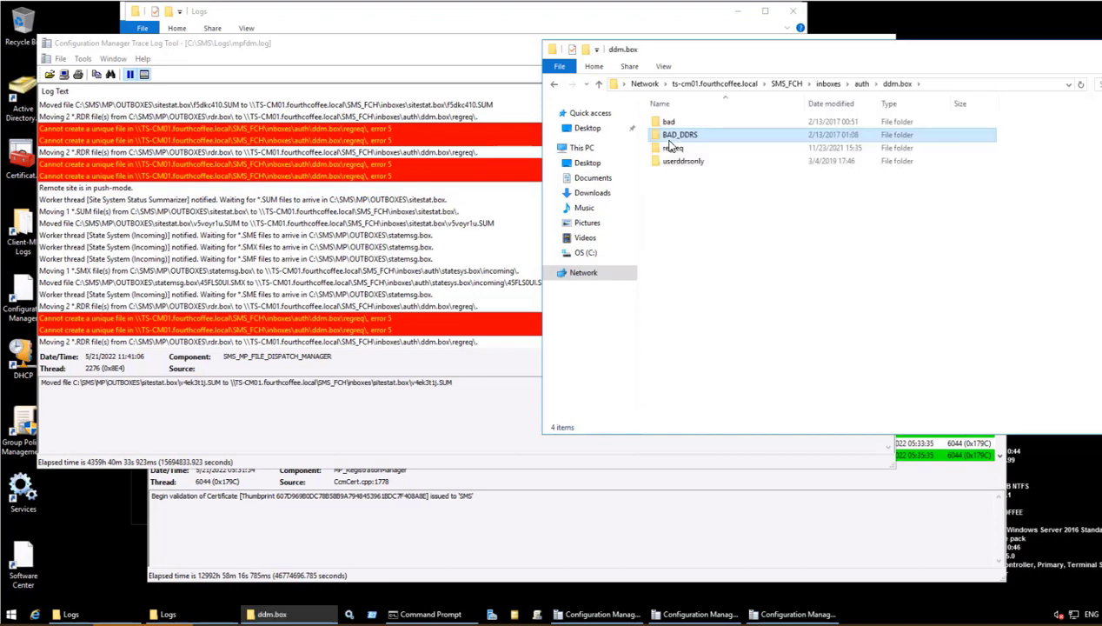
double_click(675, 148)
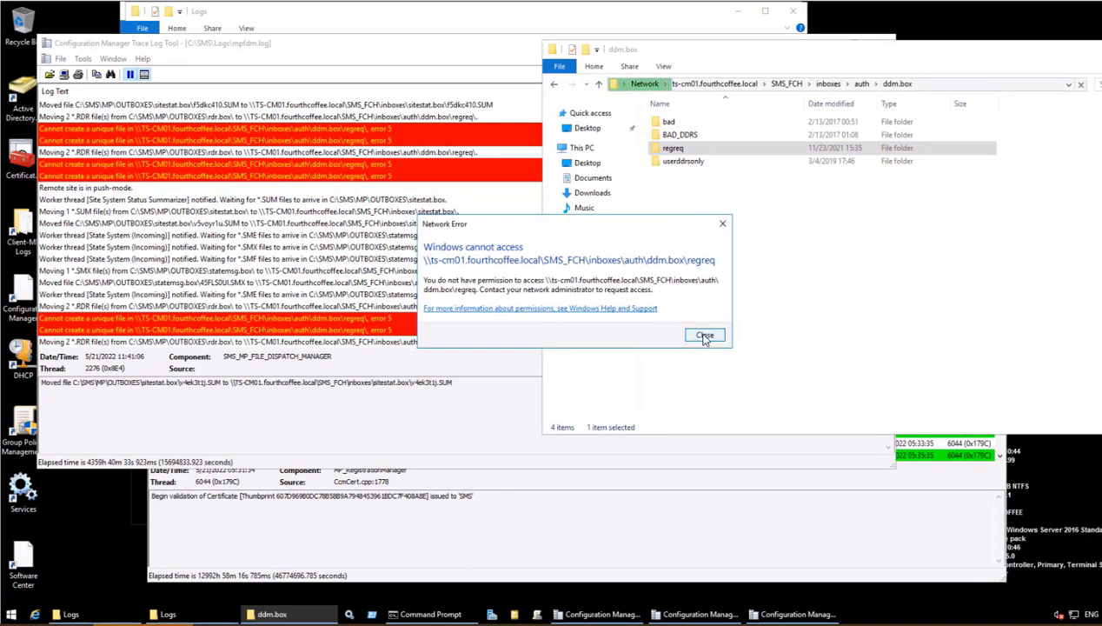
mouse_move(682, 96)
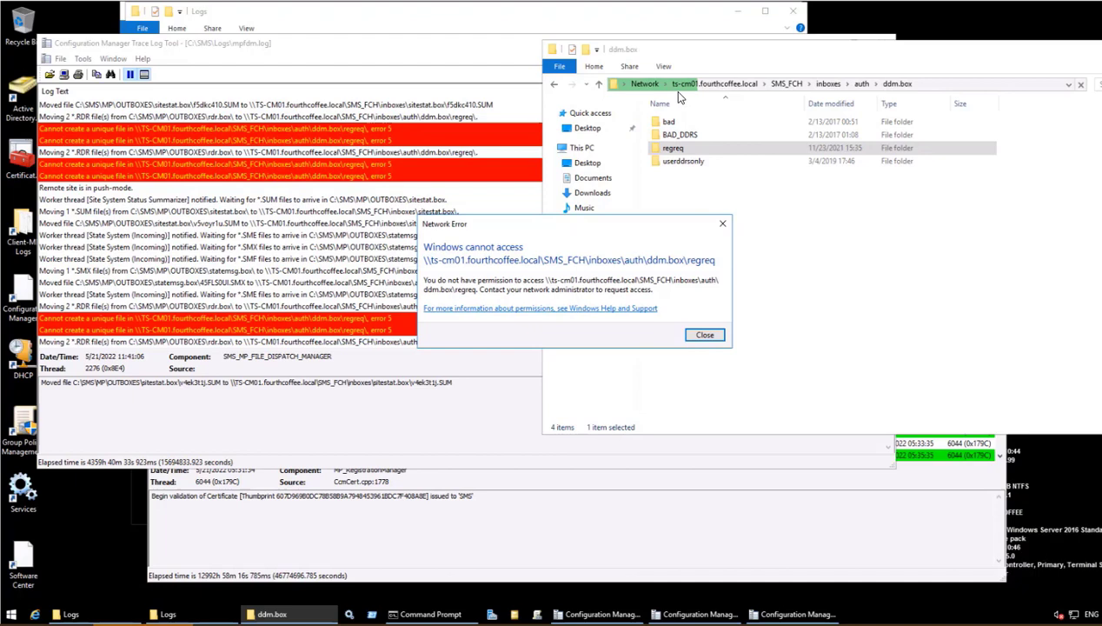
left_click(704, 334)
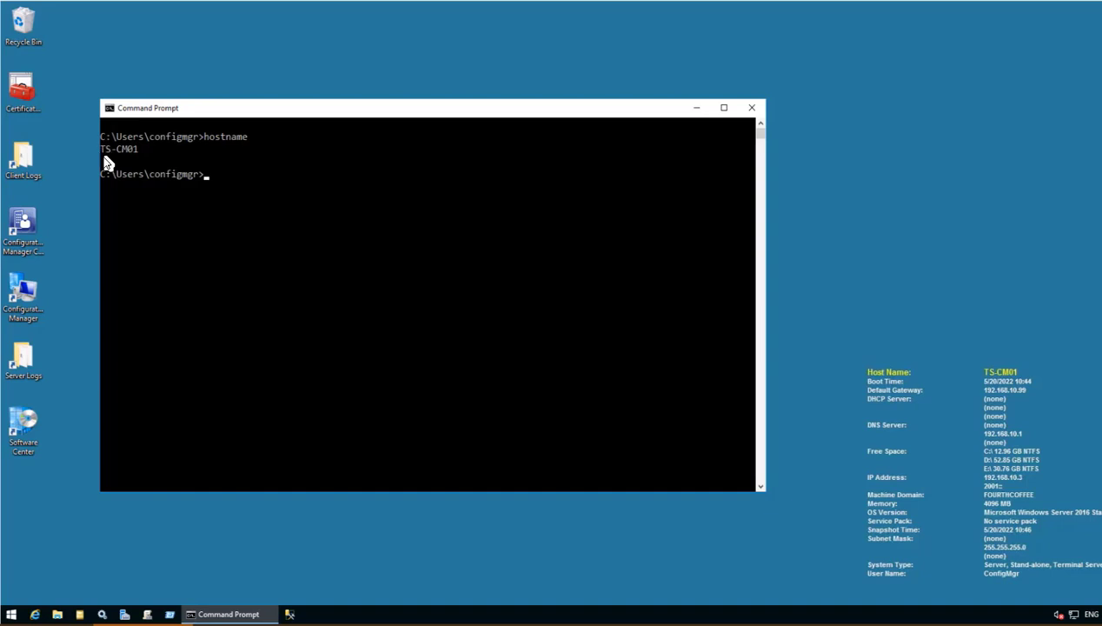
mouse_move(24, 360)
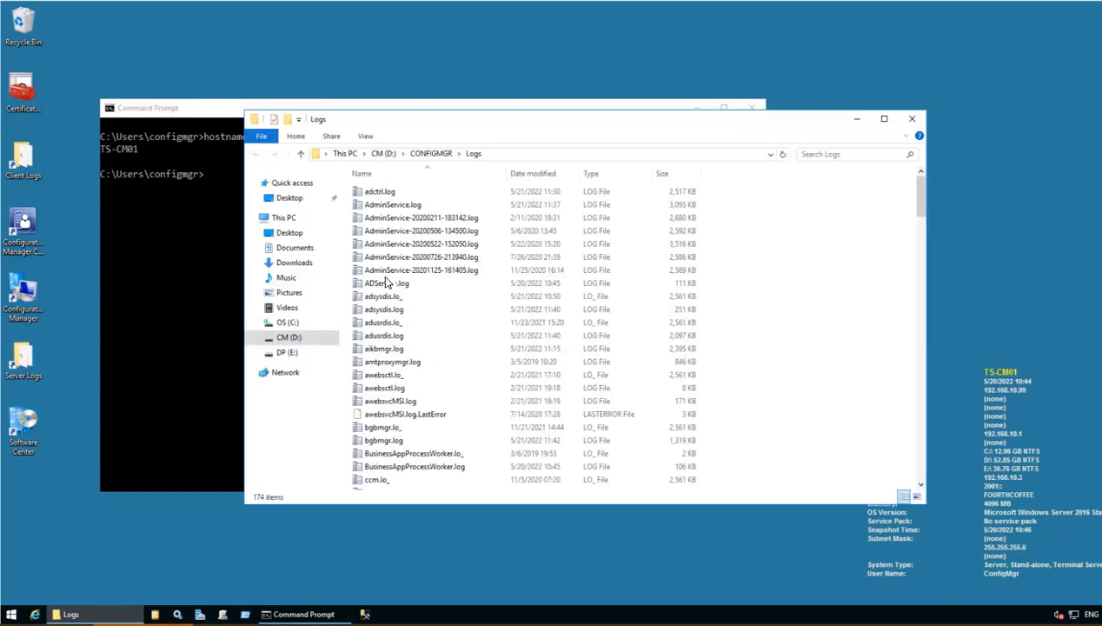
Browse the local CONFIGMGR inboxes\auth\ddm.box and request access when regreq denies permission
left_click(431, 153)
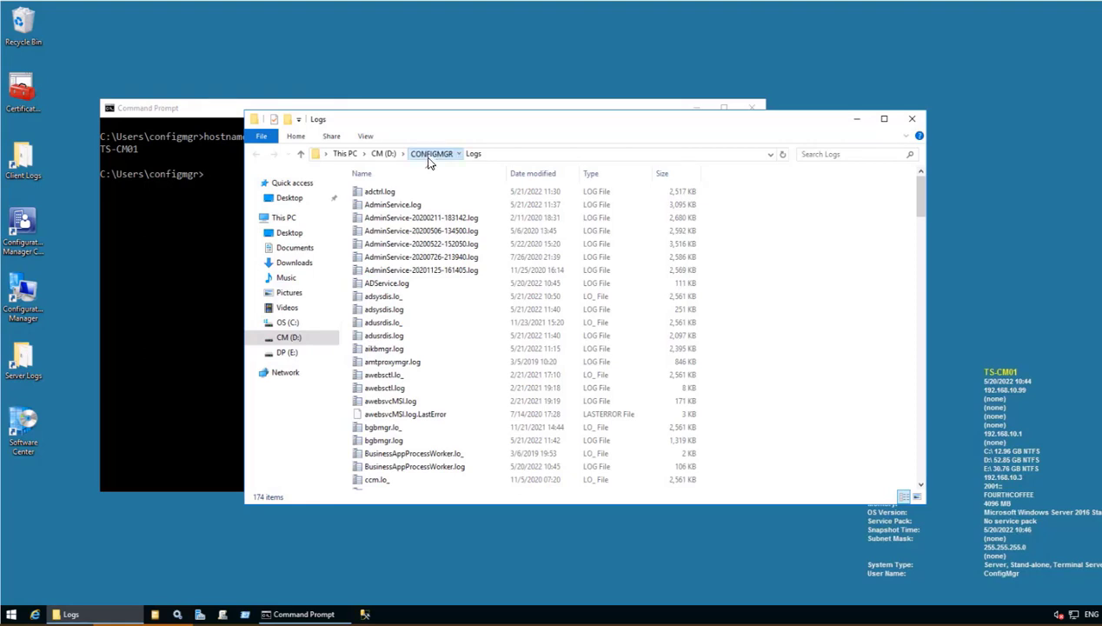
left_click(431, 153)
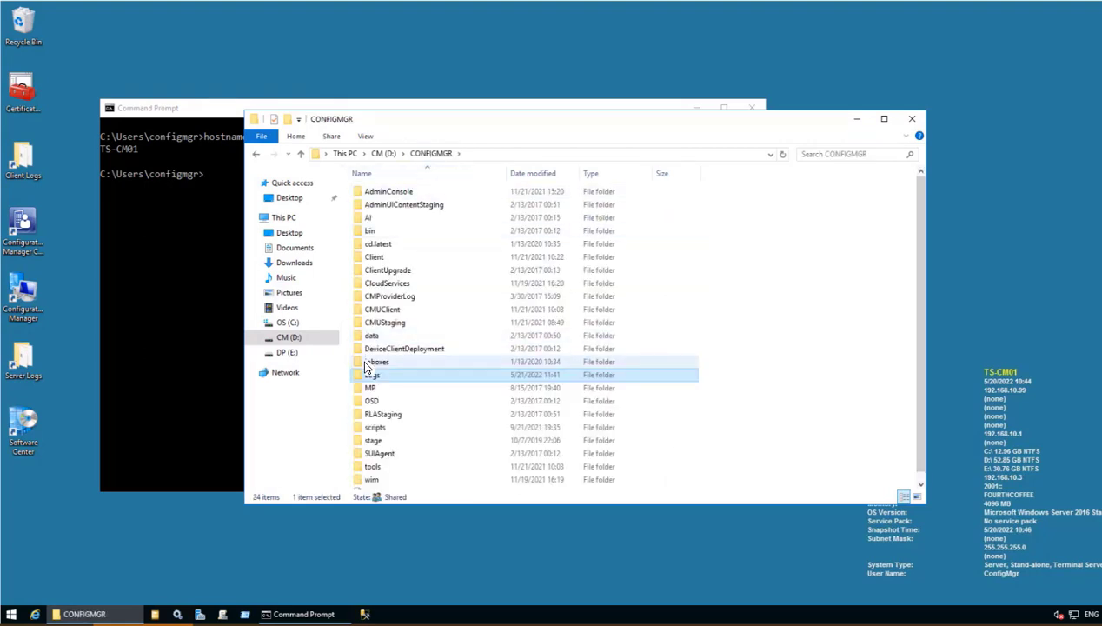
double_click(377, 360)
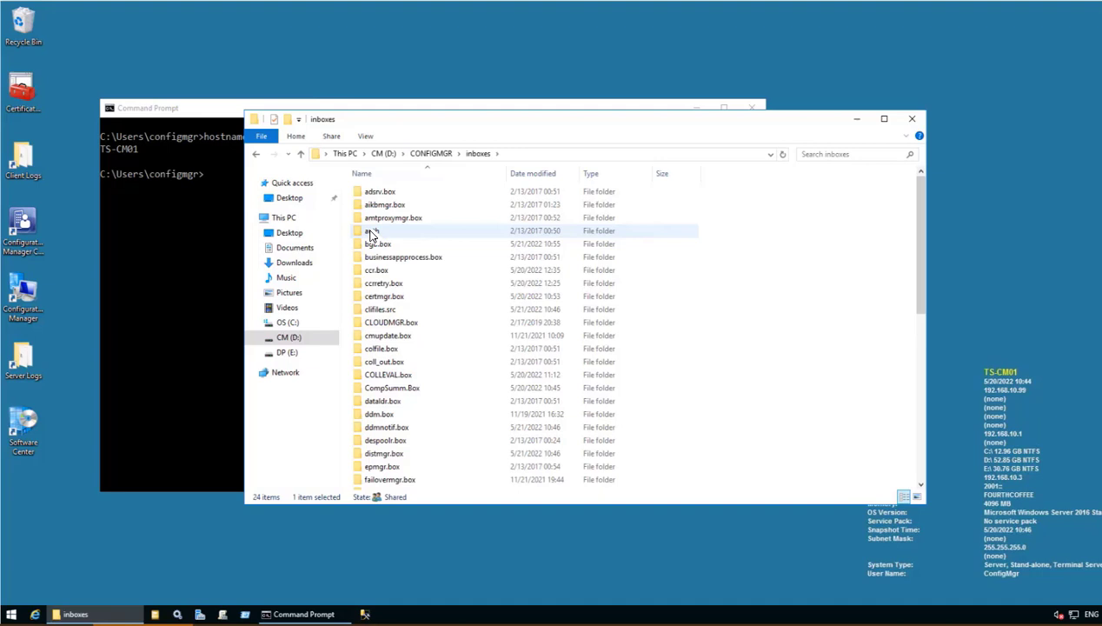
double_click(372, 230)
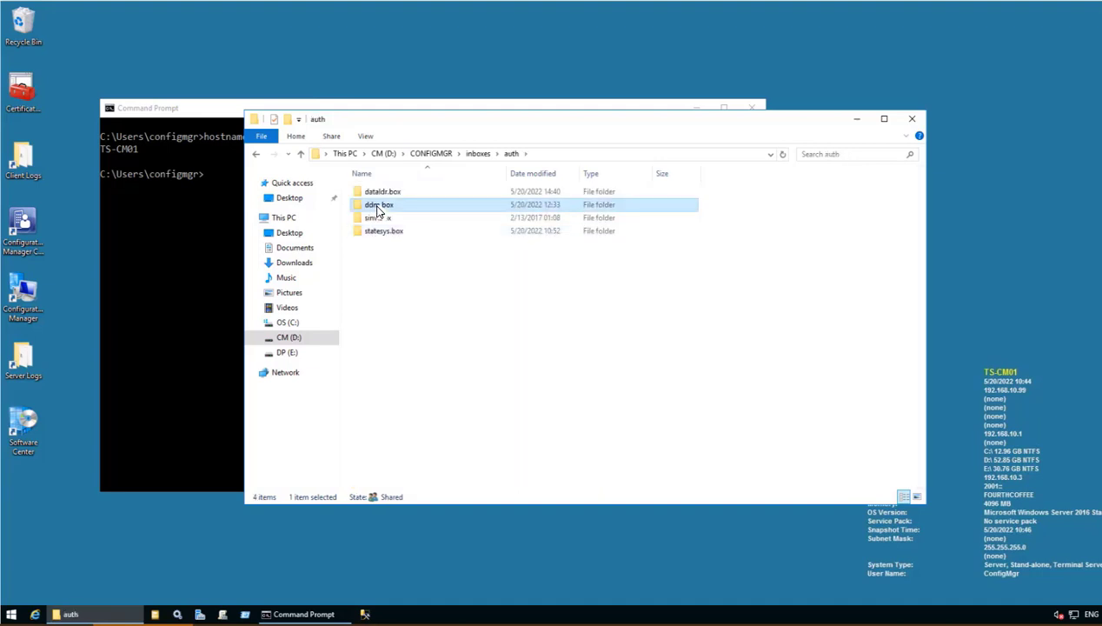
double_click(379, 205)
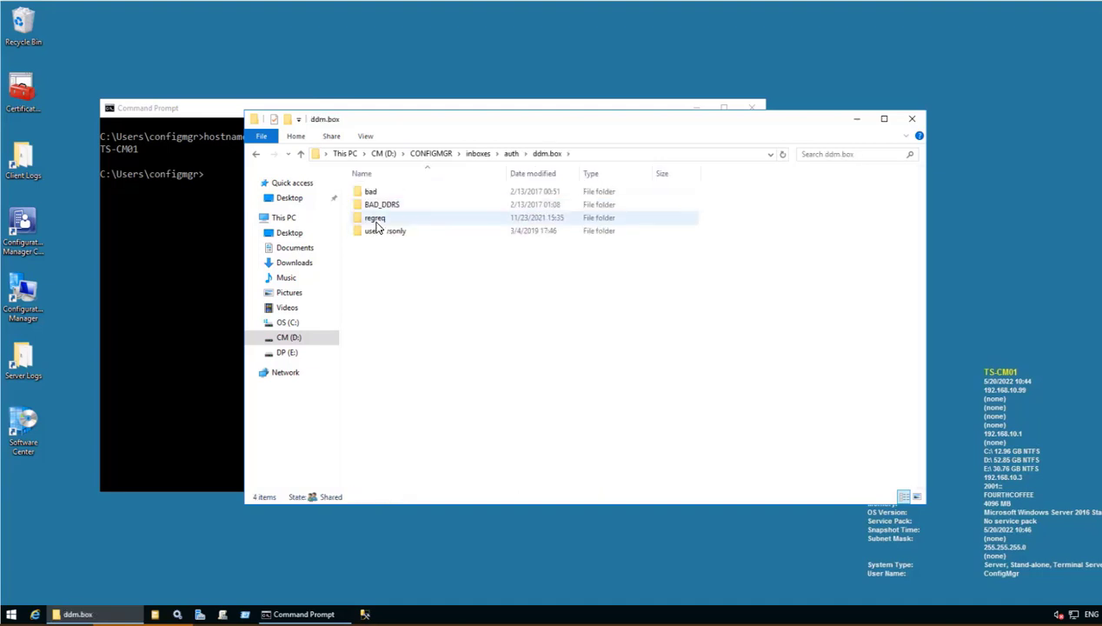
double_click(376, 217)
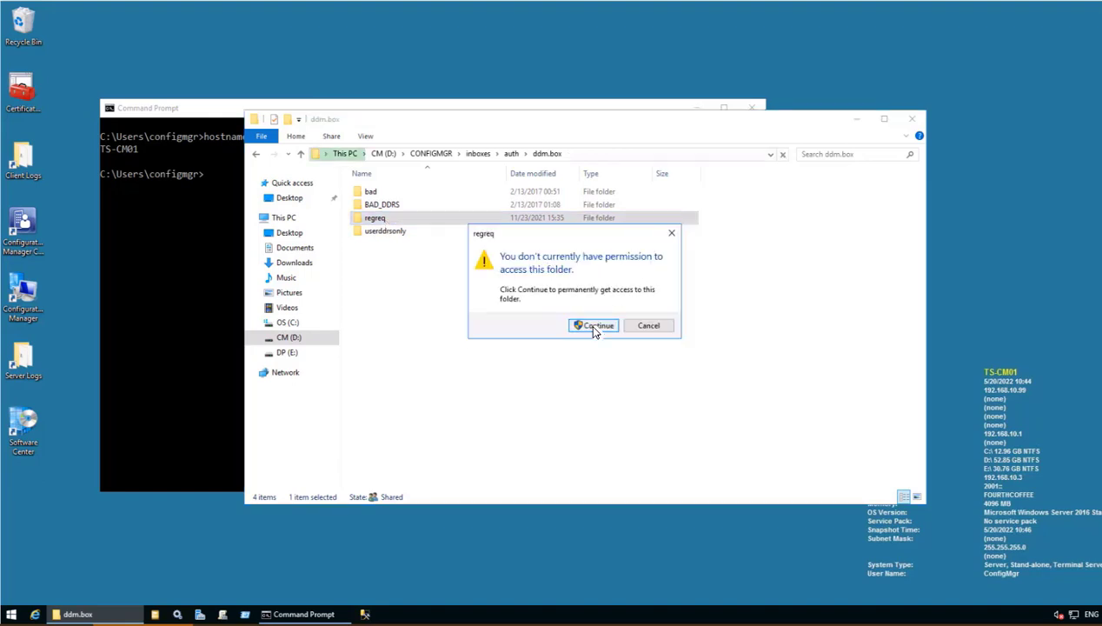
left_click(595, 325)
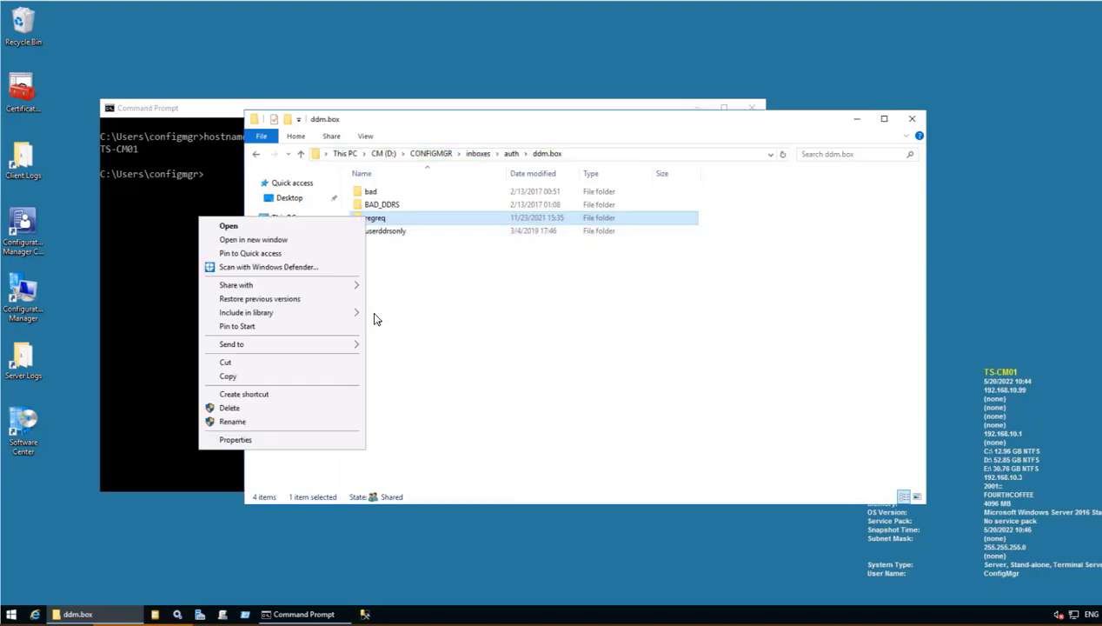
Reach the regreq folder's Advanced security settings from its Properties
left_click(235, 438)
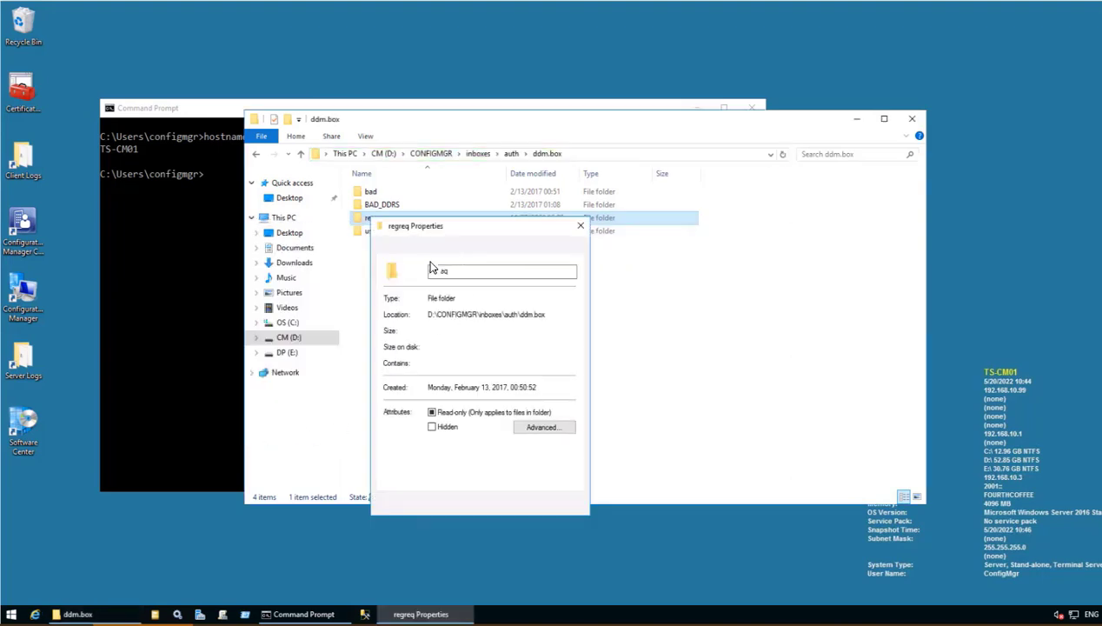
left_click(467, 254)
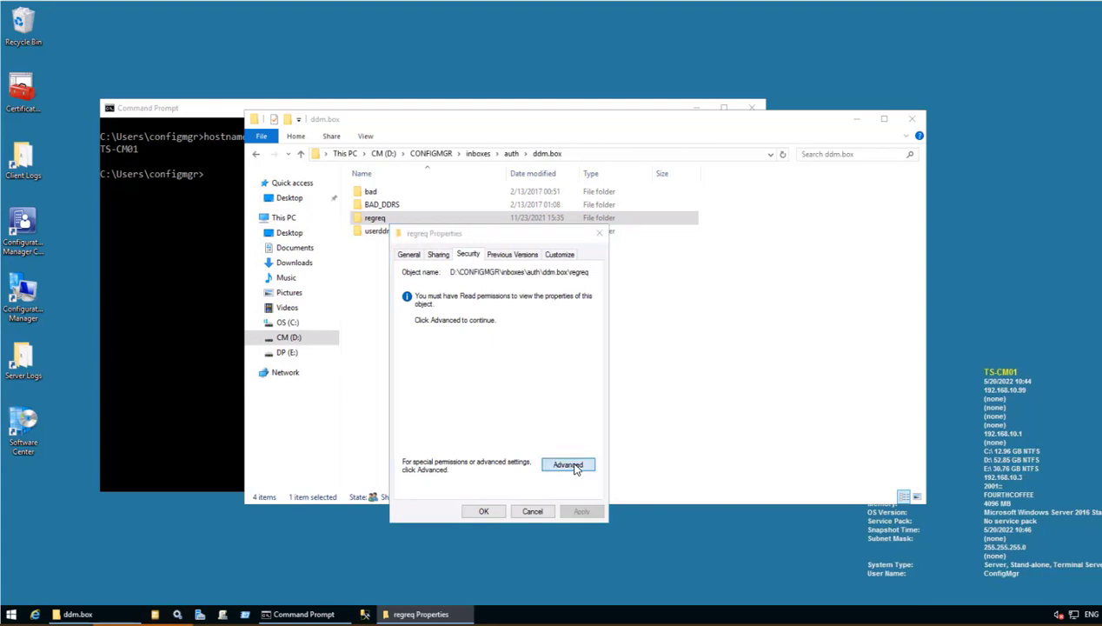
left_click(566, 465)
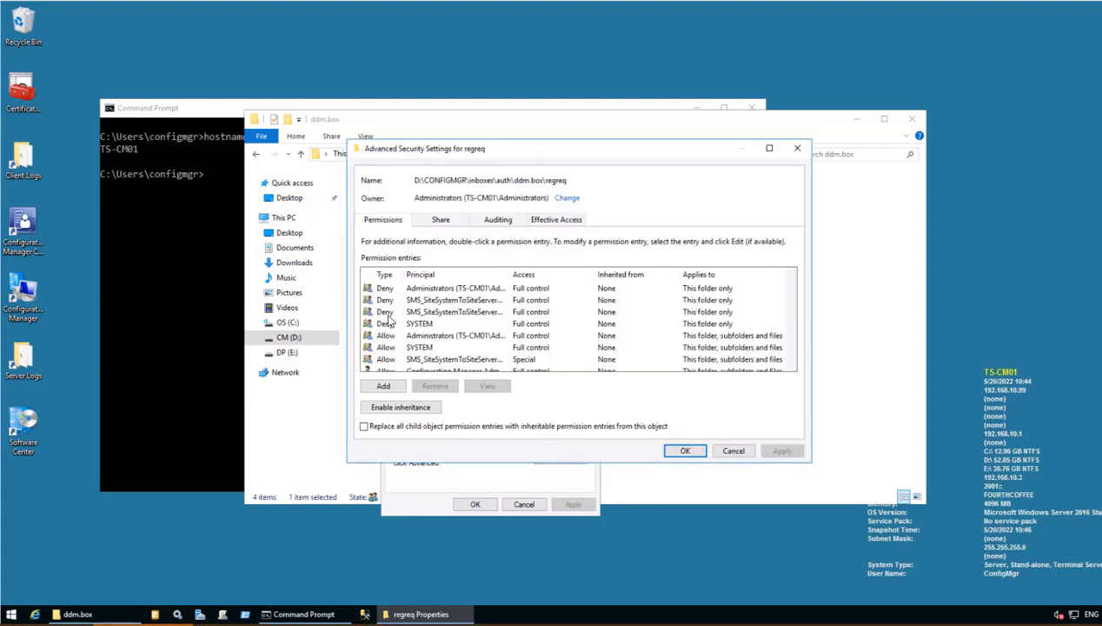
mouse_move(421, 334)
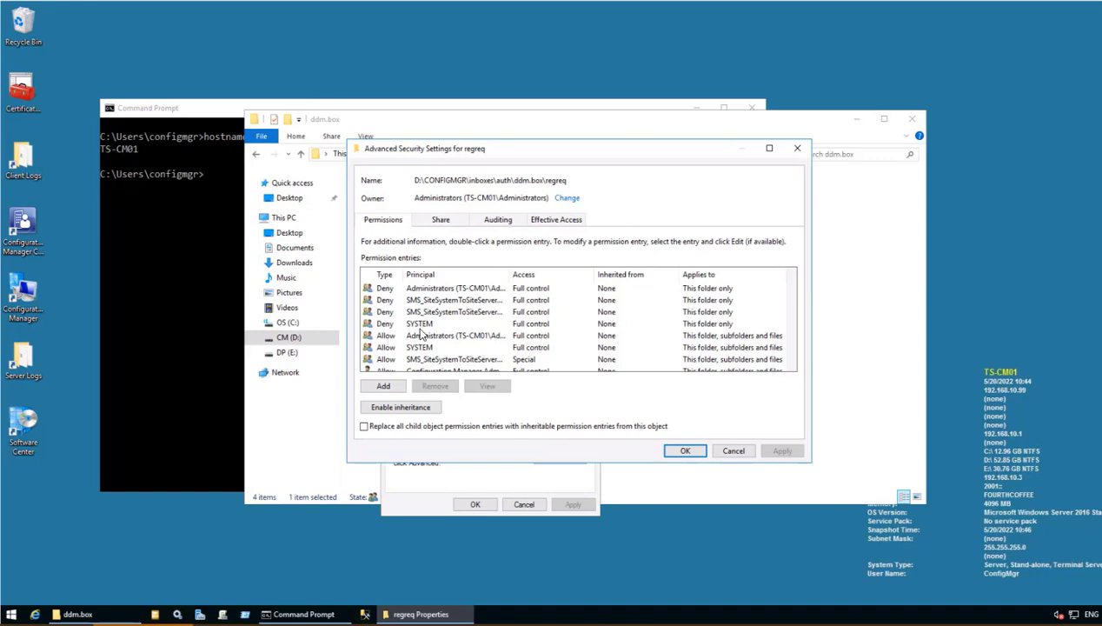
Change the Administrators and MP_FCH site system account entries from Deny to Allow
left_click(452, 289)
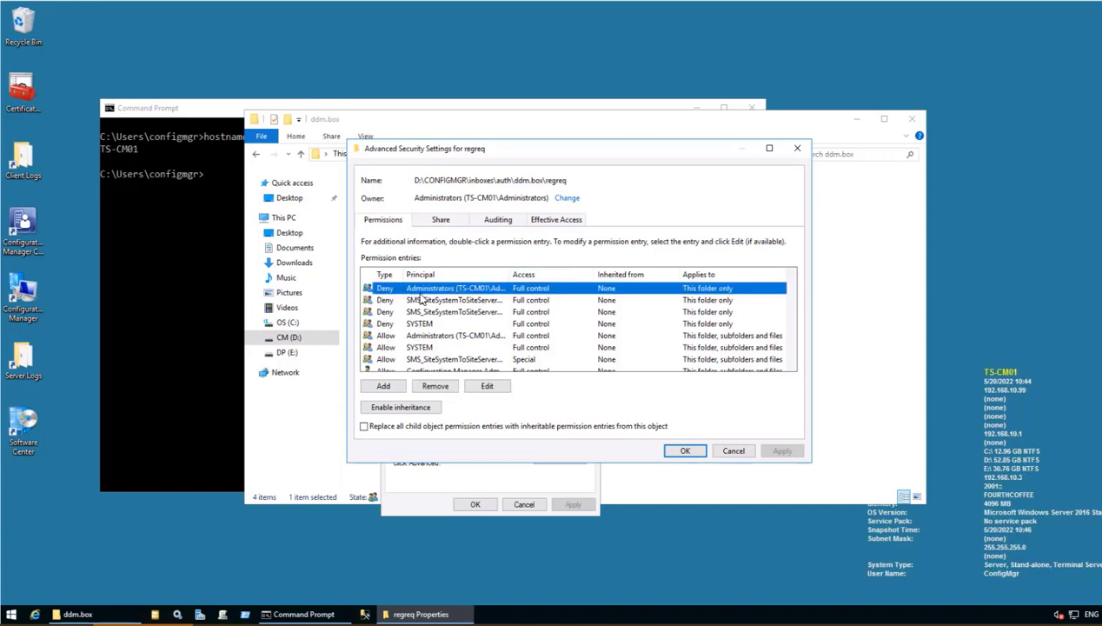
double_click(455, 289)
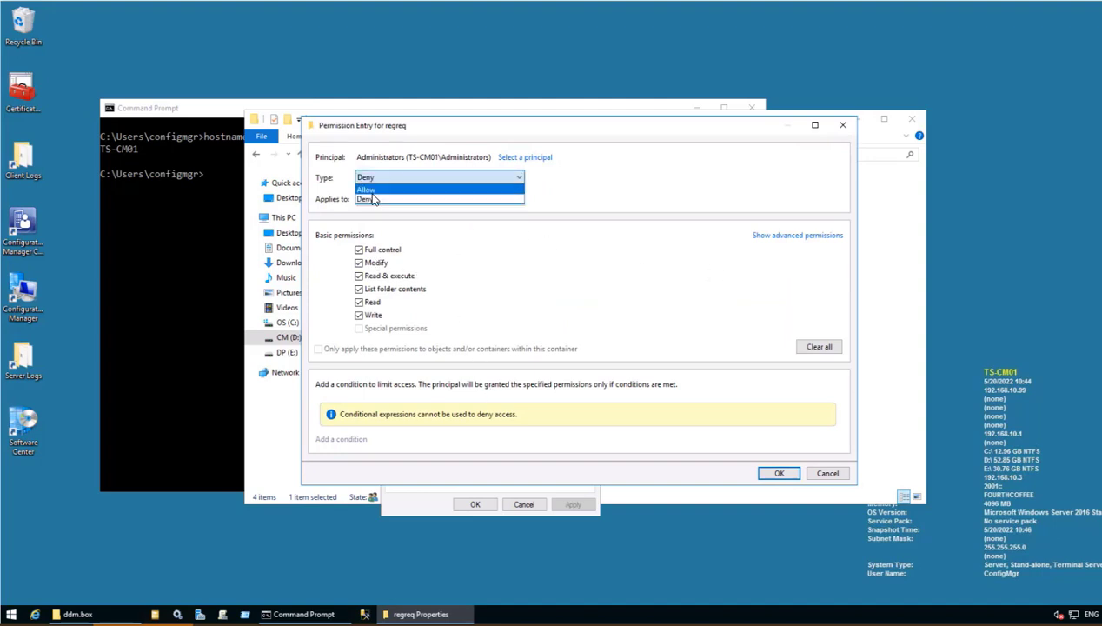
left_click(365, 189)
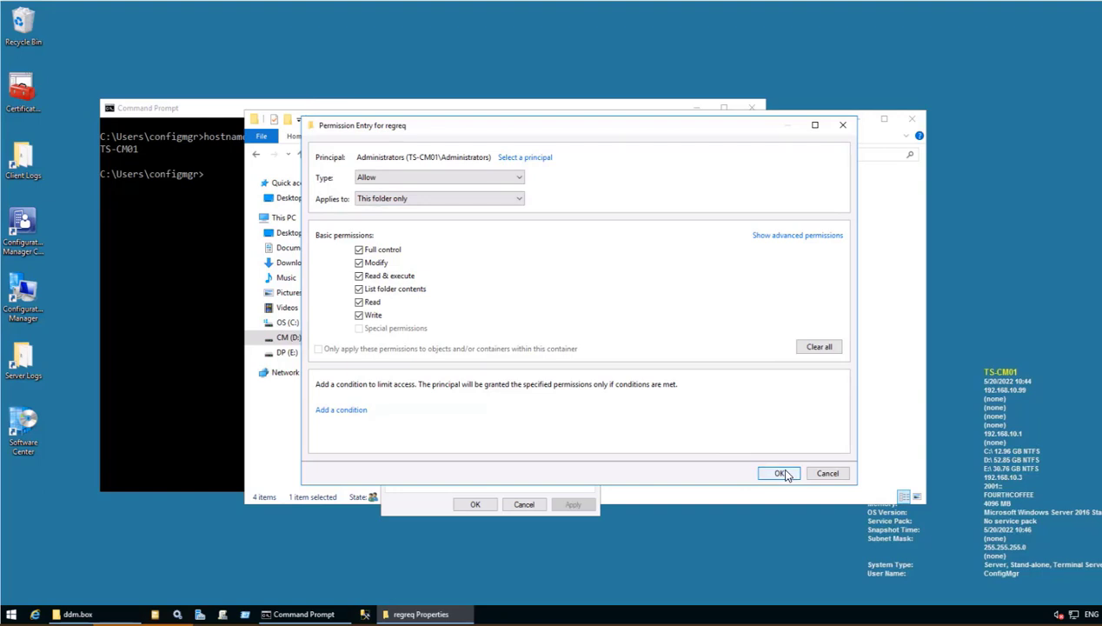
left_click(779, 472)
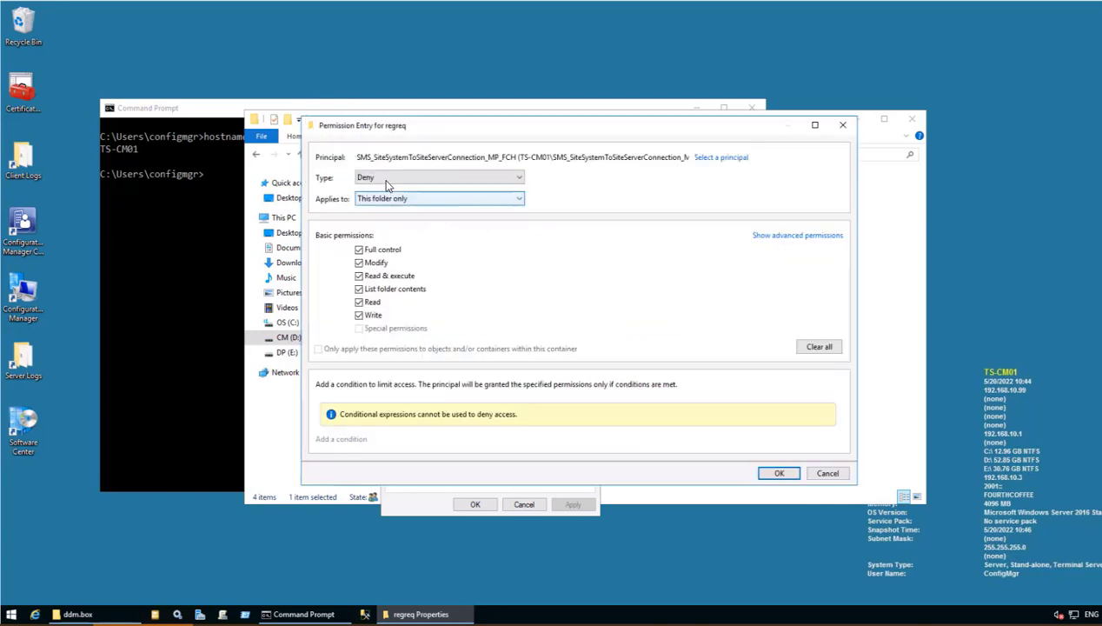
left_click(438, 177)
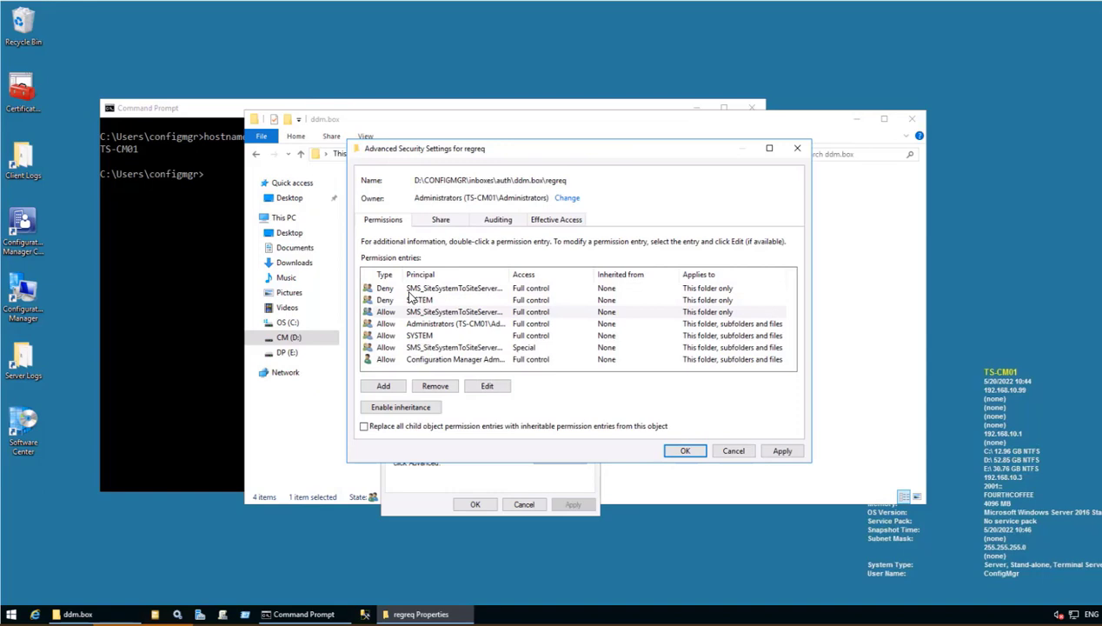
Change the SMSProv_FCH and SYSTEM entries from Deny to Allow
left_click(452, 289)
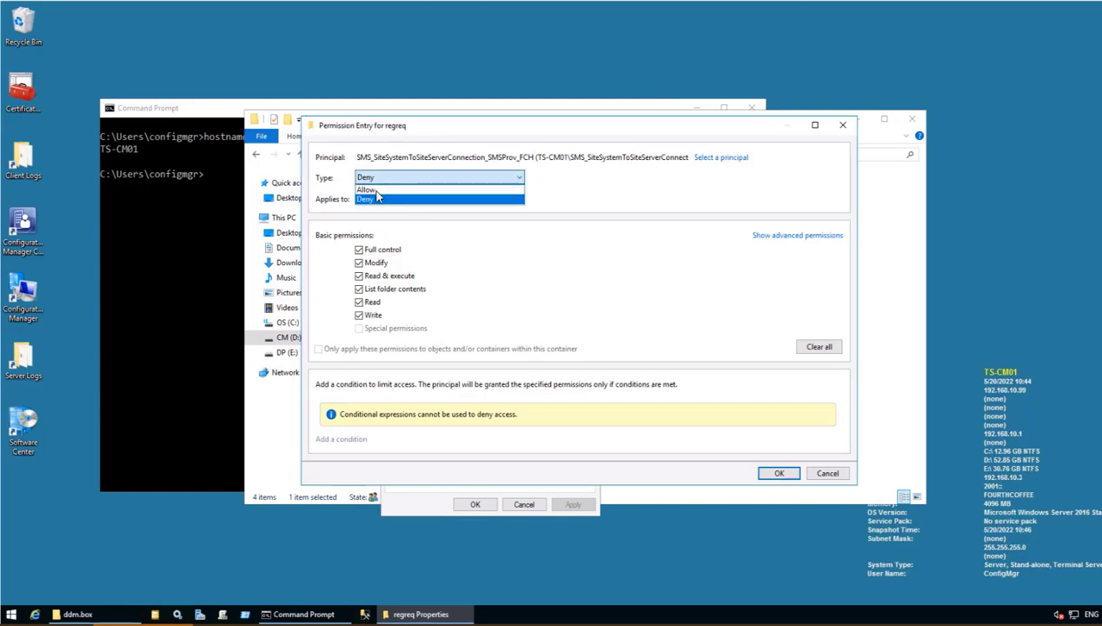
left_click(366, 190)
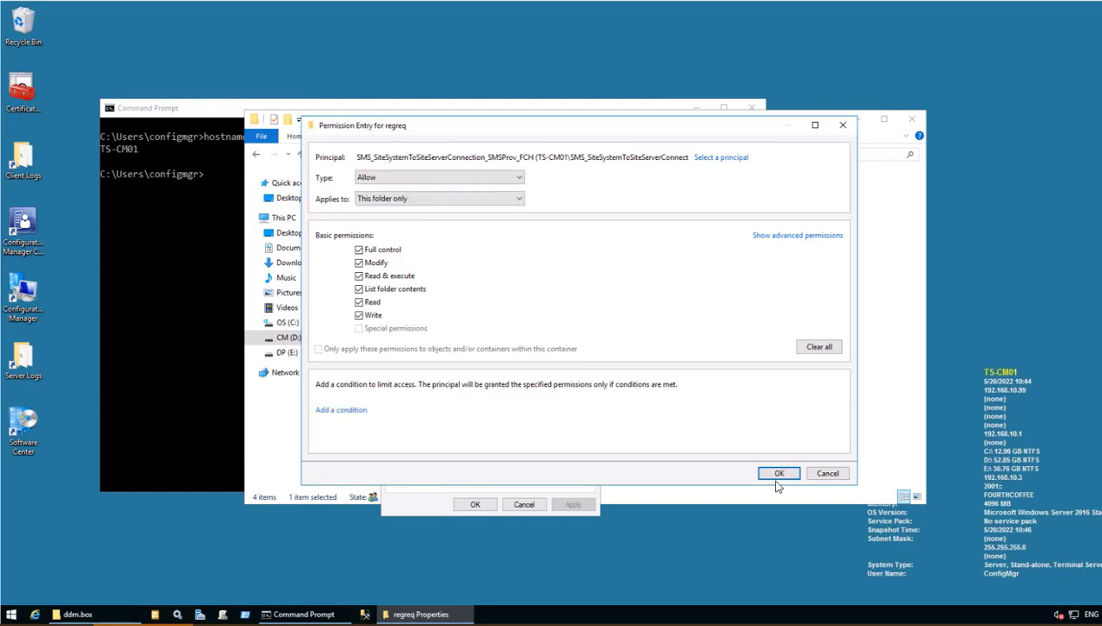
left_click(779, 473)
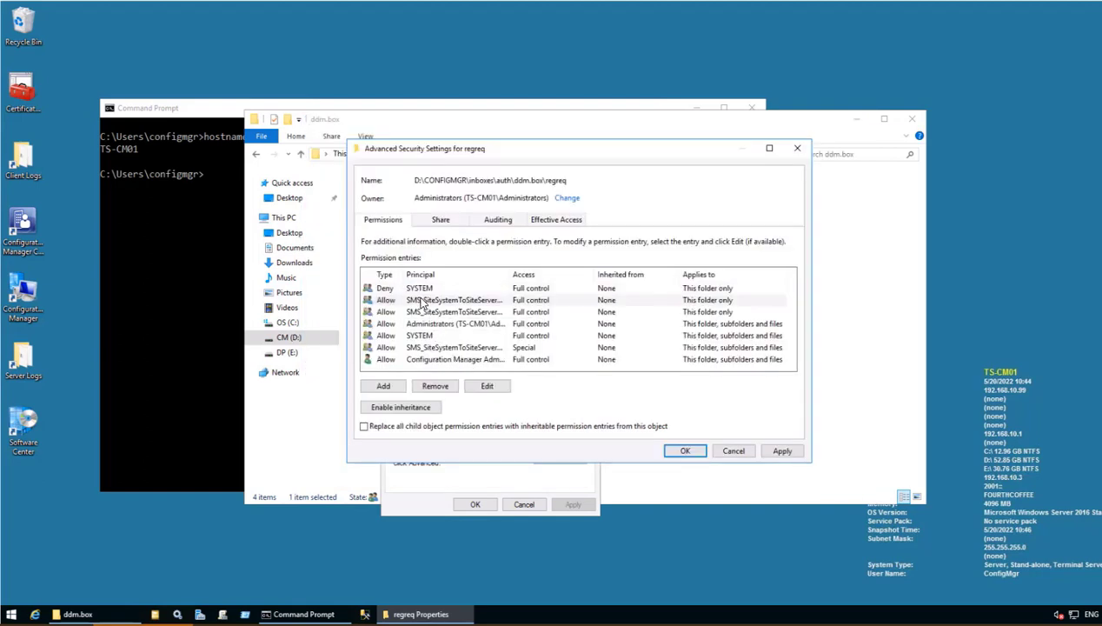
left_click(421, 289)
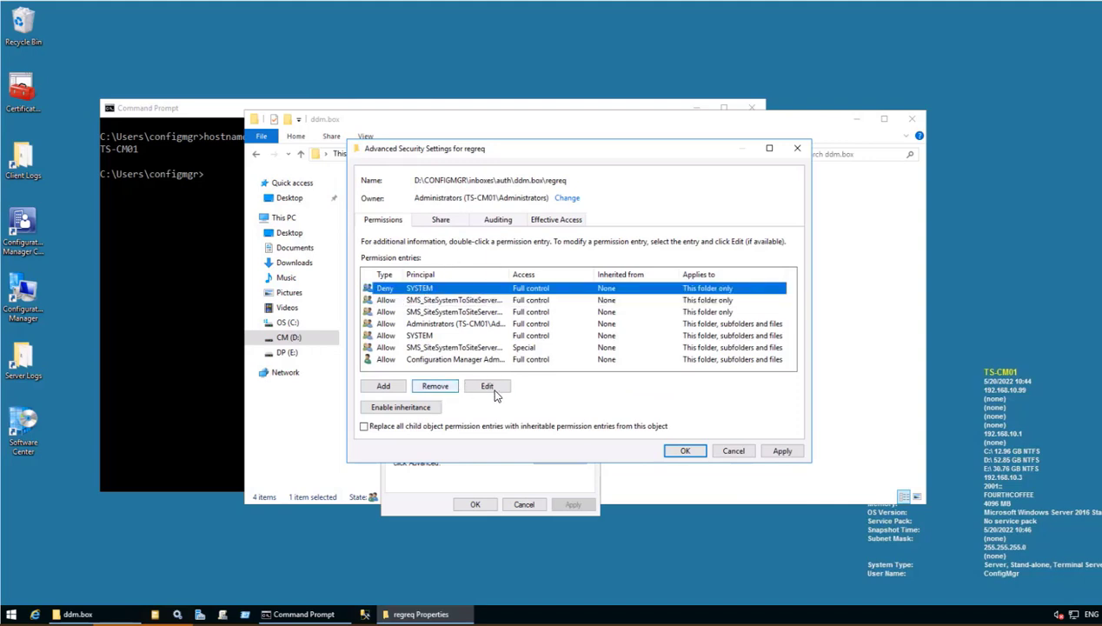
left_click(487, 386)
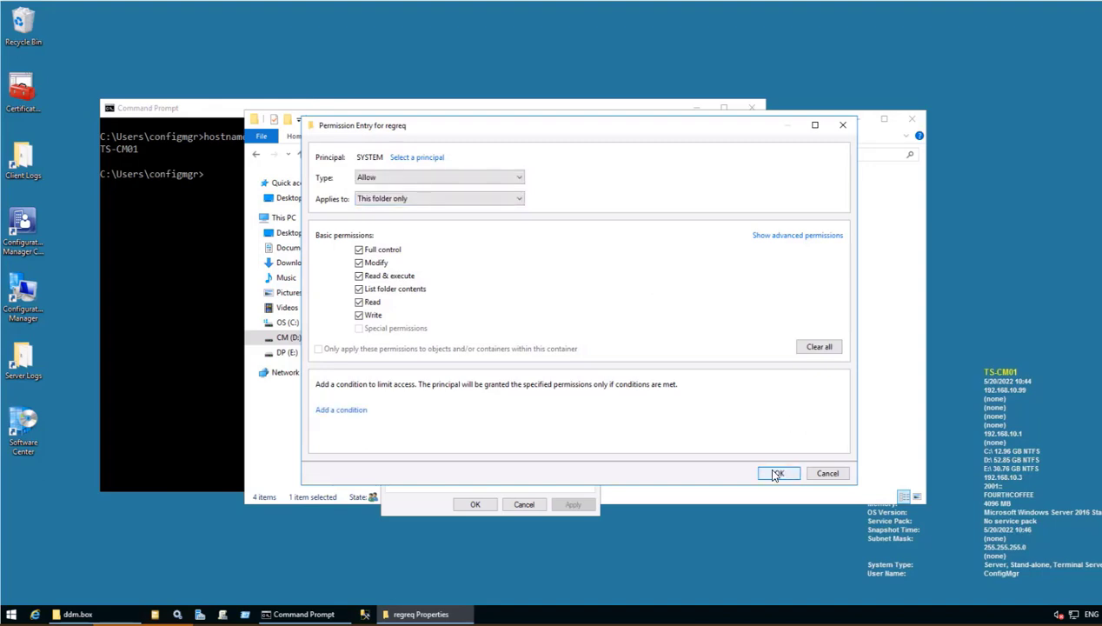
left_click(775, 473)
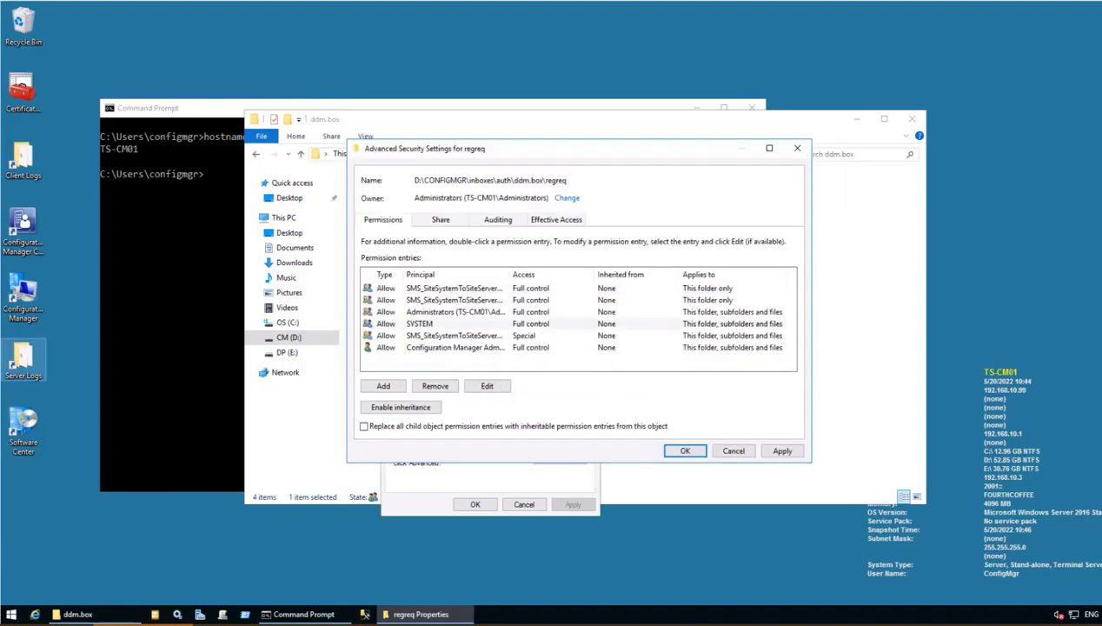
Apply the updated permission entries and close regreq Properties
left_click(400, 407)
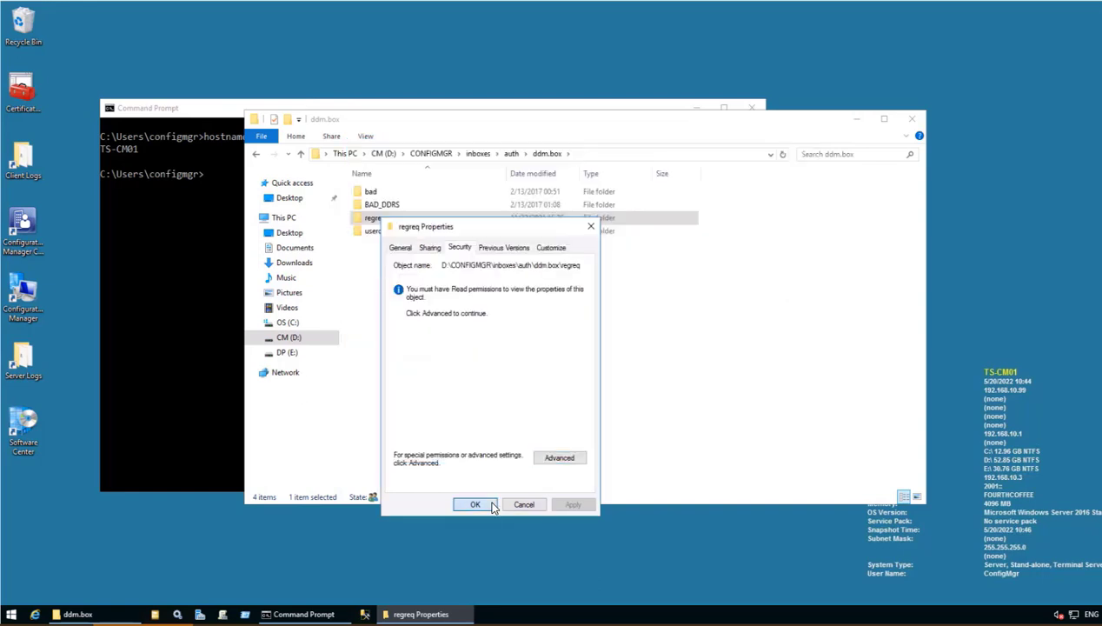
left_click(475, 504)
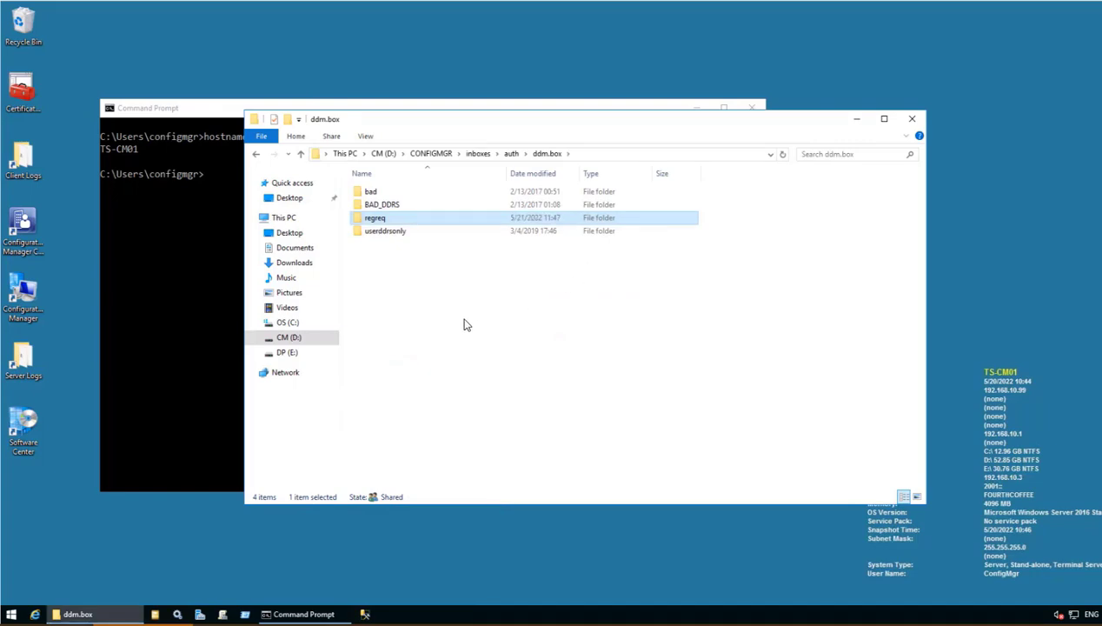
mouse_move(146, 150)
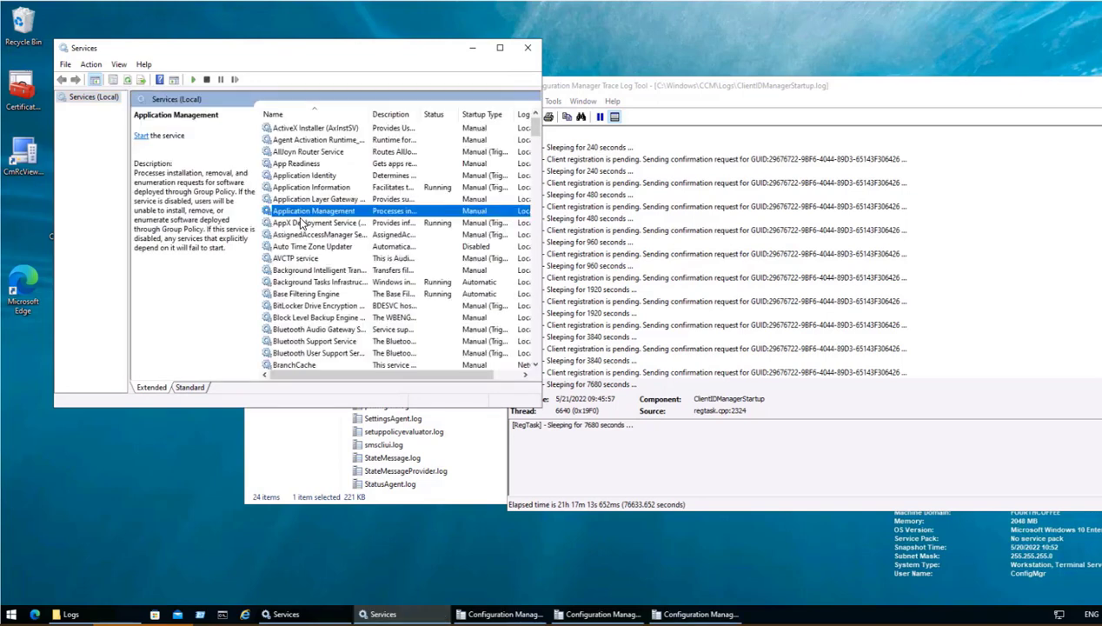
Restart the SMS Agent Host service, then return to ClientIDManagerStartup.log in CMTrace
scroll("down", 3)
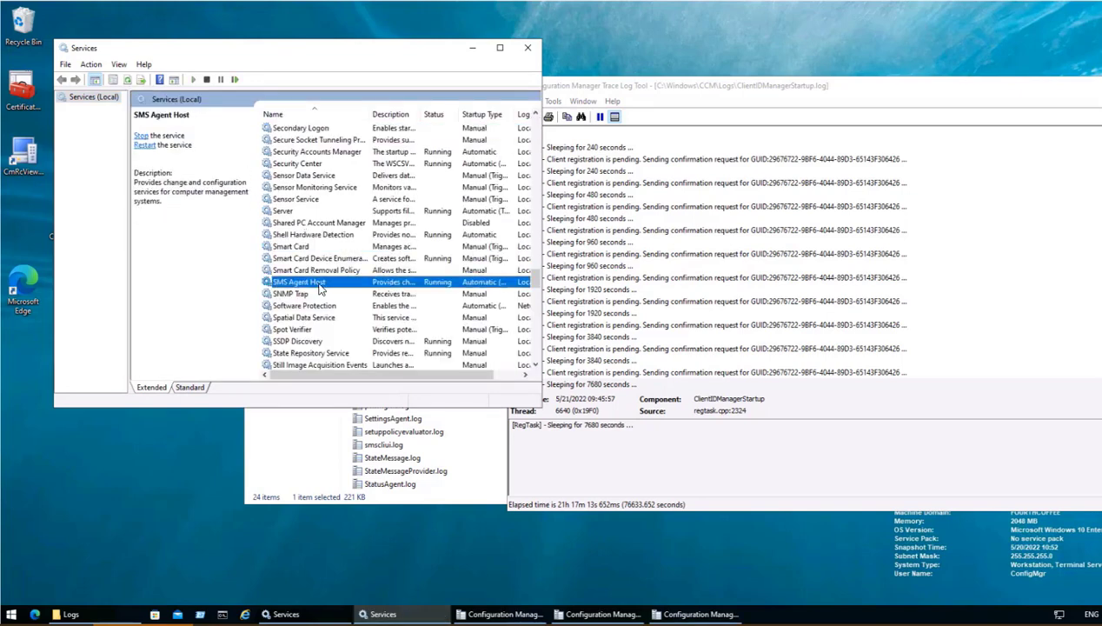
right_click(299, 281)
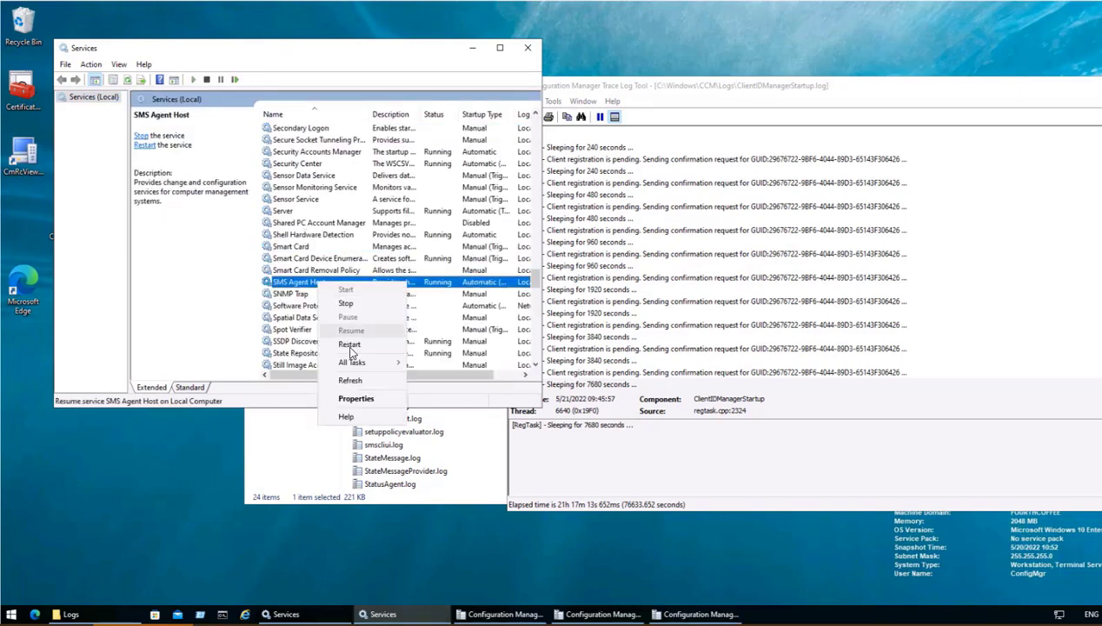
left_click(347, 344)
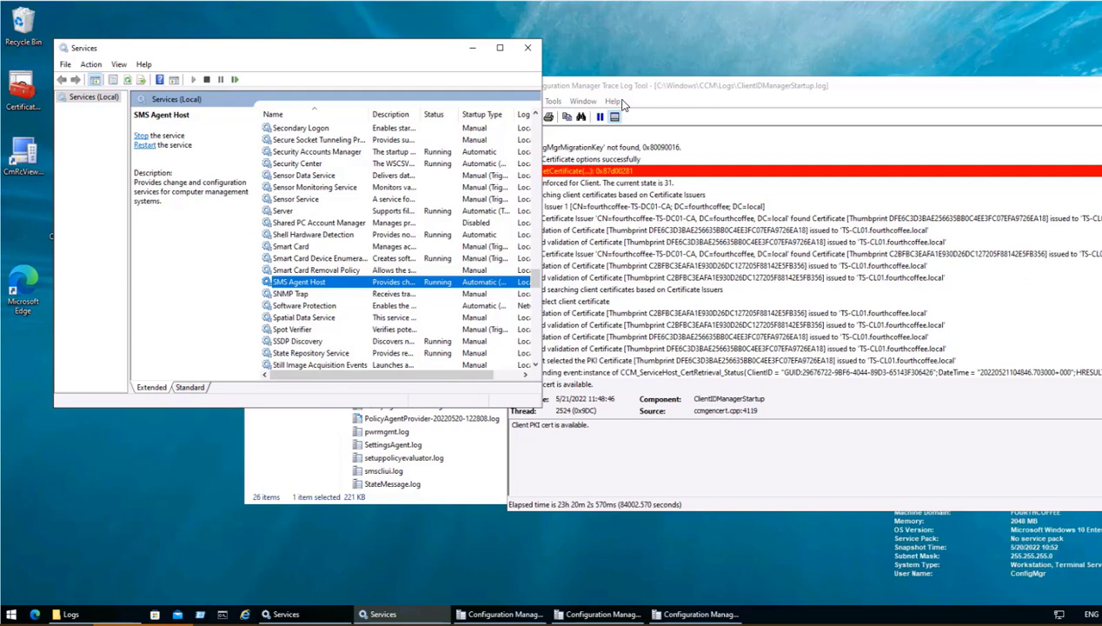
left_click(782, 86)
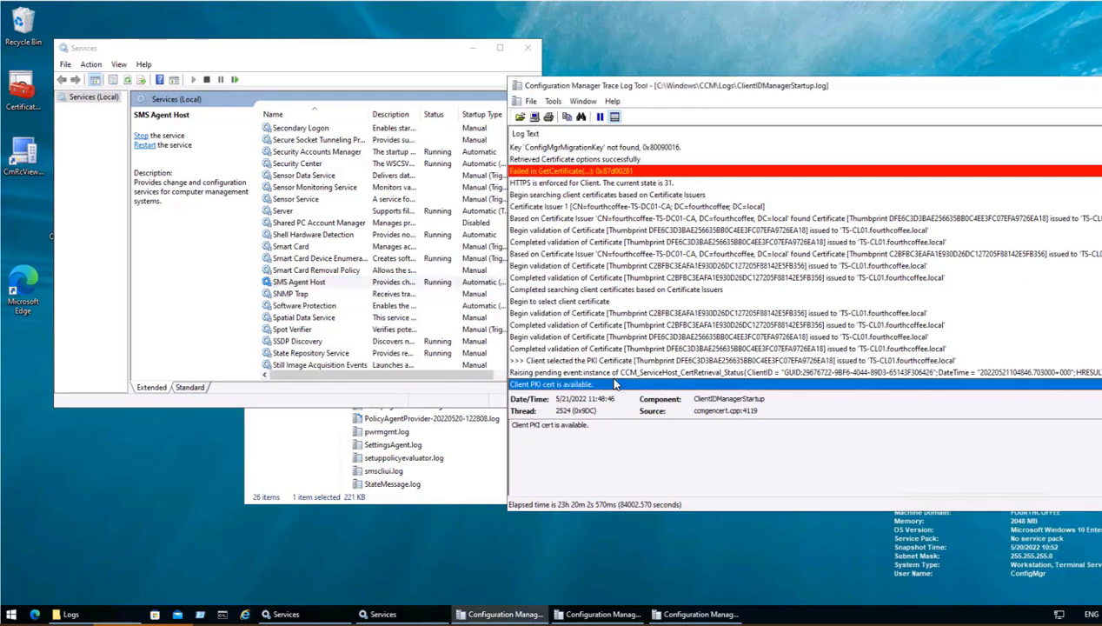
mouse_move(615, 393)
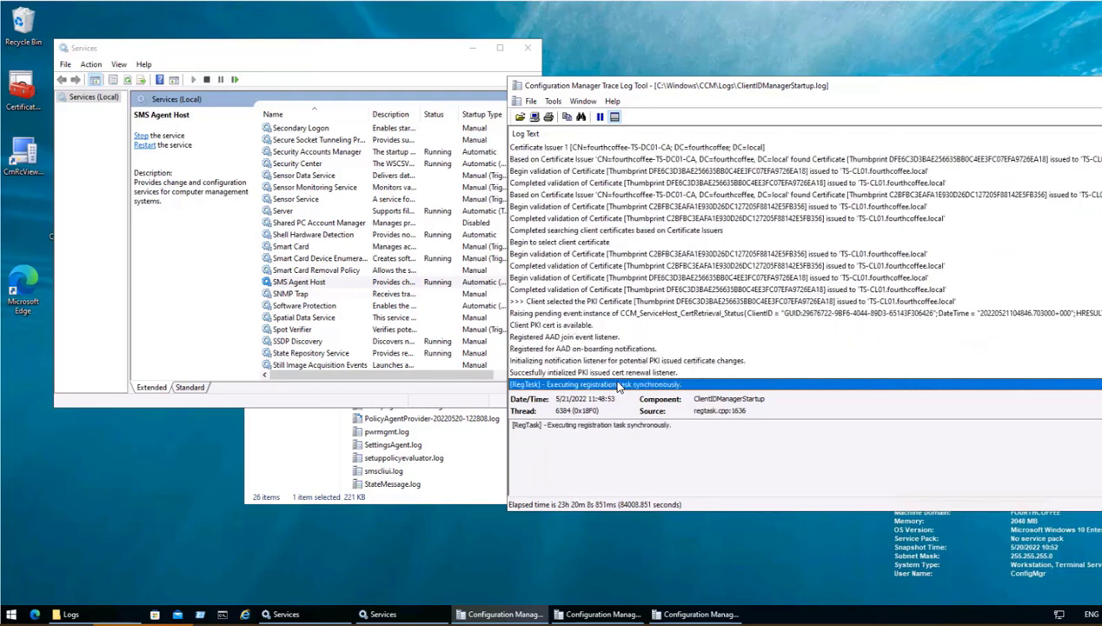
mouse_move(629, 426)
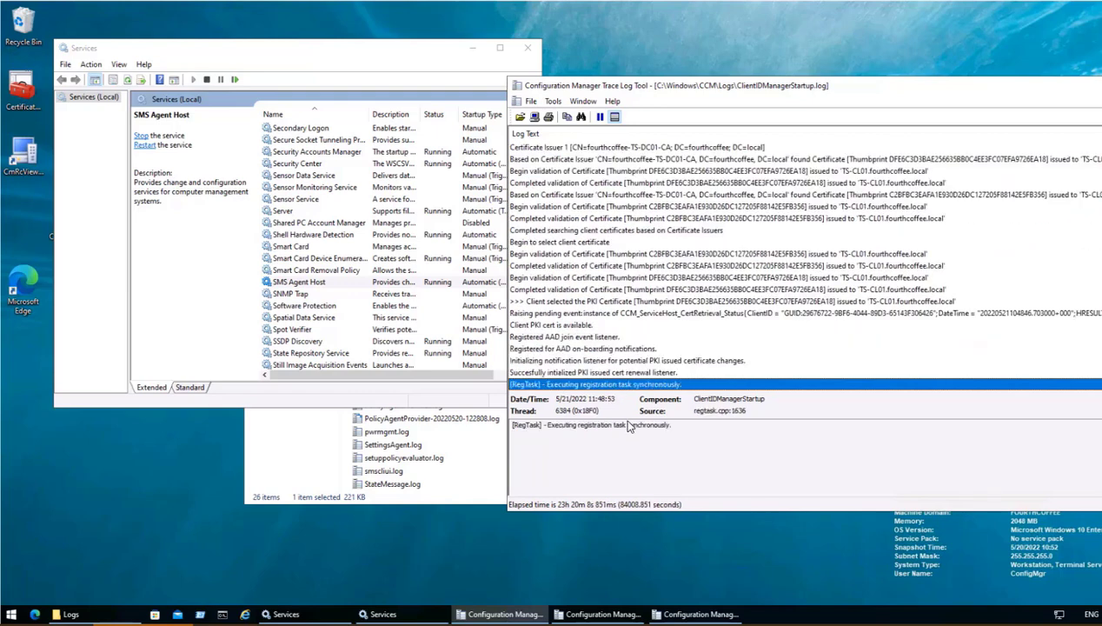
Scroll ClientIDManagerStartup.log to the newest client registration entries
scroll("down", 3)
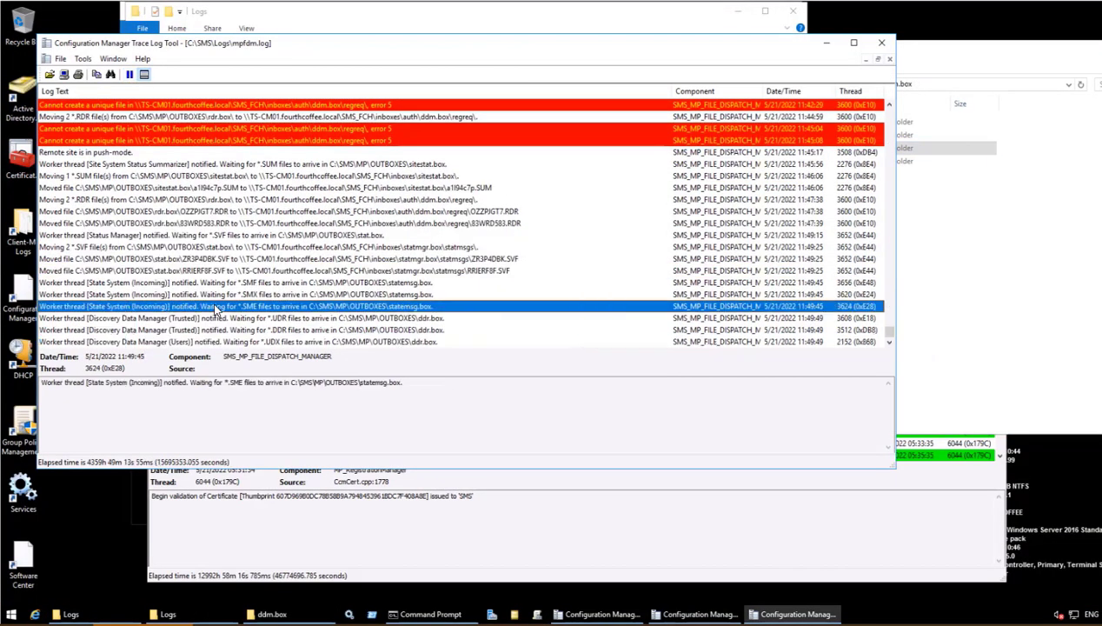
Inspect the newest mpfdm.log file-dispatch entries following the earlier regreq errors
left_click(217, 340)
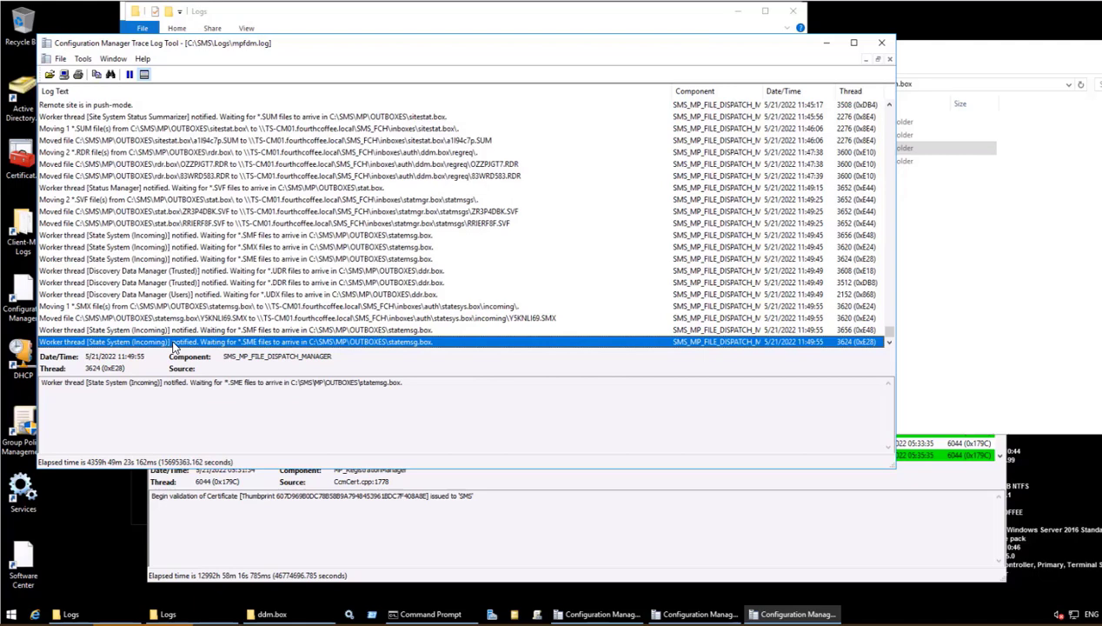
mouse_move(263, 293)
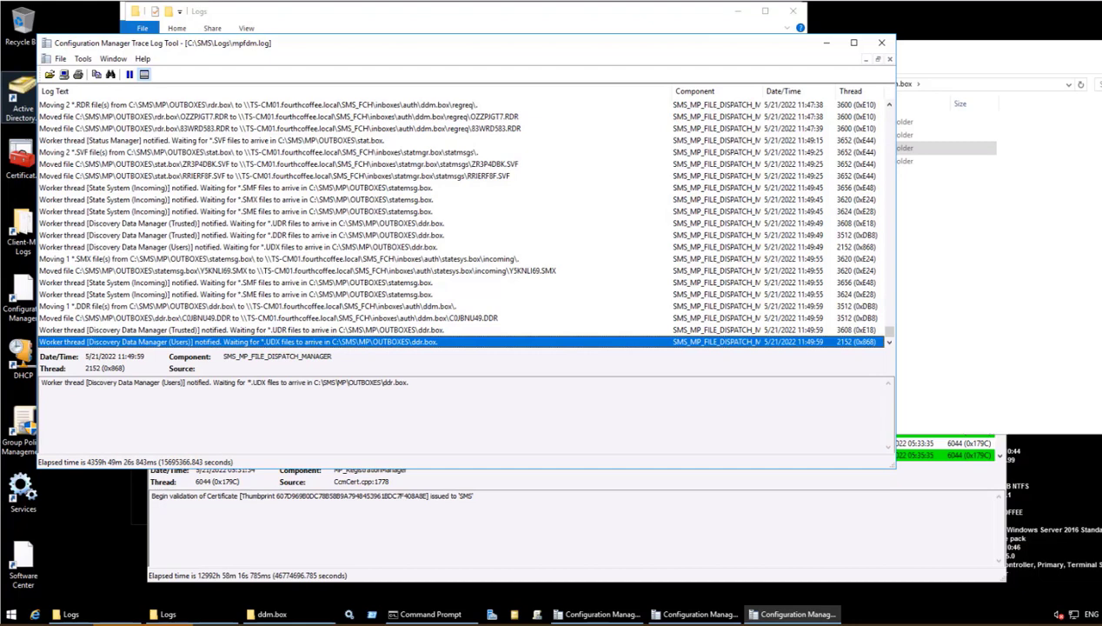
scroll("down", 3)
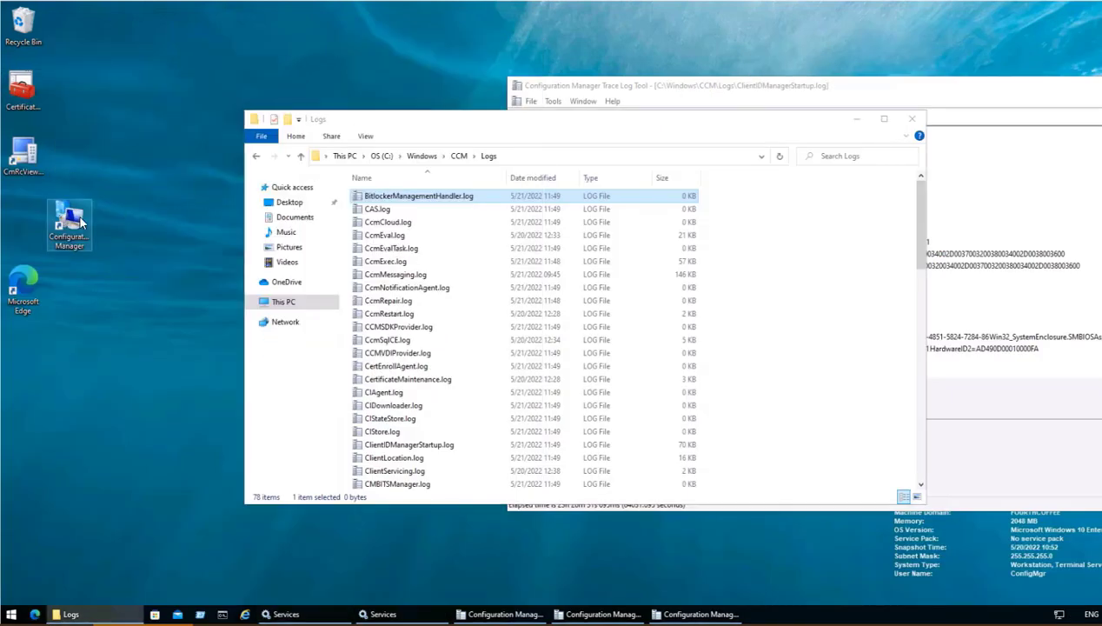
Show the client action cycles list on the Actions page of Configuration Manager Properties
double_click(70, 224)
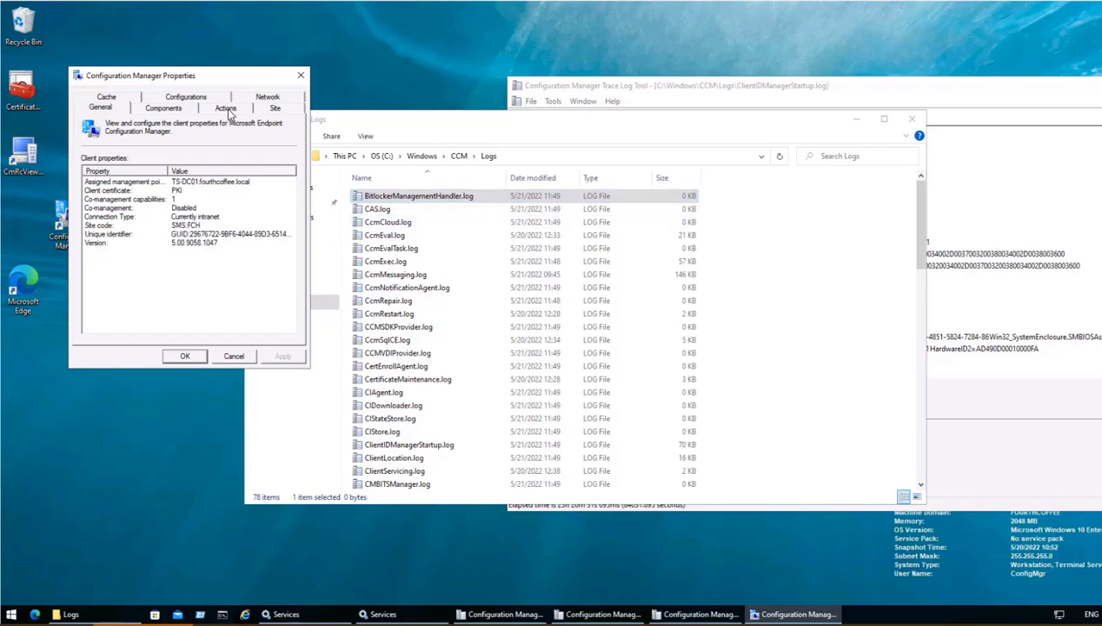
left_click(226, 107)
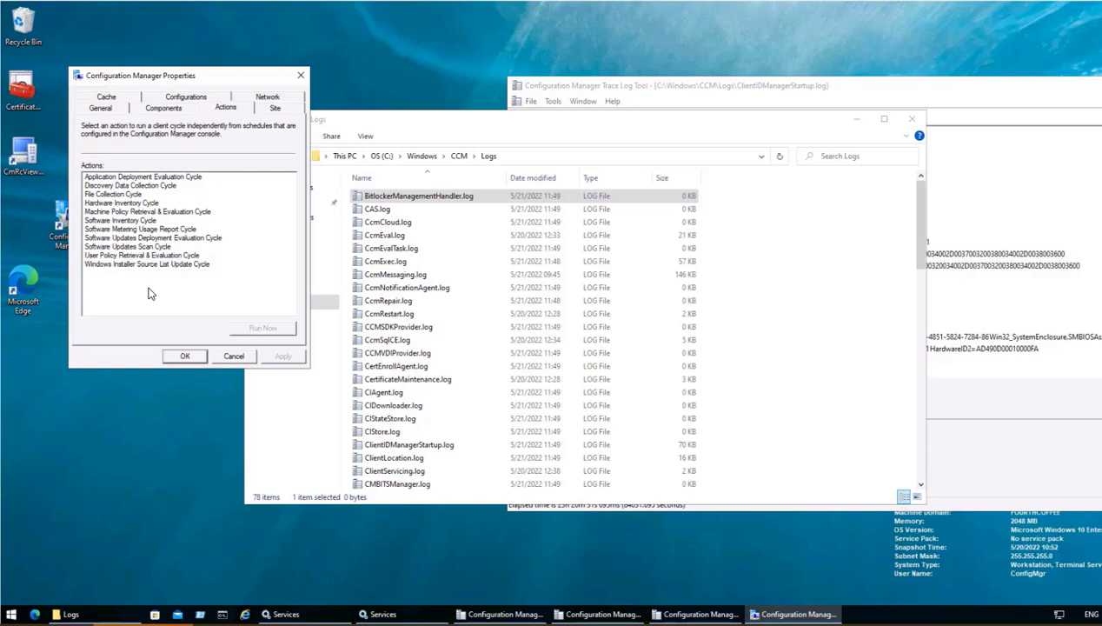
mouse_move(233, 128)
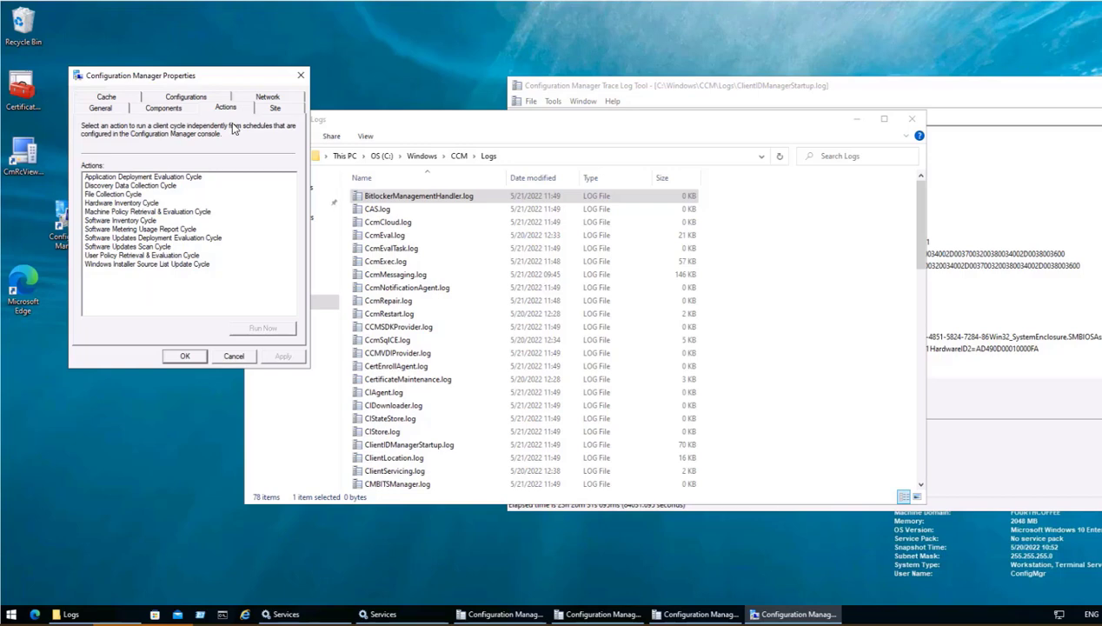
mouse_move(217, 365)
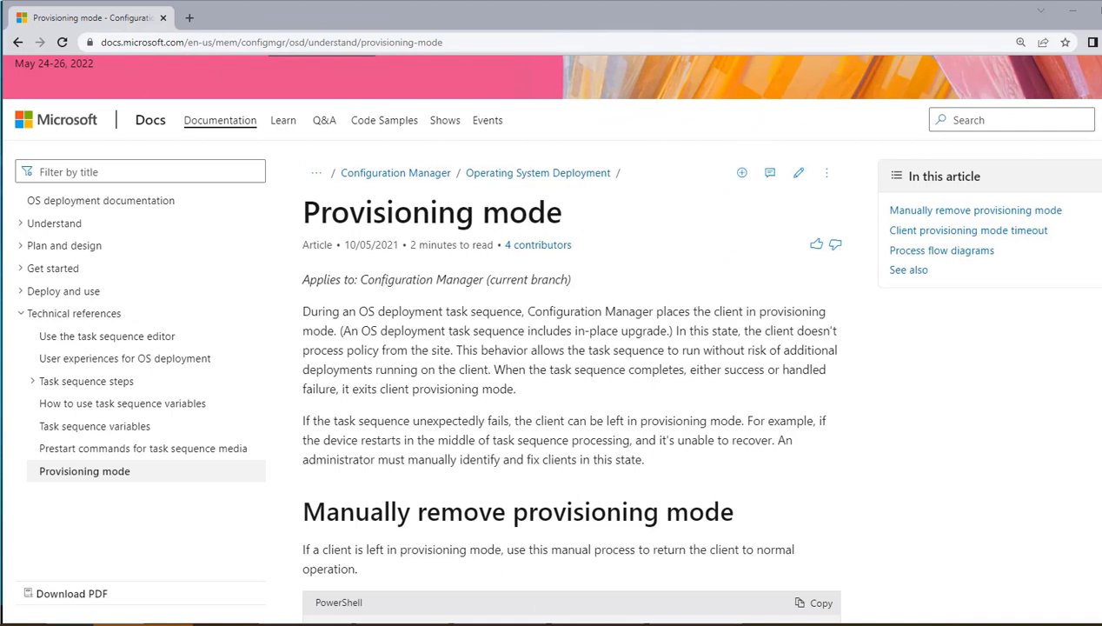
mouse_move(456, 365)
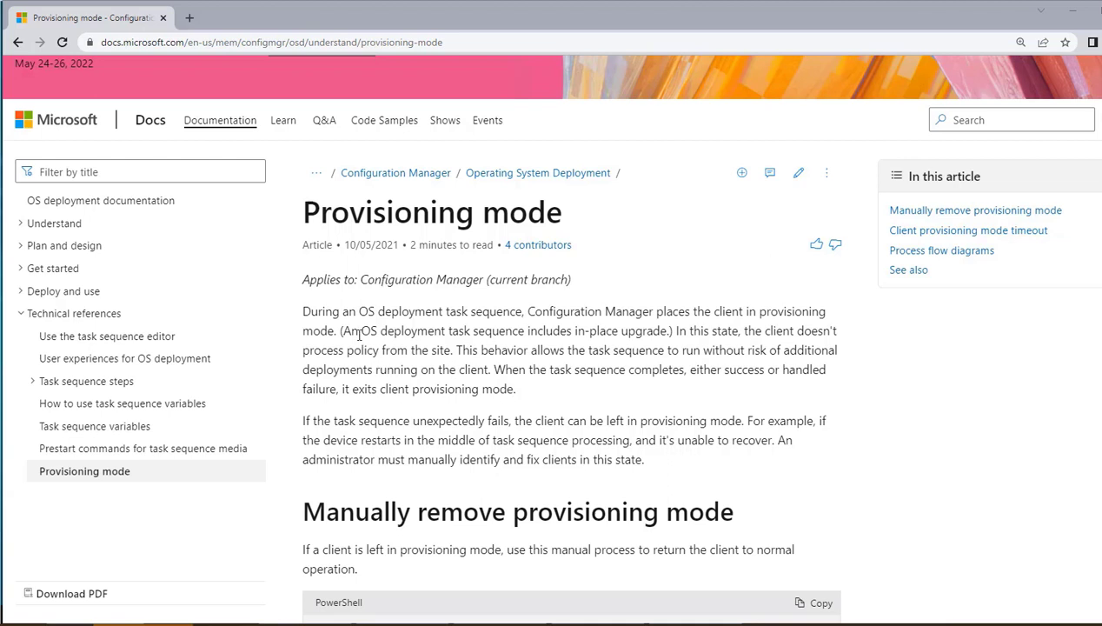
mouse_move(534, 313)
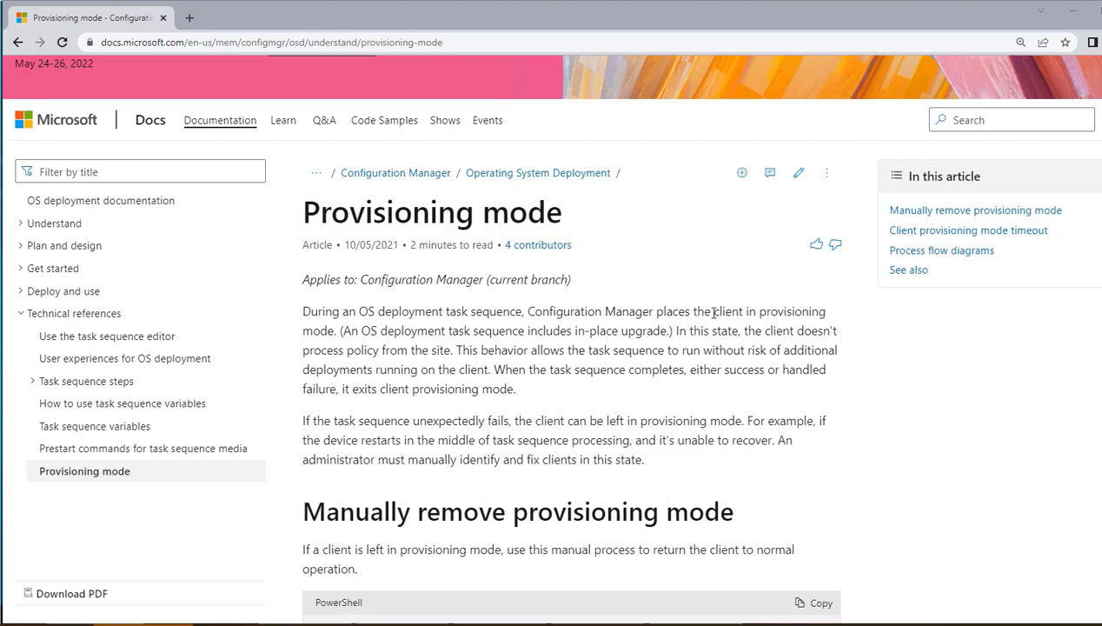
mouse_move(515, 355)
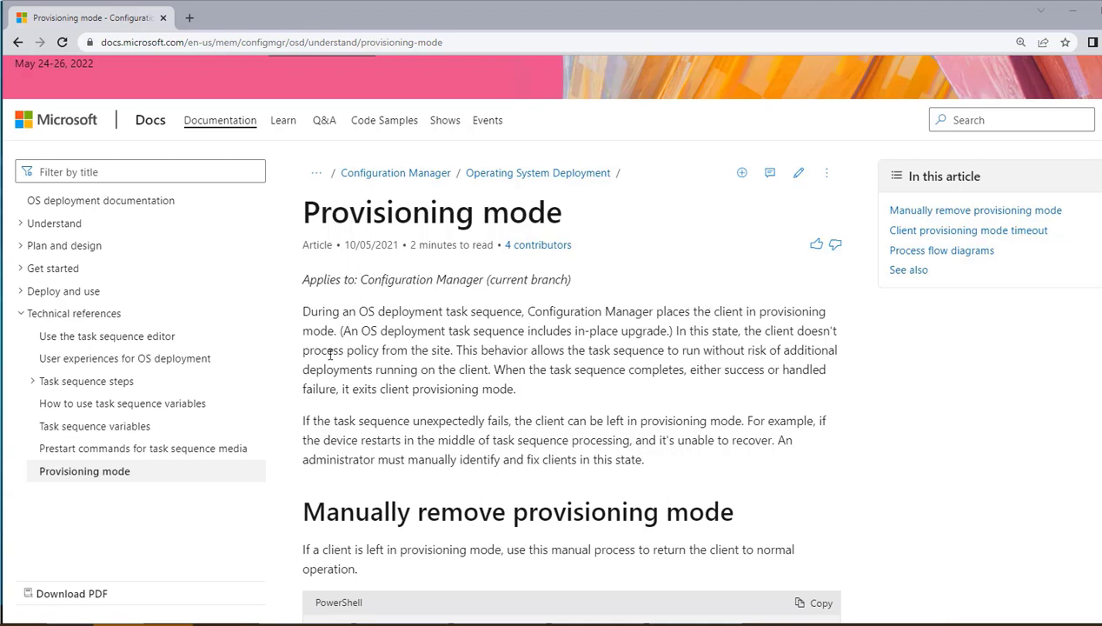
Highlight the article's sentences on clients not processing site policy, failed task sequences, and being left in provisioning mode
left_click_drag(313, 349, 450, 350)
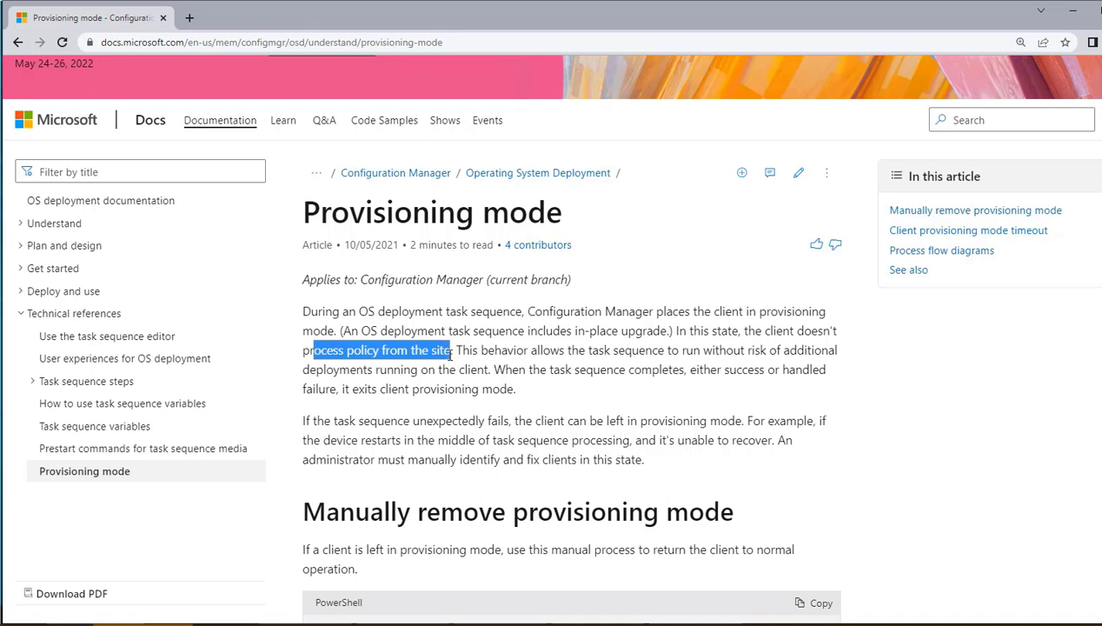
left_click_drag(450, 349, 779, 350)
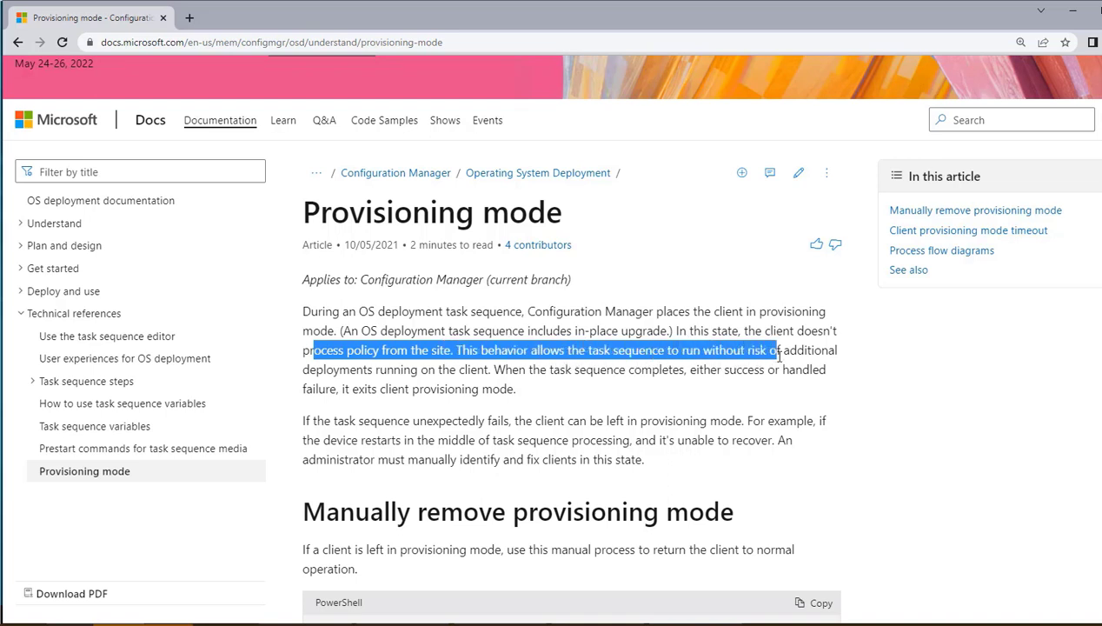
left_click_drag(779, 351, 465, 369)
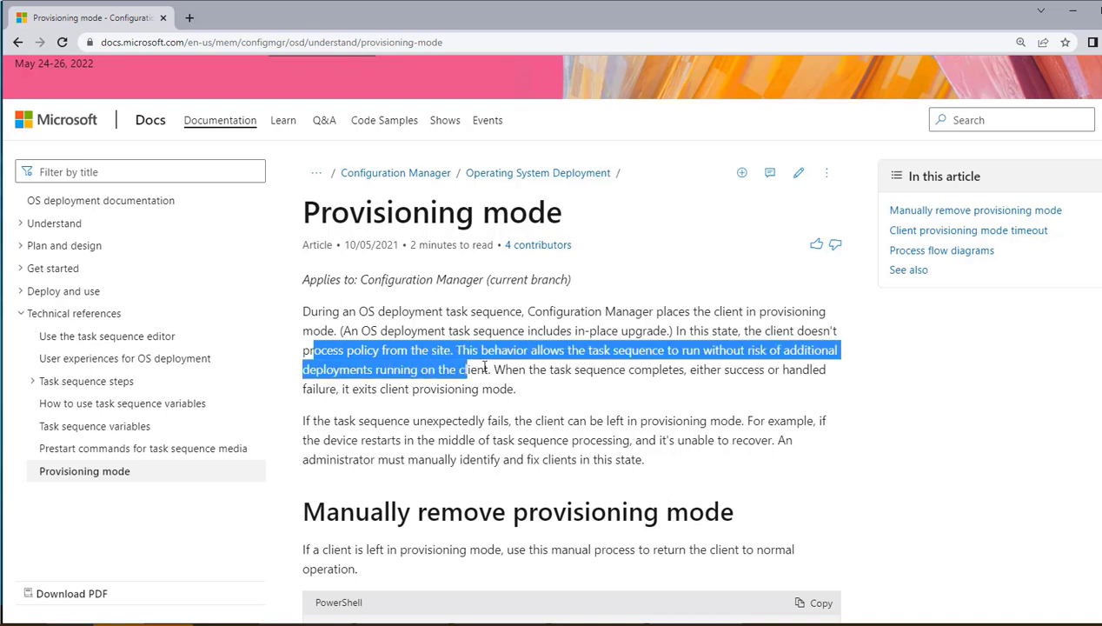
left_click_drag(466, 368, 491, 369)
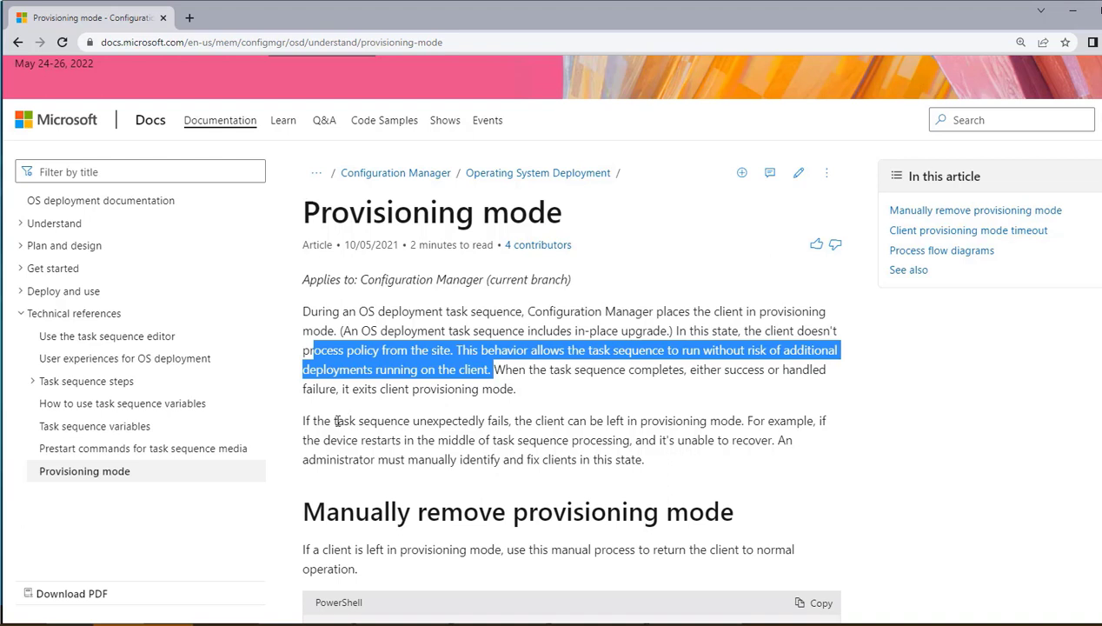
left_click_drag(337, 420, 490, 421)
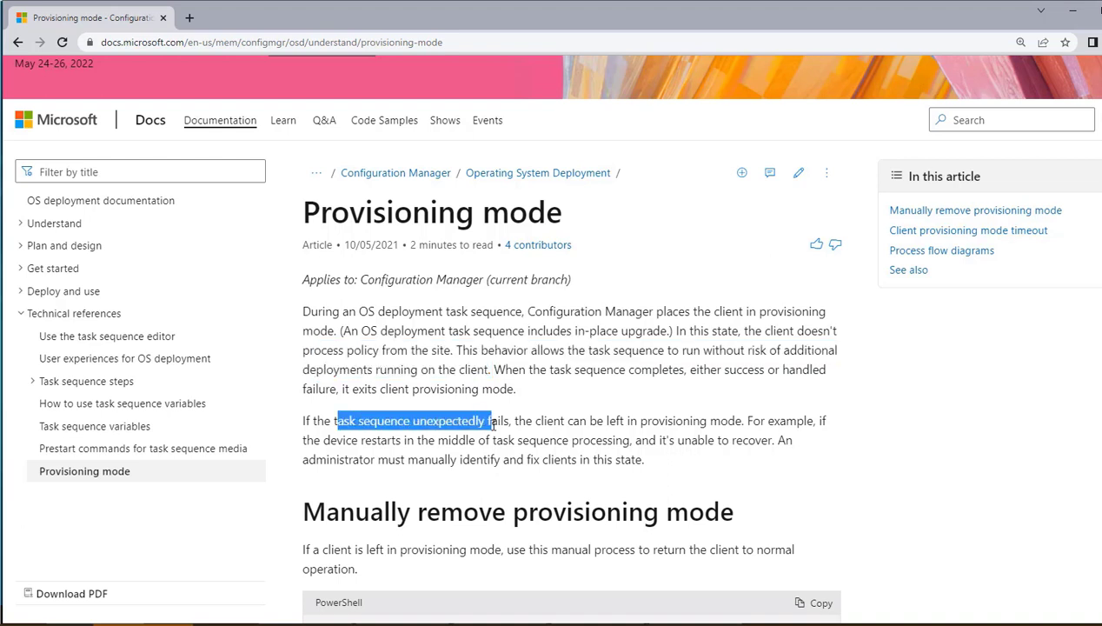
left_click_drag(490, 420, 513, 421)
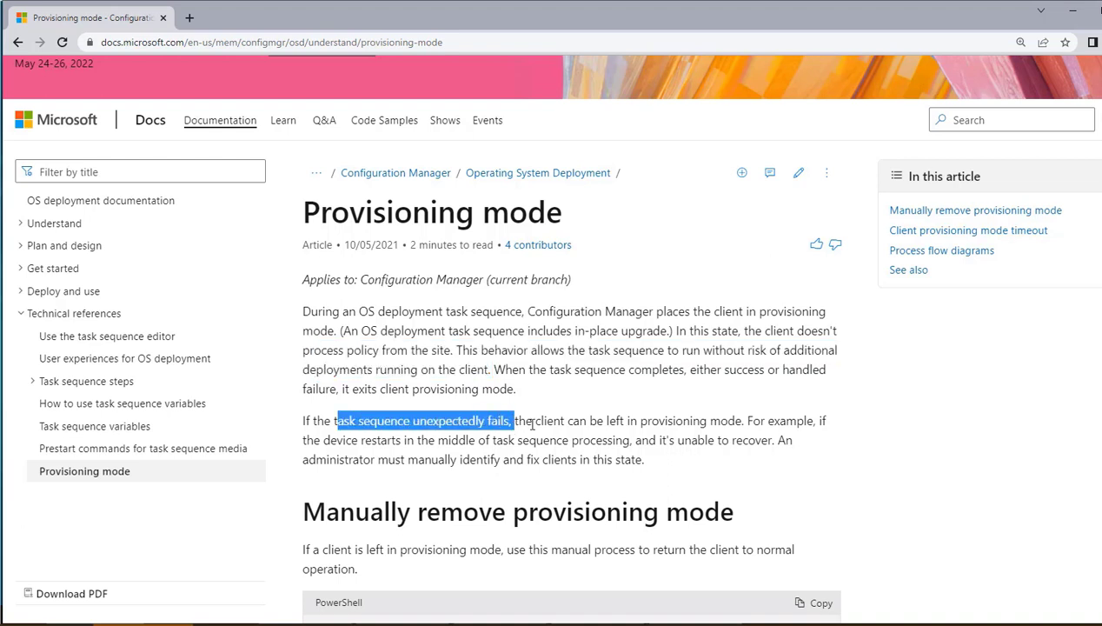
left_click(618, 421)
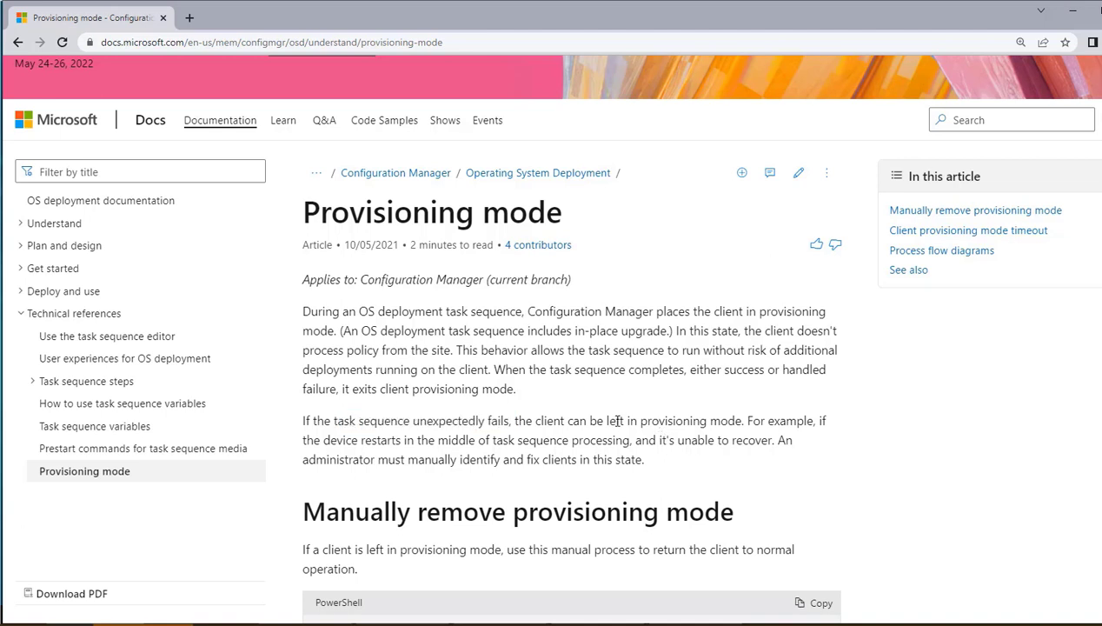
left_click_drag(616, 421, 744, 420)
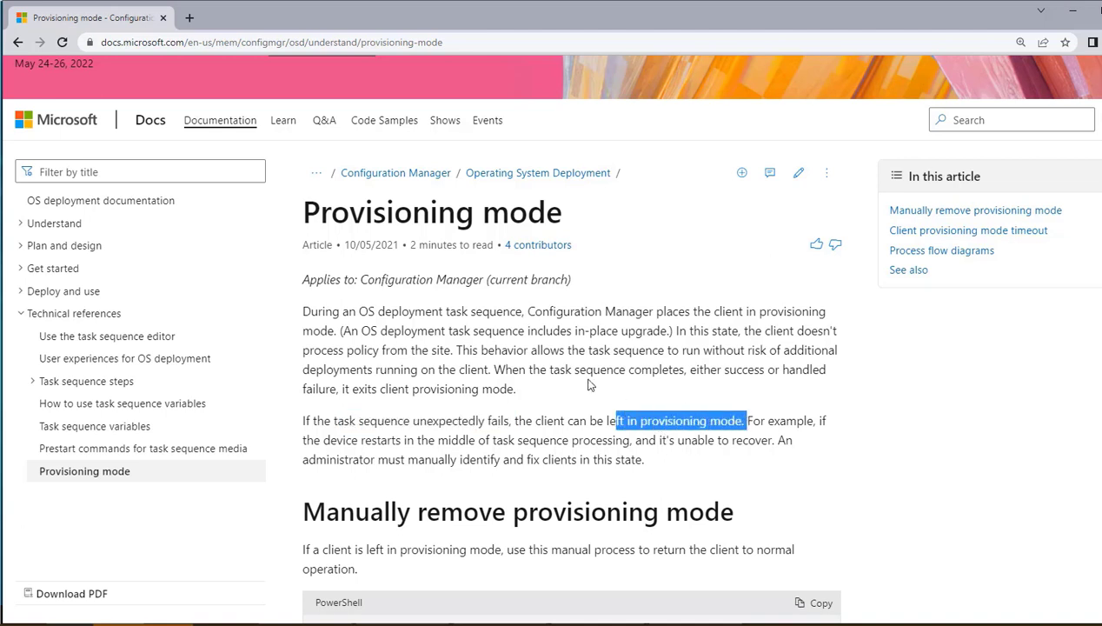
mouse_move(713, 344)
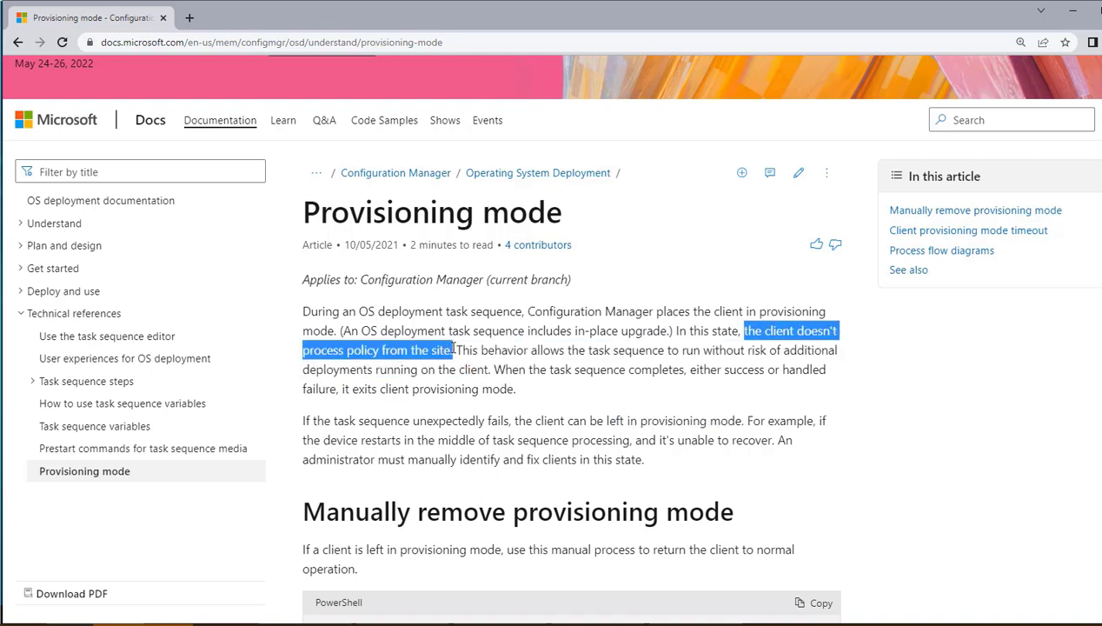
scroll("down", 3)
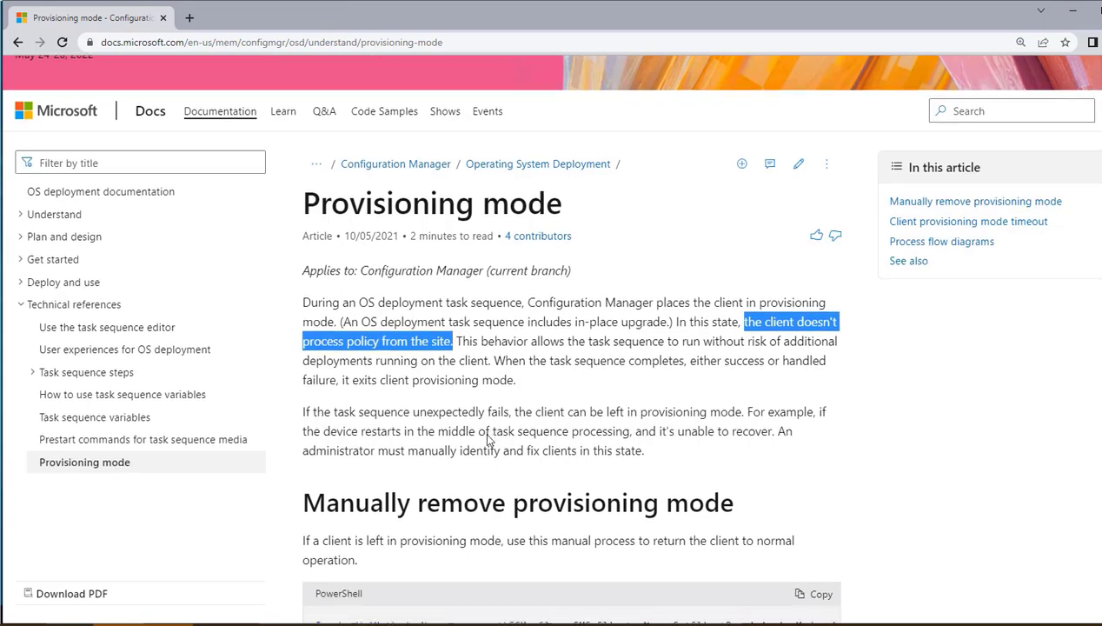
scroll("down", 3)
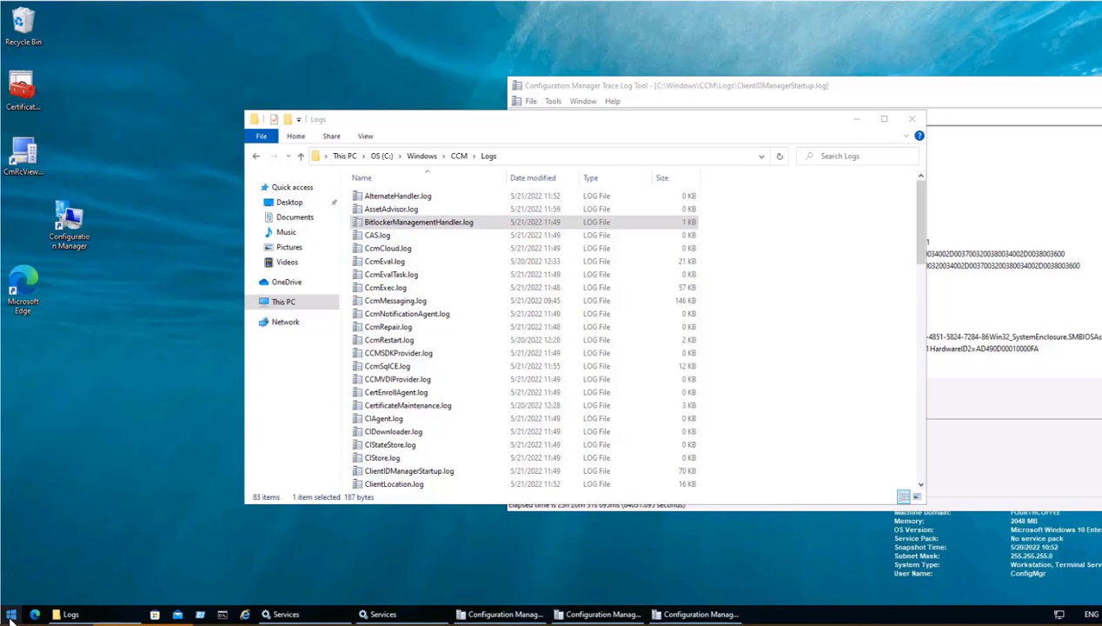
Launch Registry Editor via Start search and check ProvisioningMode under SOFTWARE\Microsoft\CCM\CcmExec
left_click(10, 614)
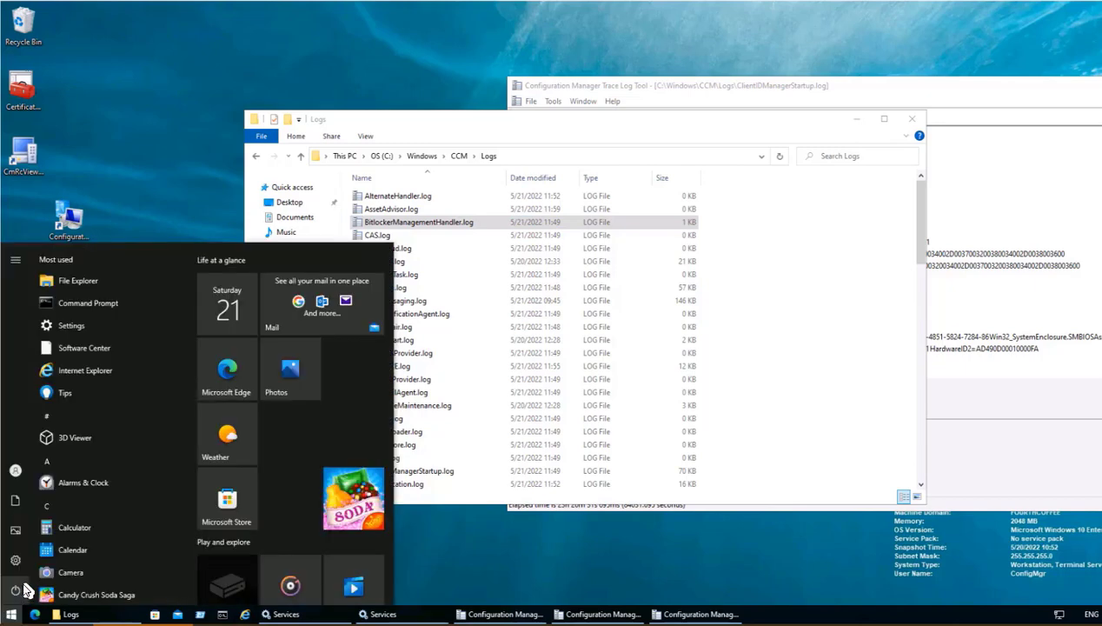
type("reged")
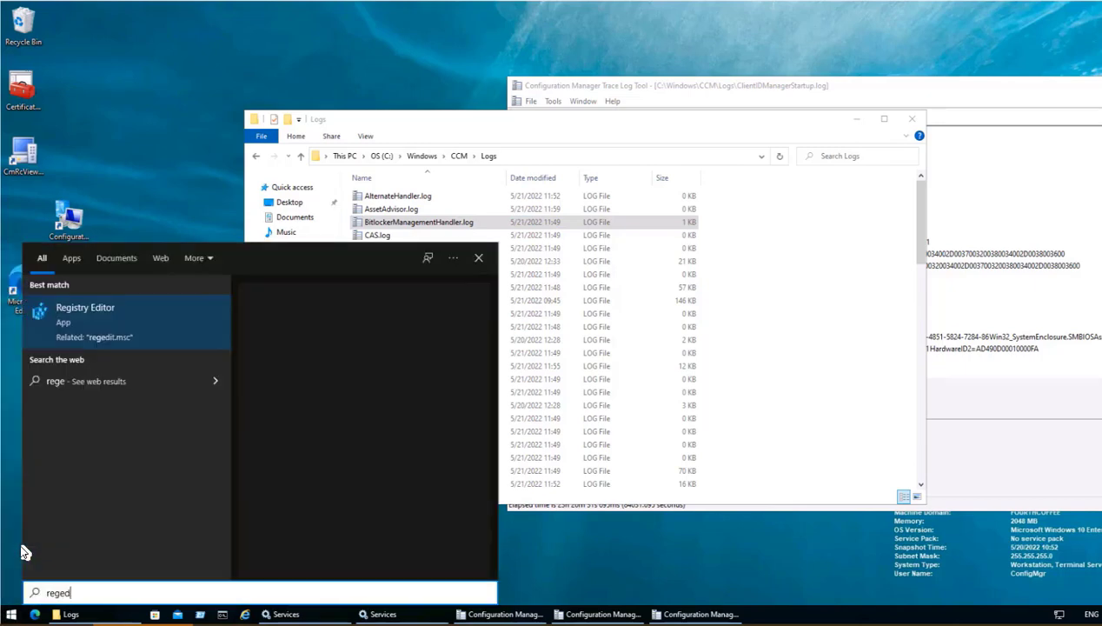
left_click(85, 306)
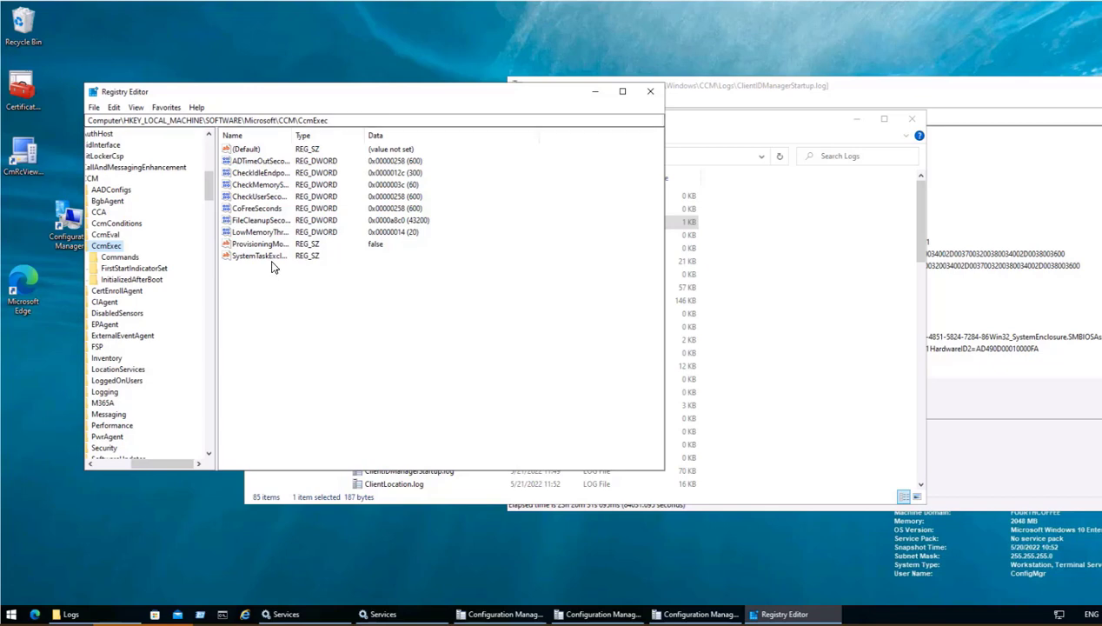
left_click(259, 244)
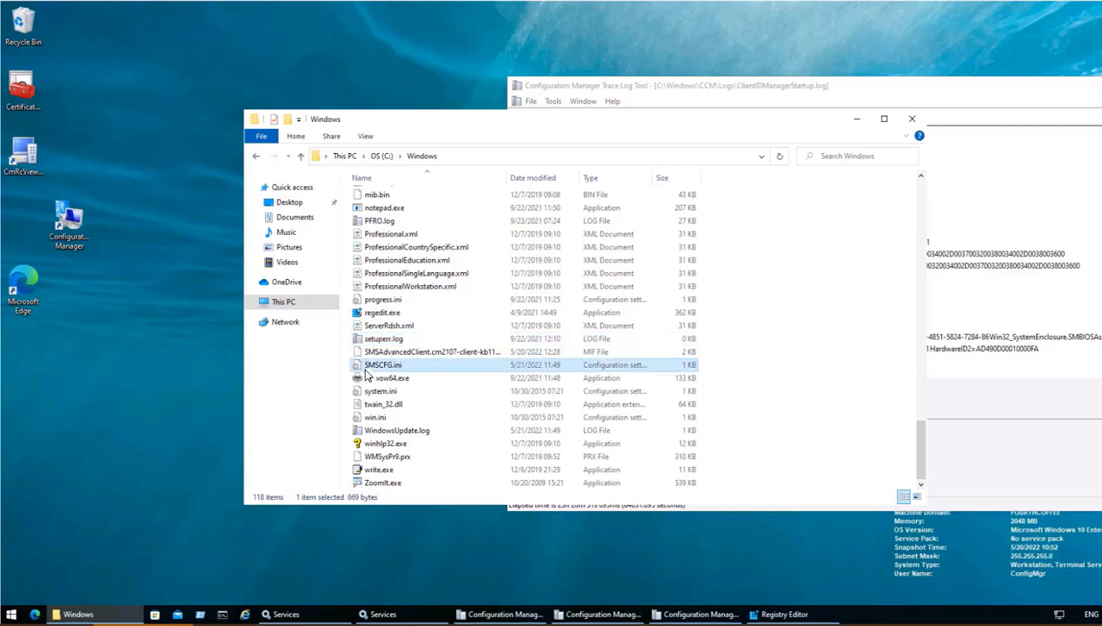
double_click(383, 365)
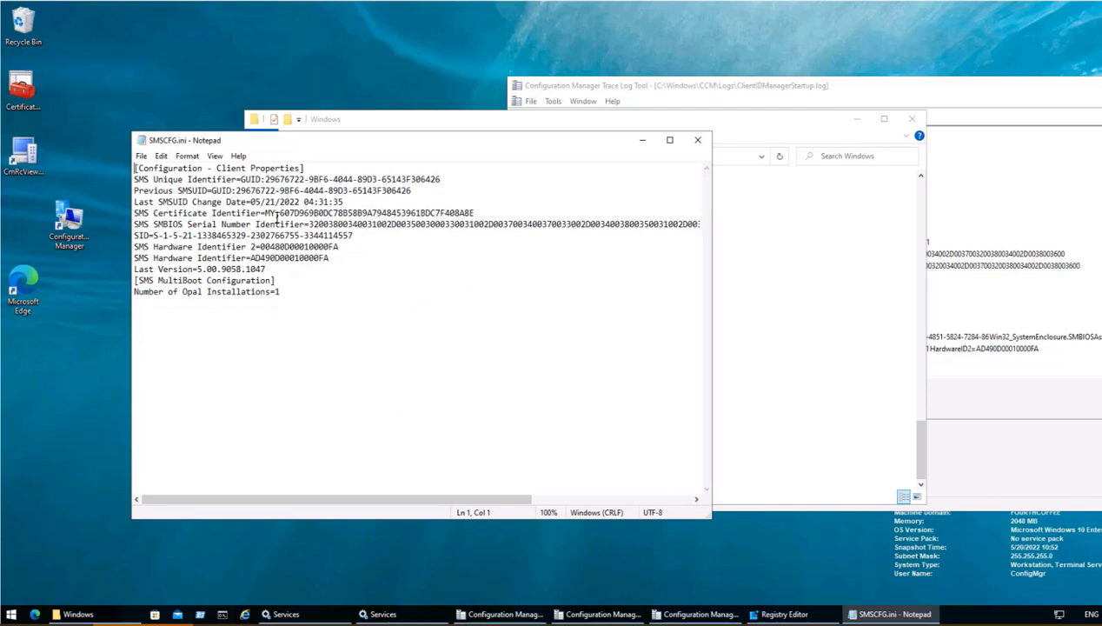
mouse_move(264, 433)
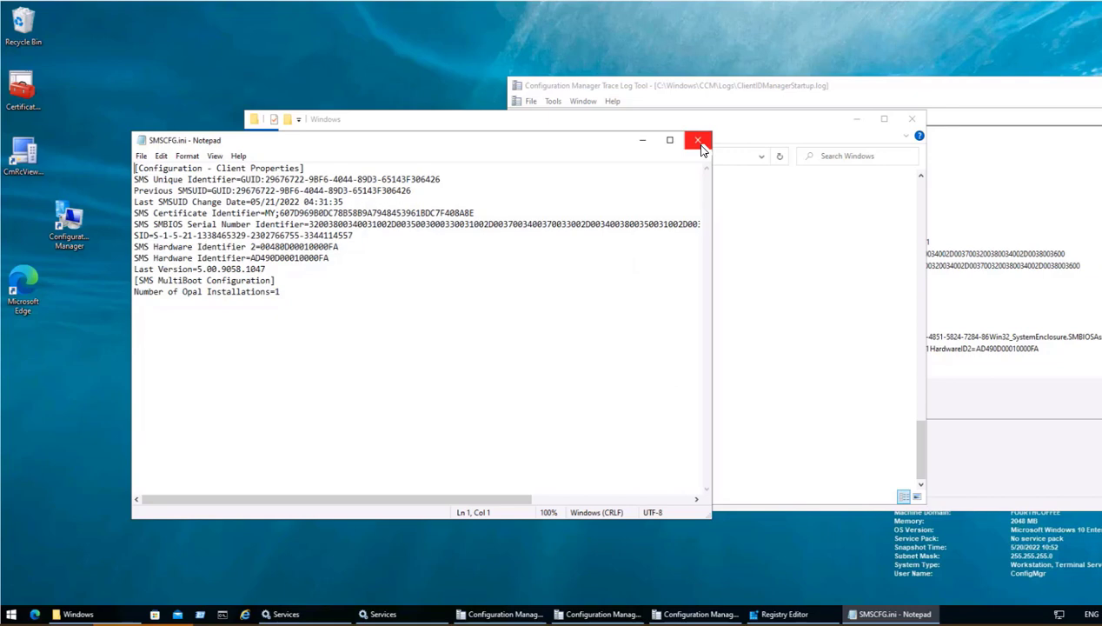
left_click(697, 139)
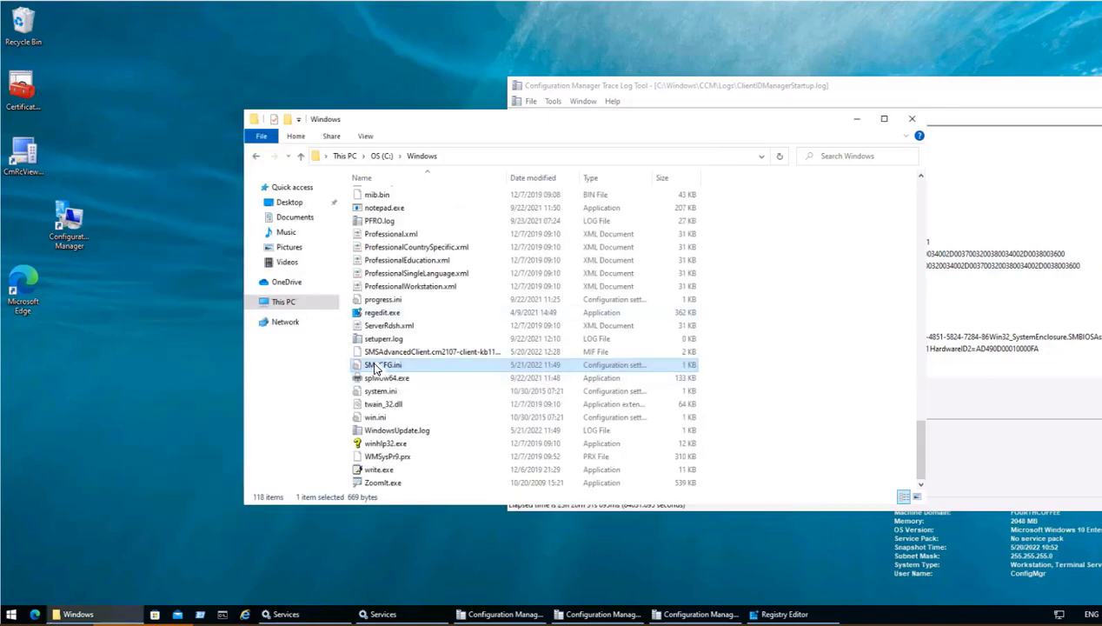